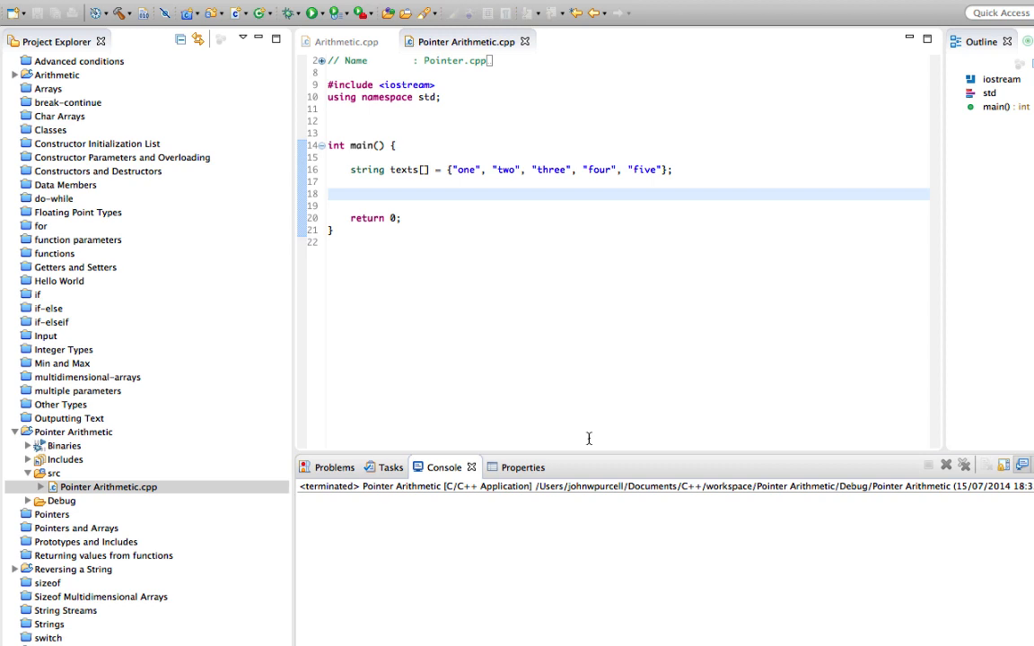
Step: Declare string *pTexts = texts; on the line below the texts array
{"action": "left_click", "coordinate": [435, 194]}
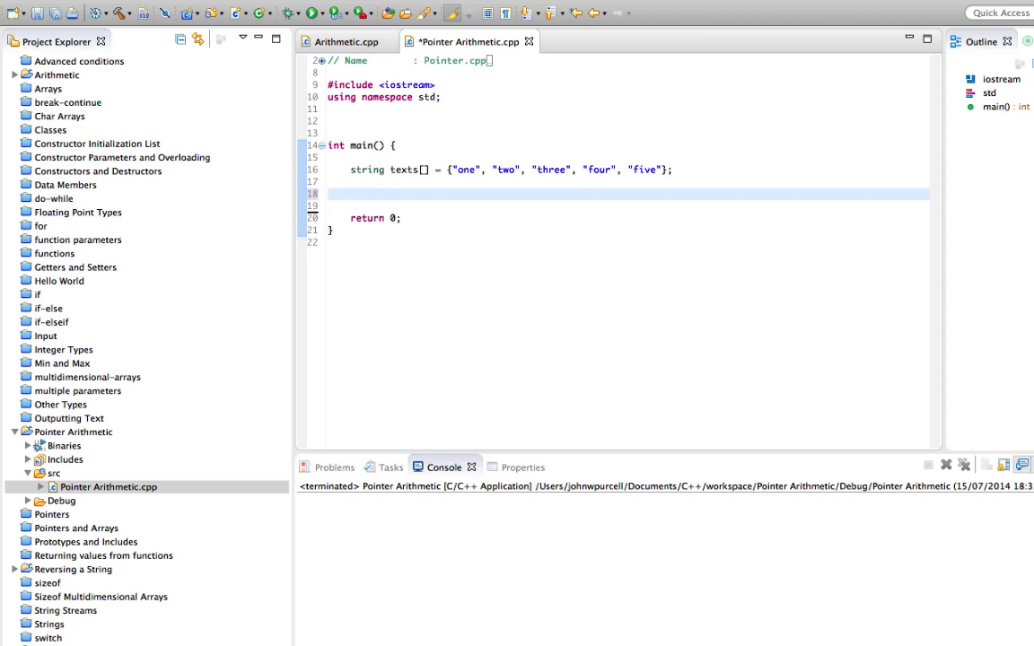
{"action": "left_click", "coordinate": [352, 194]}
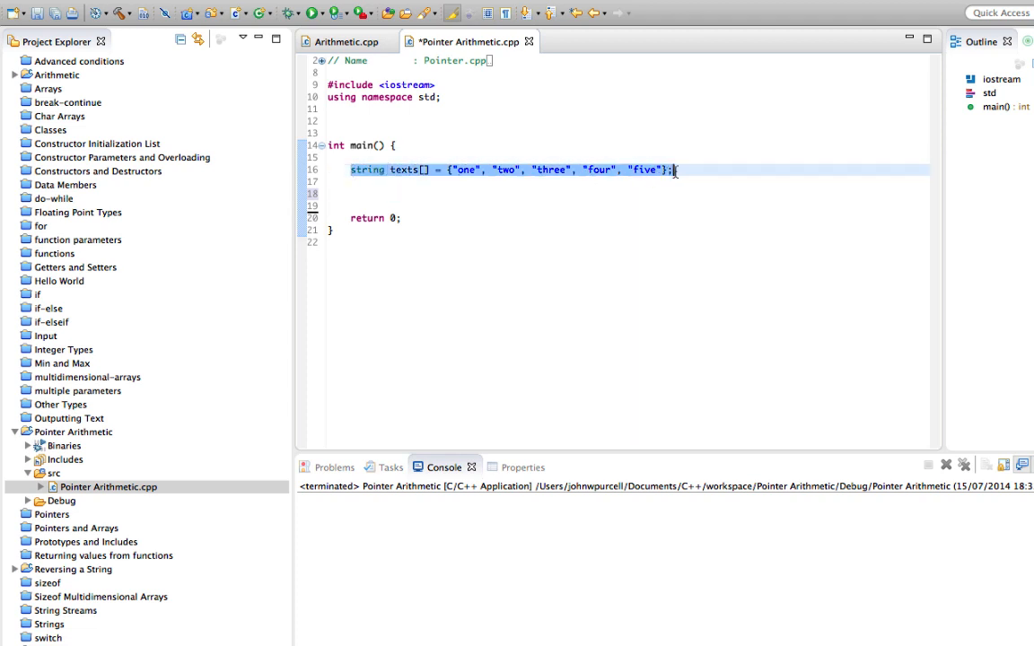
{"action": "left_click", "coordinate": [431, 194]}
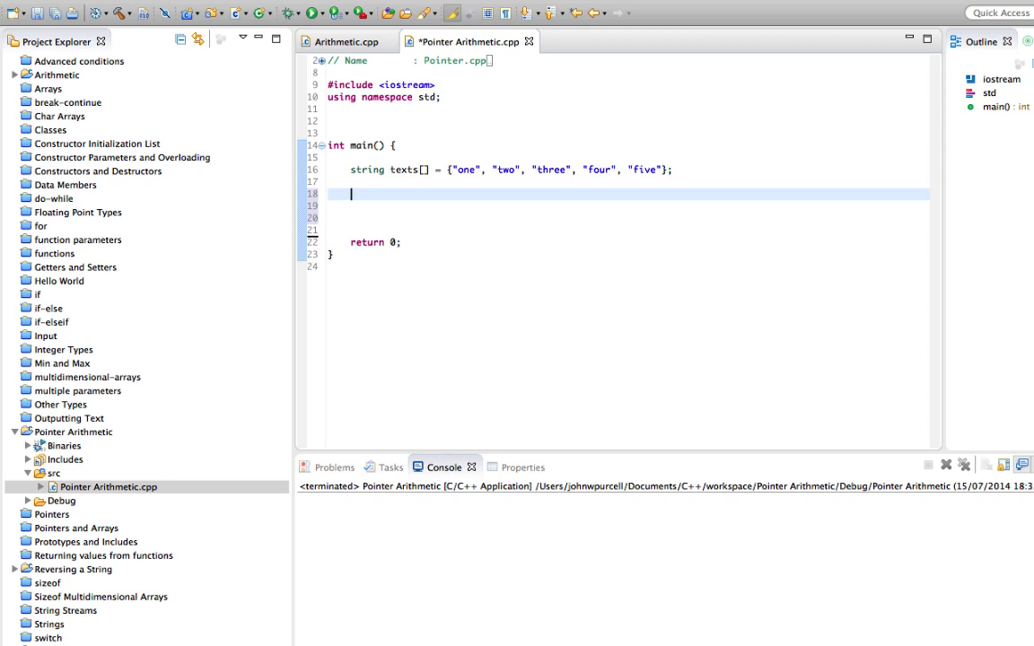
{"action": "type", "text": "string"}
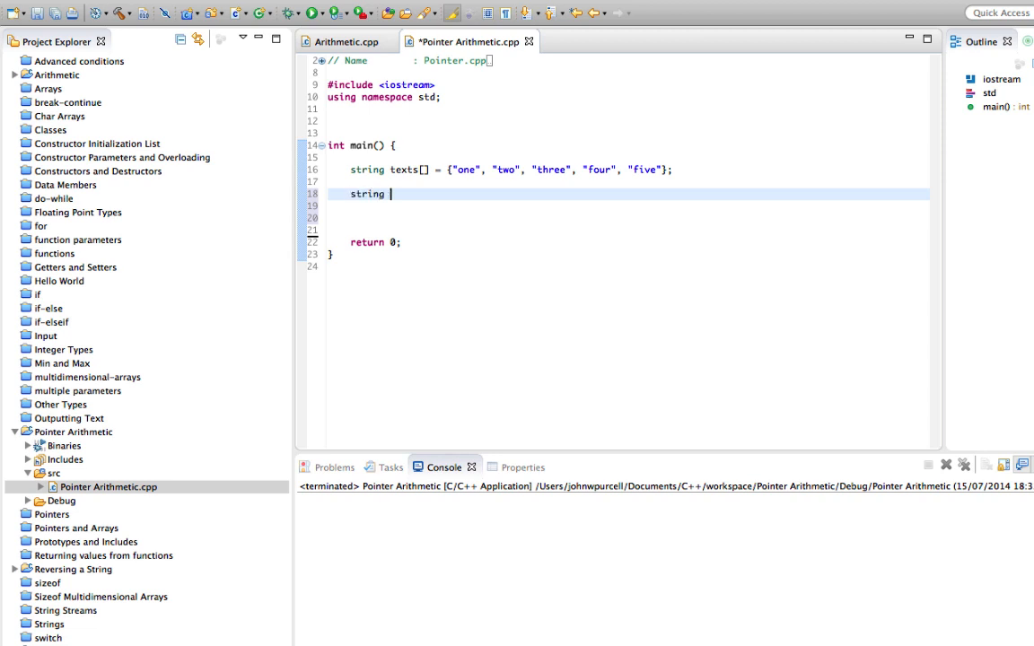
{"action": "type", "text": "*pTex"}
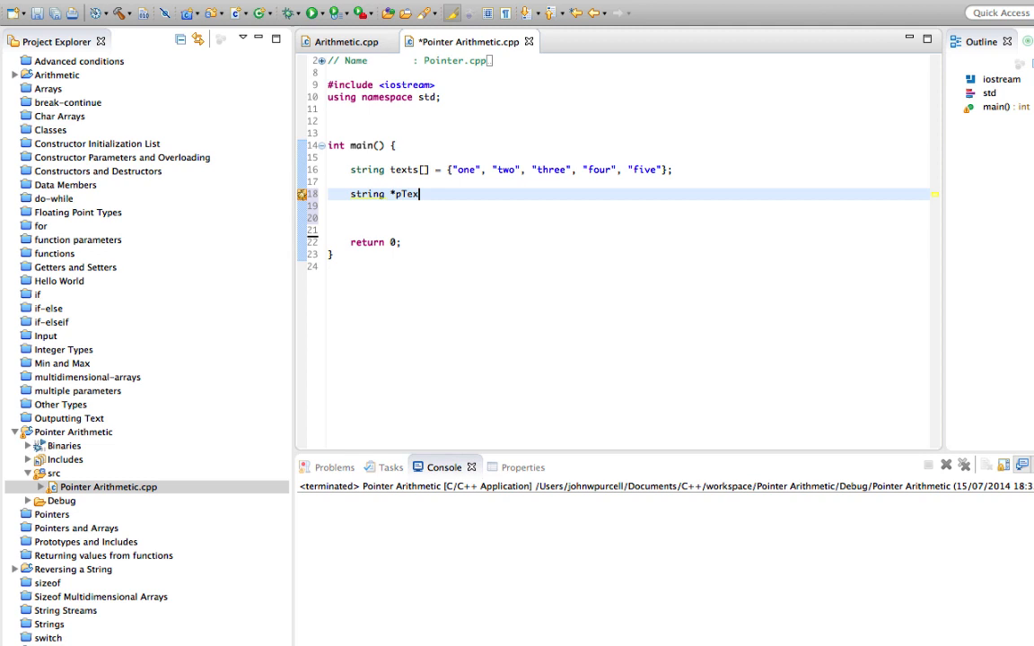
{"action": "type", "text": "ts = te"}
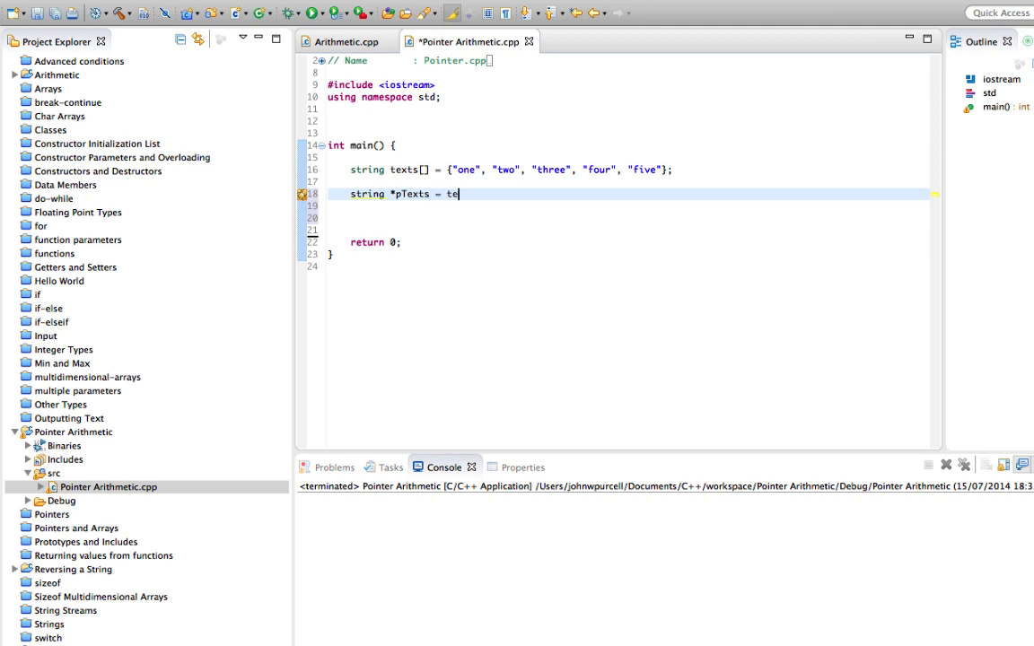
{"action": "type", "text": "xts;"}
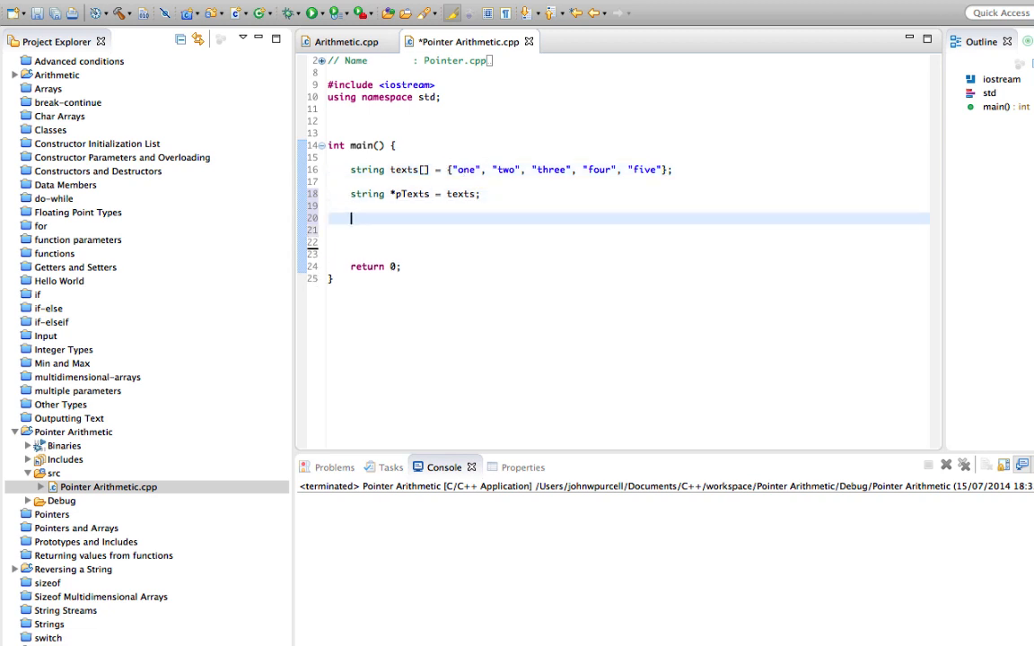
Step: Print the string pTexts points to with cout << *pTexts << endl; and save
{"action": "type", "text": "cout <<"}
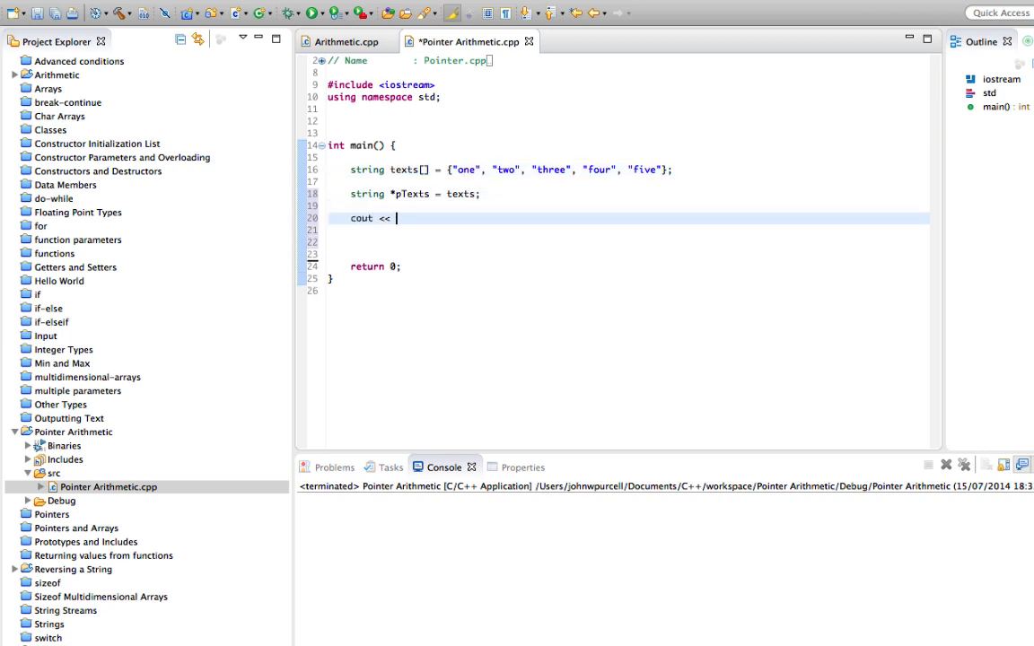
{"action": "type", "text": "*p"}
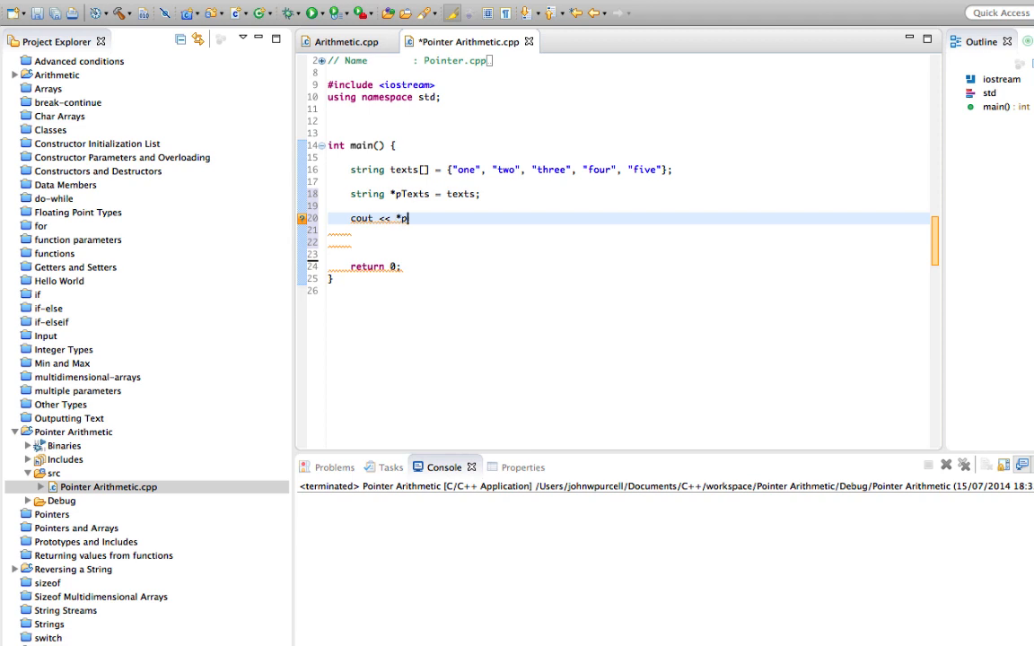
{"action": "type", "text": "Texts"}
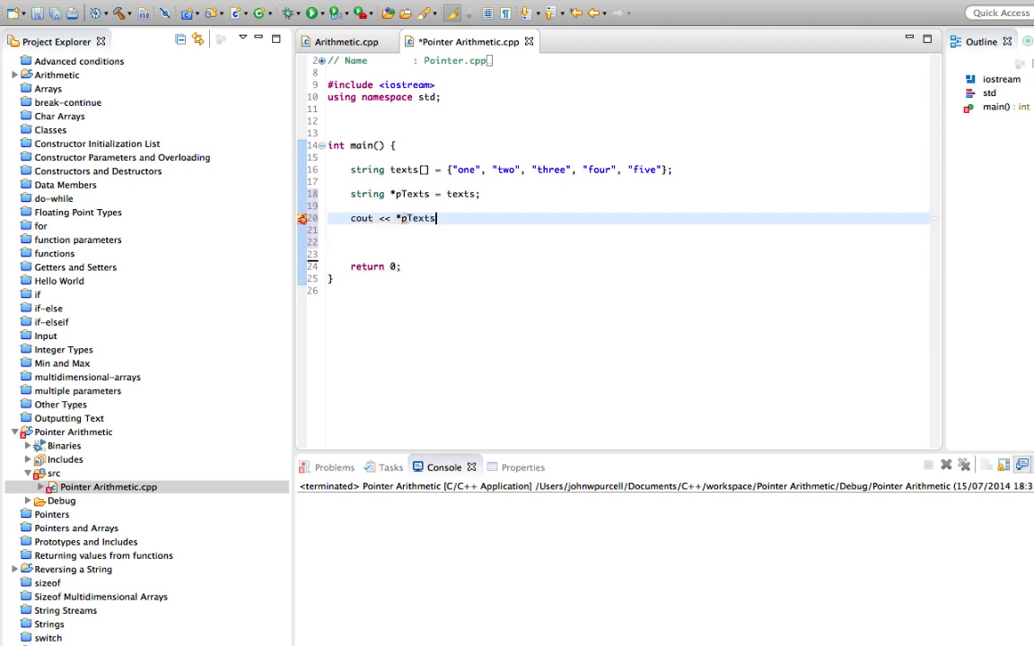
{"action": "type", "text": "<< en"}
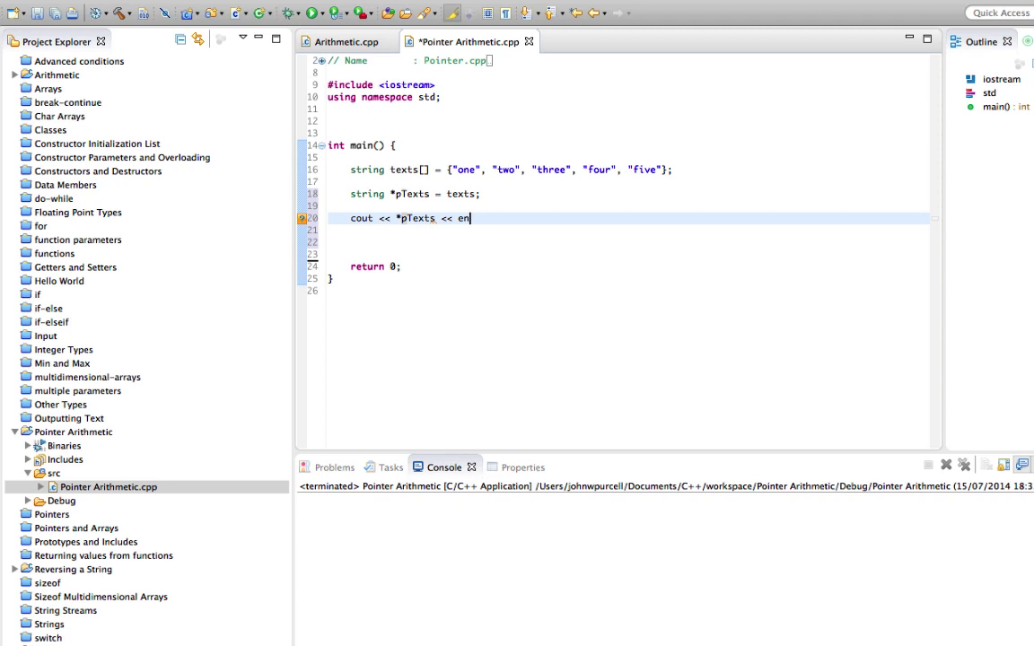
{"action": "type", "text": "dl;"}
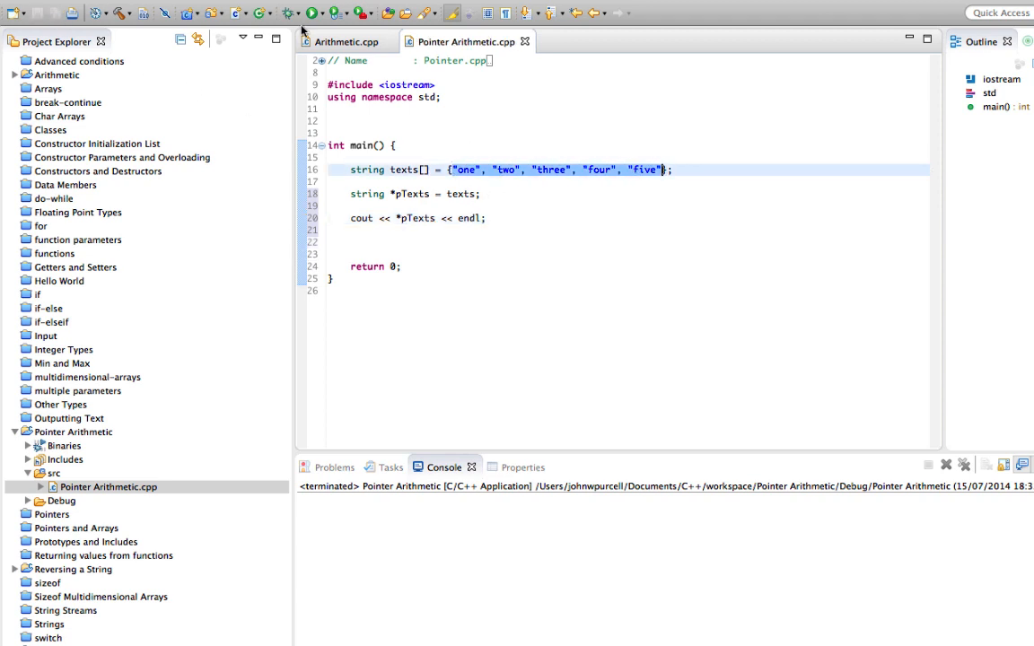
Step: Run the program to print one, then give texts an explicit size of 5
{"action": "left_click", "coordinate": [310, 17]}
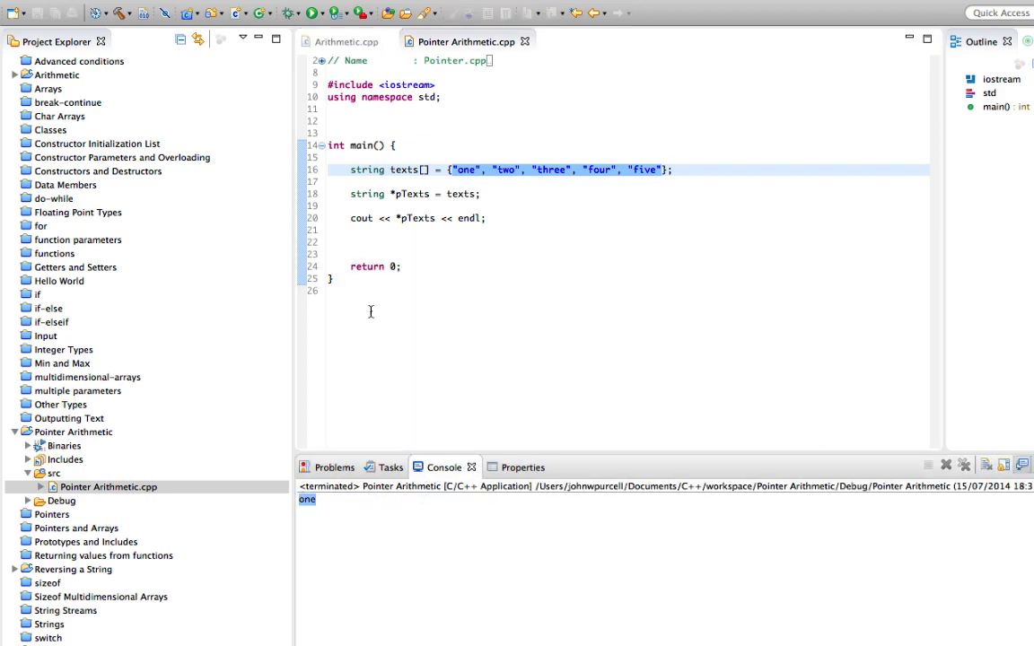
{"action": "left_click", "coordinate": [427, 169]}
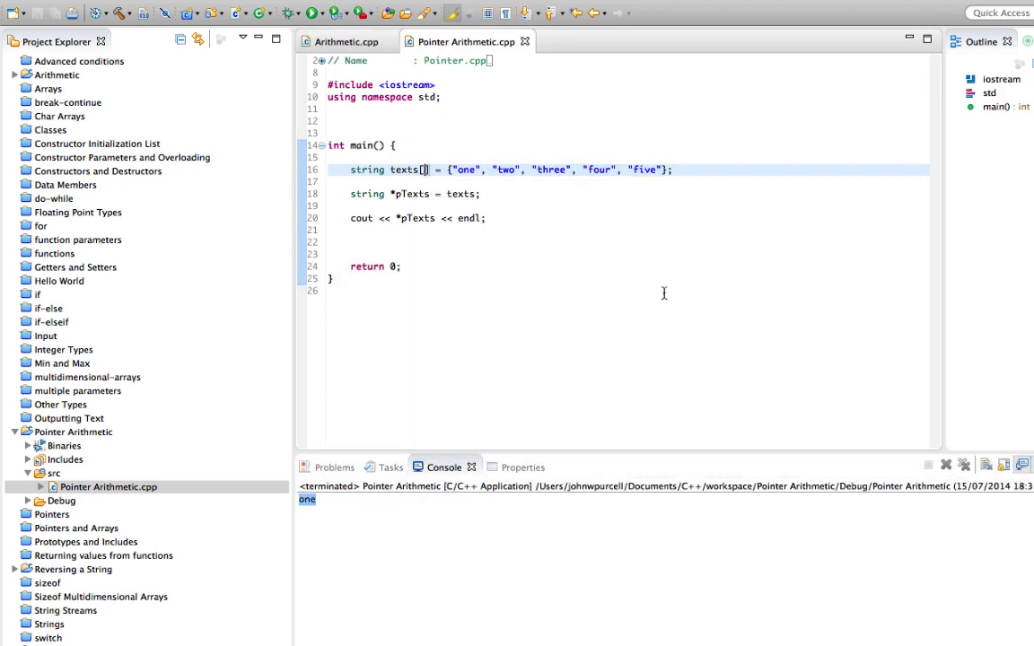
{"action": "mouse_move", "coordinate": [485, 200]}
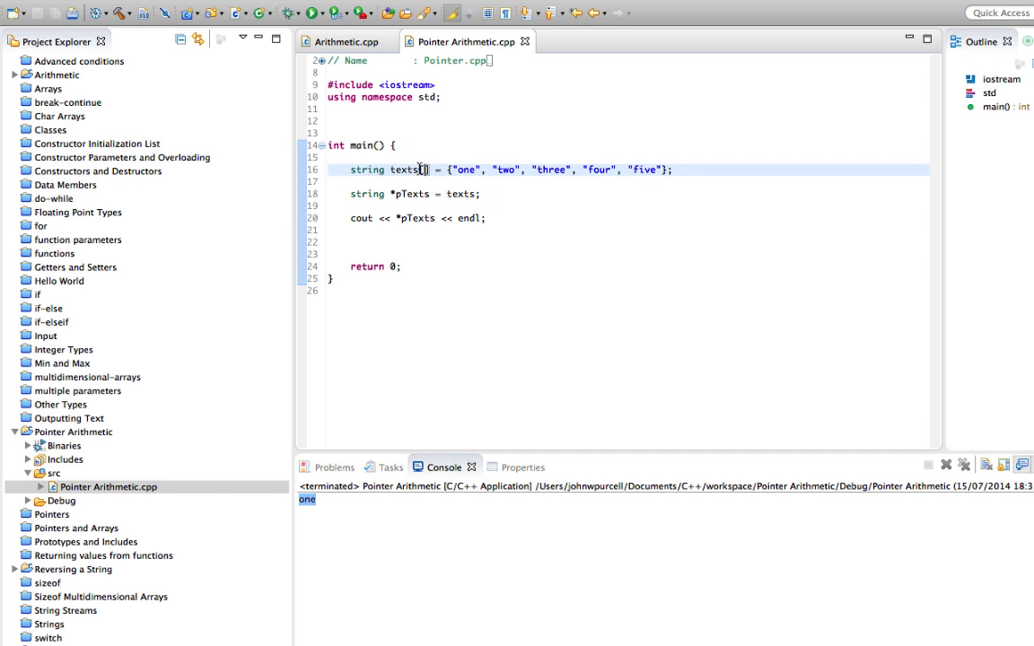
{"action": "type", "text": "5"}
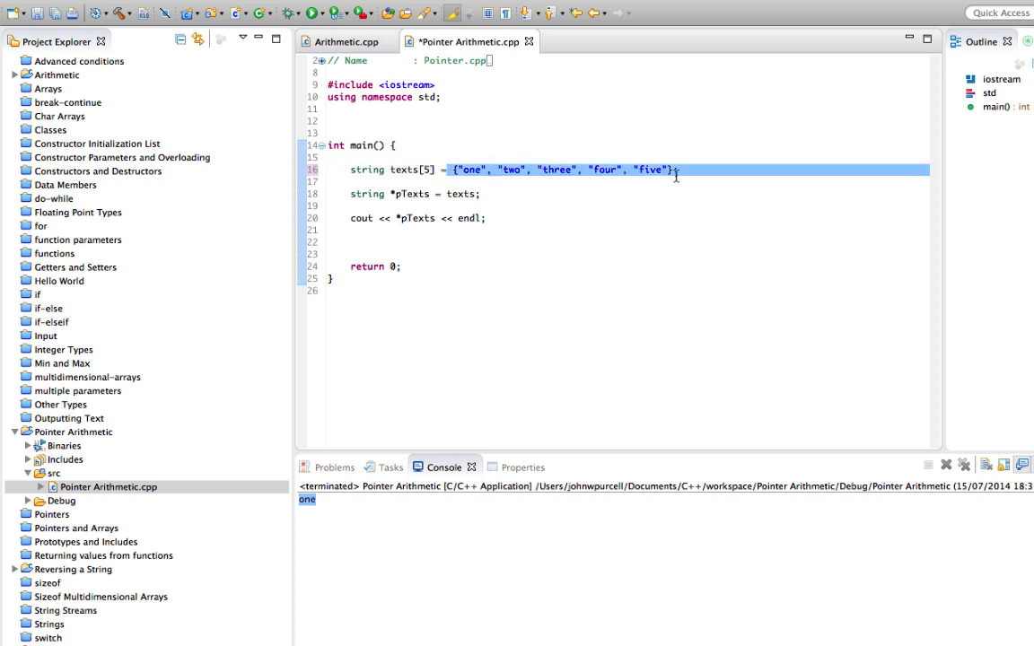
Step: Declare int elements = 5 above the array and size texts with elements
{"action": "left_click", "coordinate": [469, 158]}
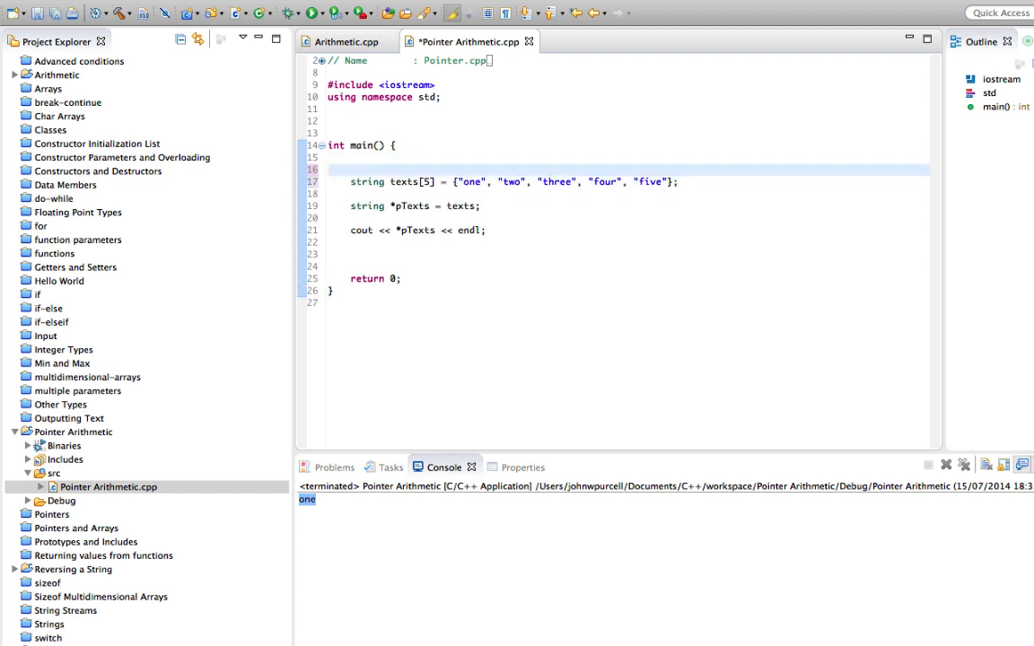
{"action": "type", "text": "int"}
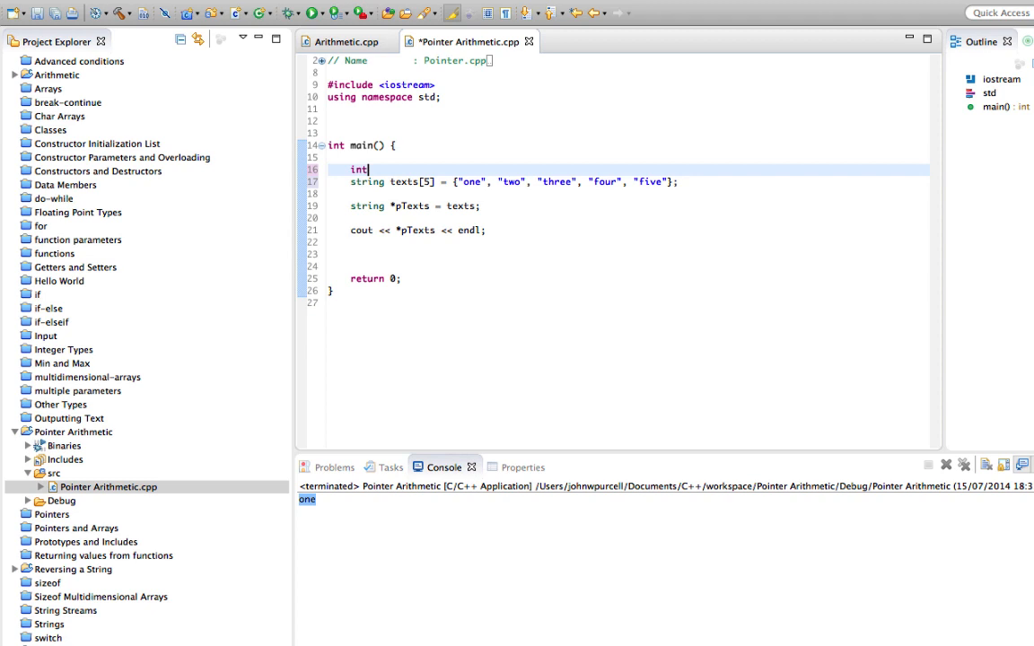
{"action": "type", "text": "e"}
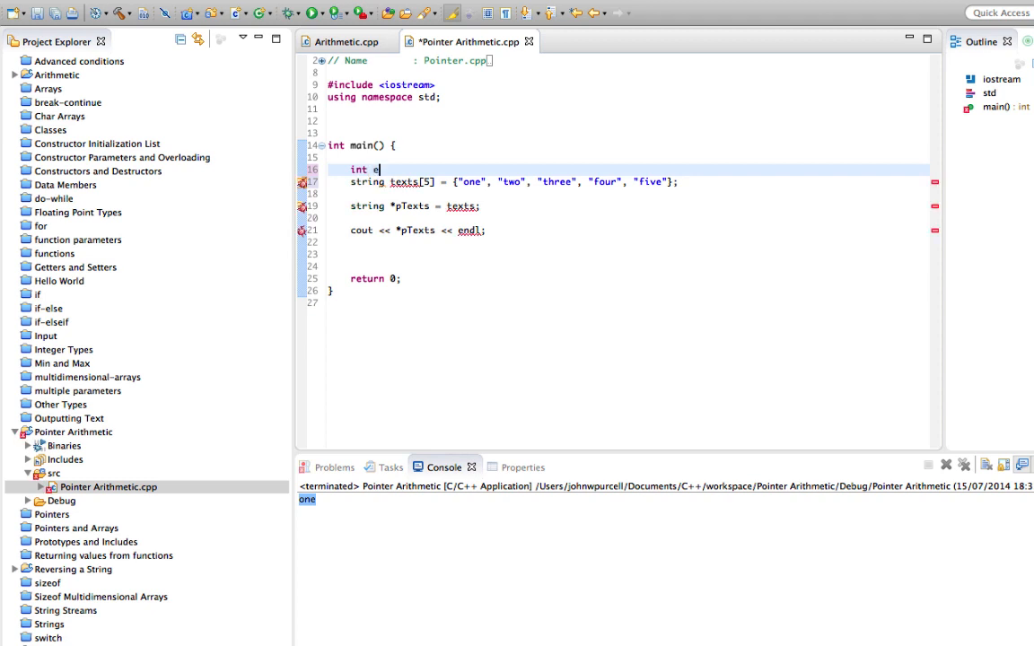
{"action": "type", "text": "lements ="}
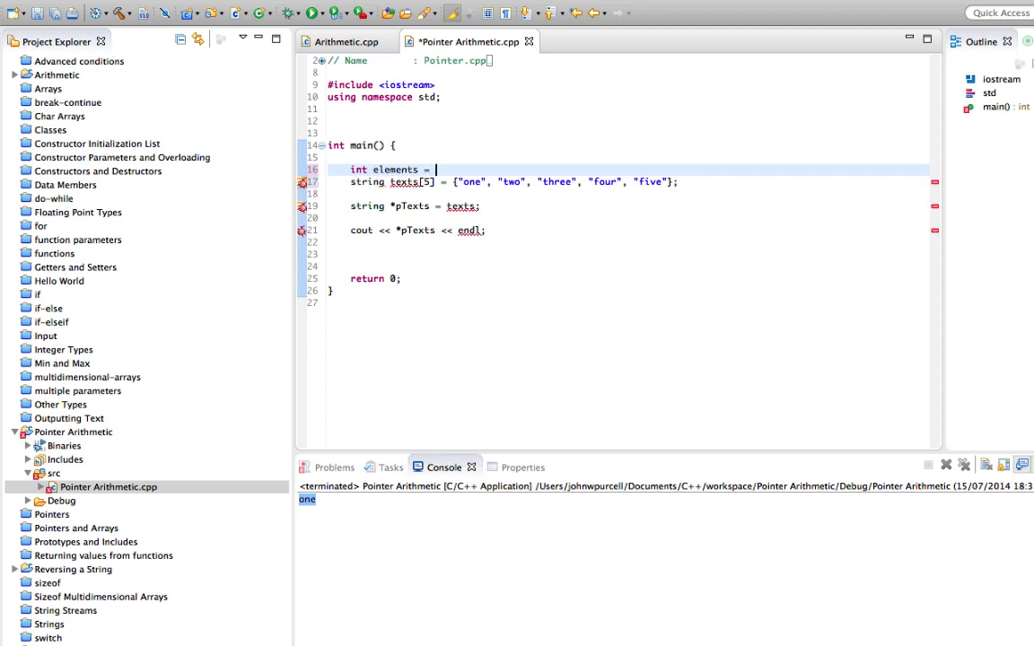
{"action": "type", "text": "5;"}
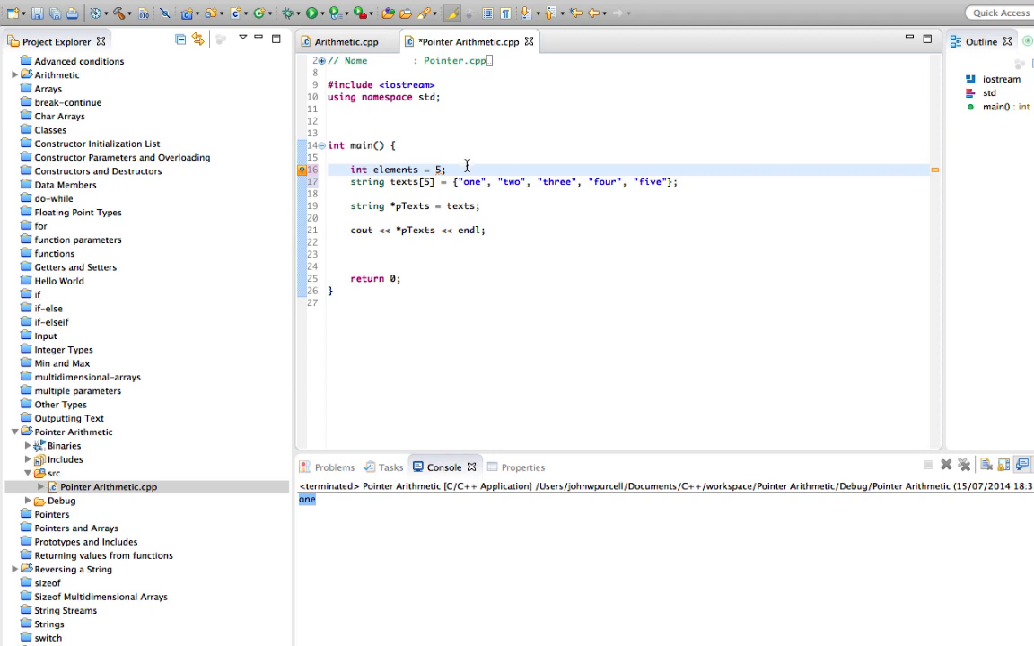
{"action": "type", "text": "elements"}
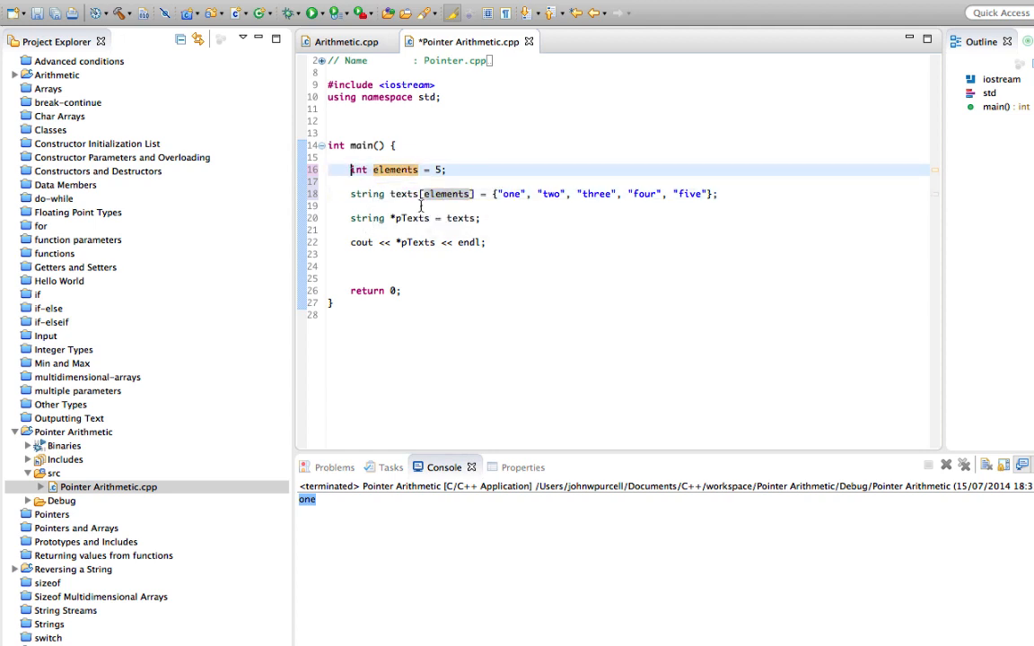
Step: Make elements const and add a line assigning elements = 7
{"action": "type", "text": "const"}
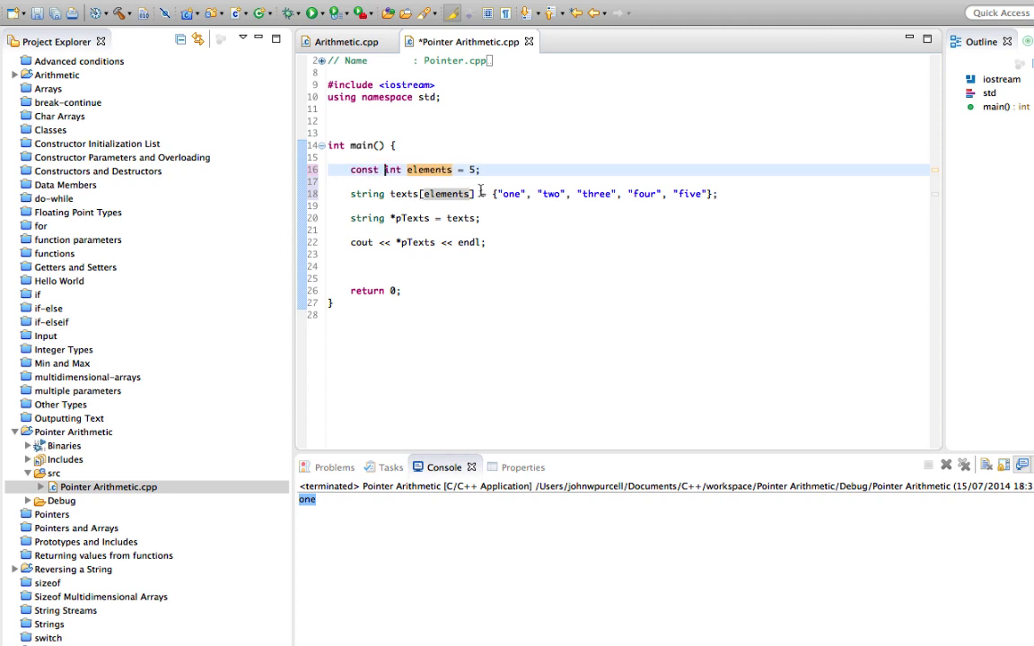
{"action": "type", "text": "ele"}
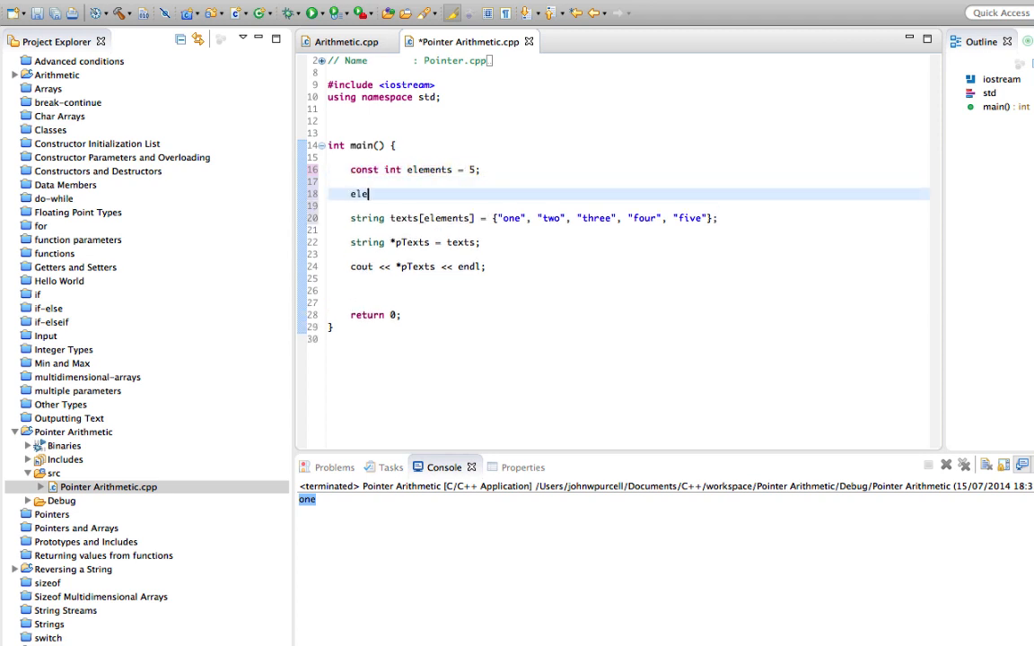
{"action": "type", "text": "ments = 7;"}
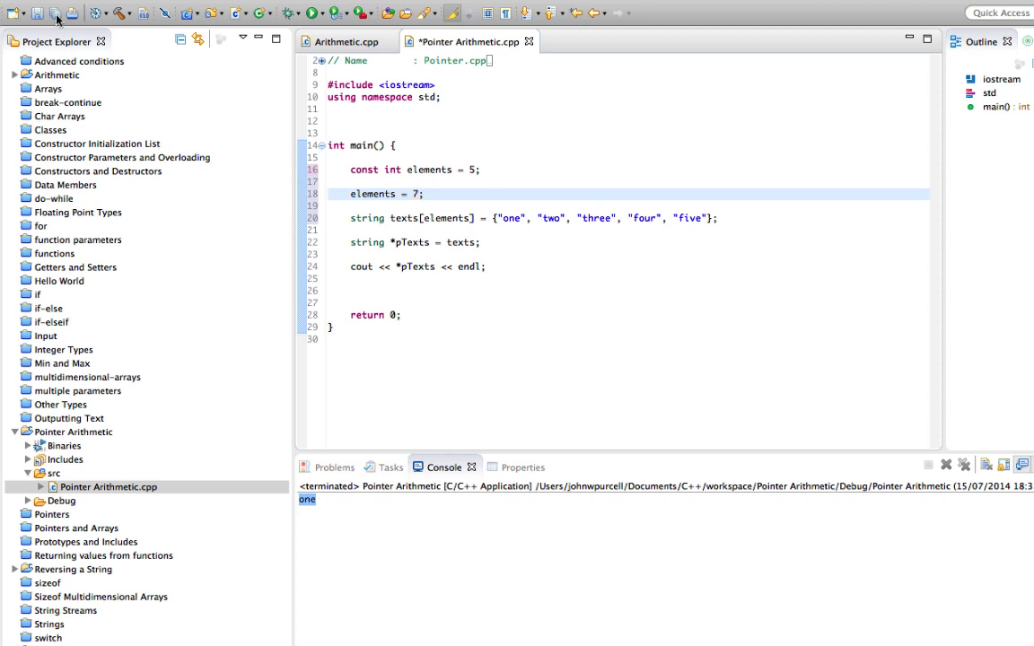
Step: Build the project to reveal the read-only variable error and dismiss the progress window
{"action": "left_click", "coordinate": [413, 7]}
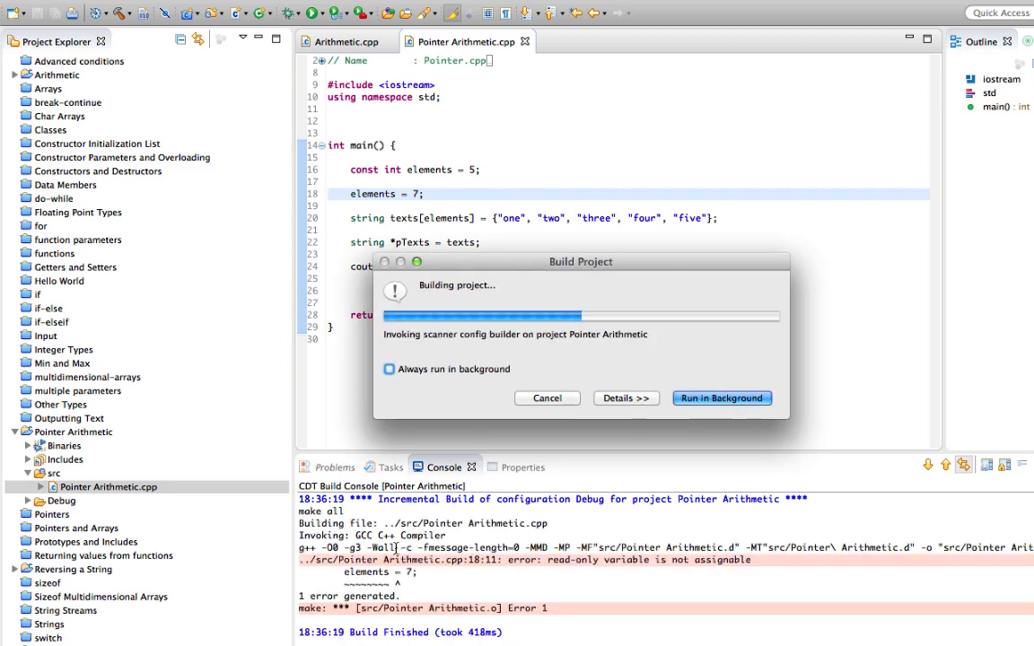
{"action": "left_click", "coordinate": [722, 398]}
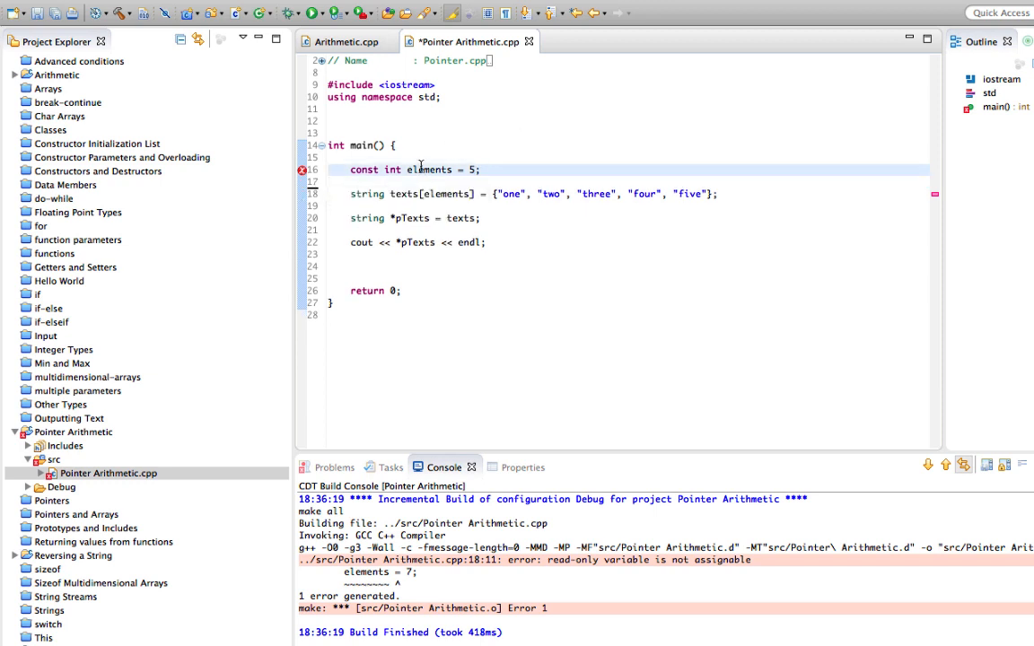
Step: Rename the constant elements to NSTRINGS
{"action": "double_click", "coordinate": [428, 169]}
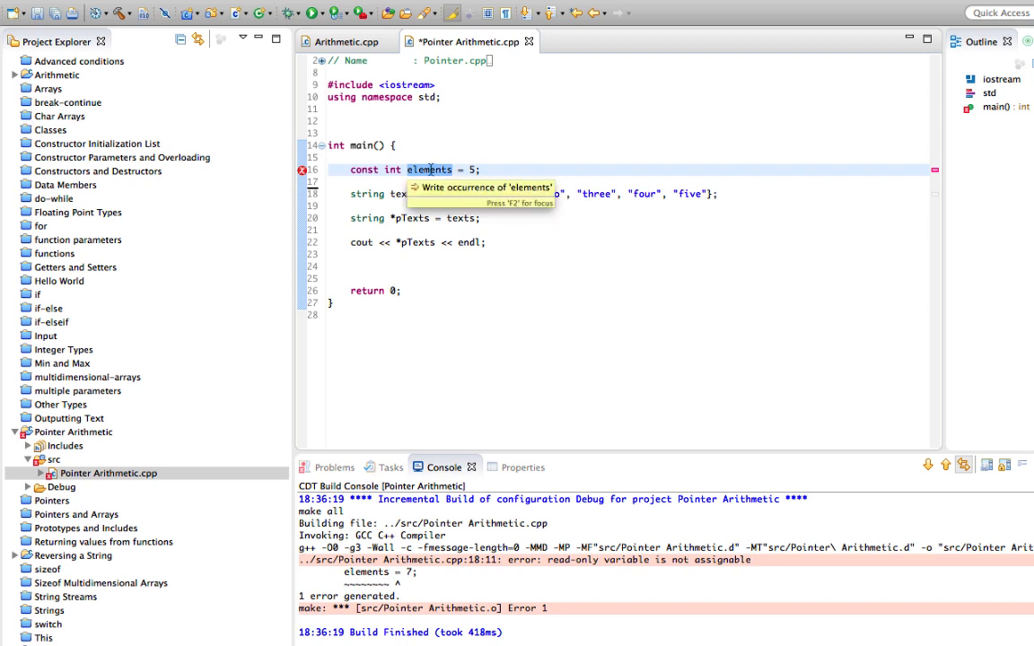
{"action": "type", "text": "N"}
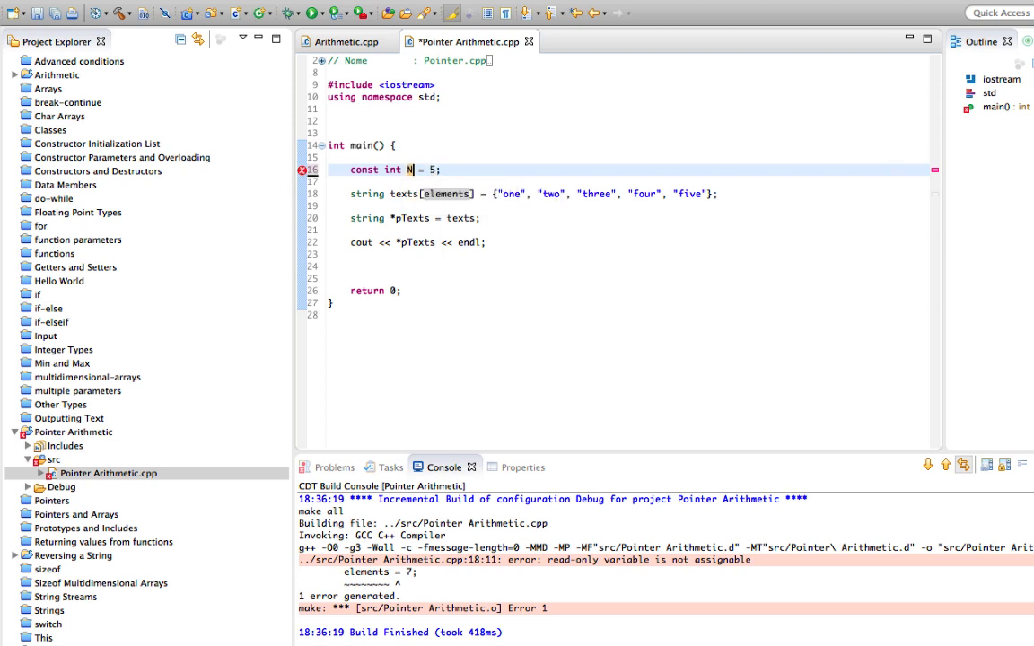
{"action": "type", "text": "STRINGS"}
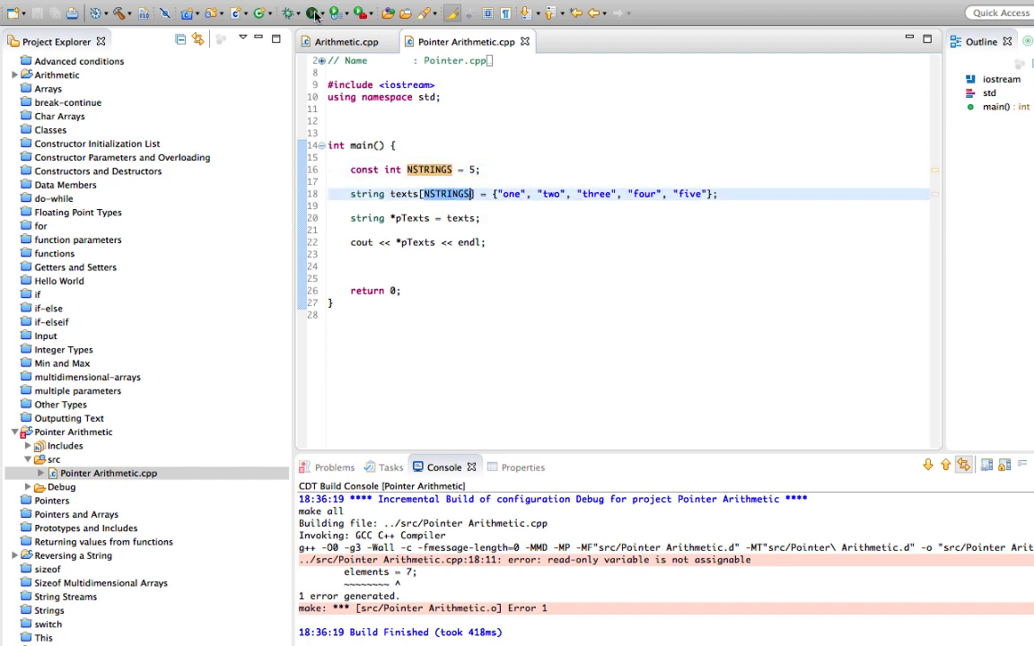
Step: Run the program, then advance the pointer with pTexts = pTexts + 1
{"action": "left_click", "coordinate": [312, 13]}
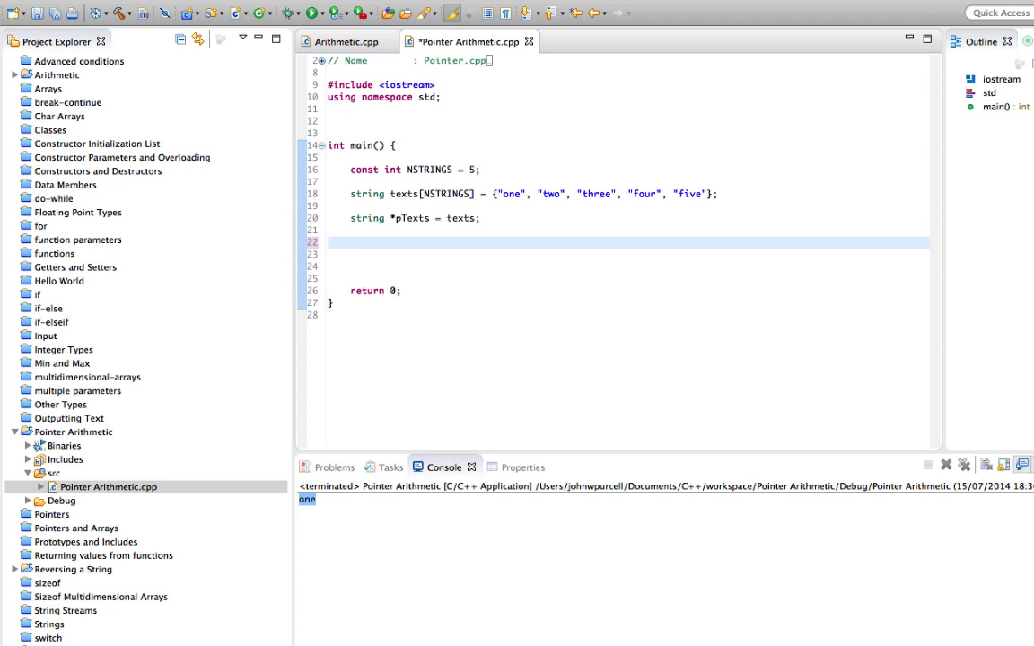
{"action": "type", "text": "pT"}
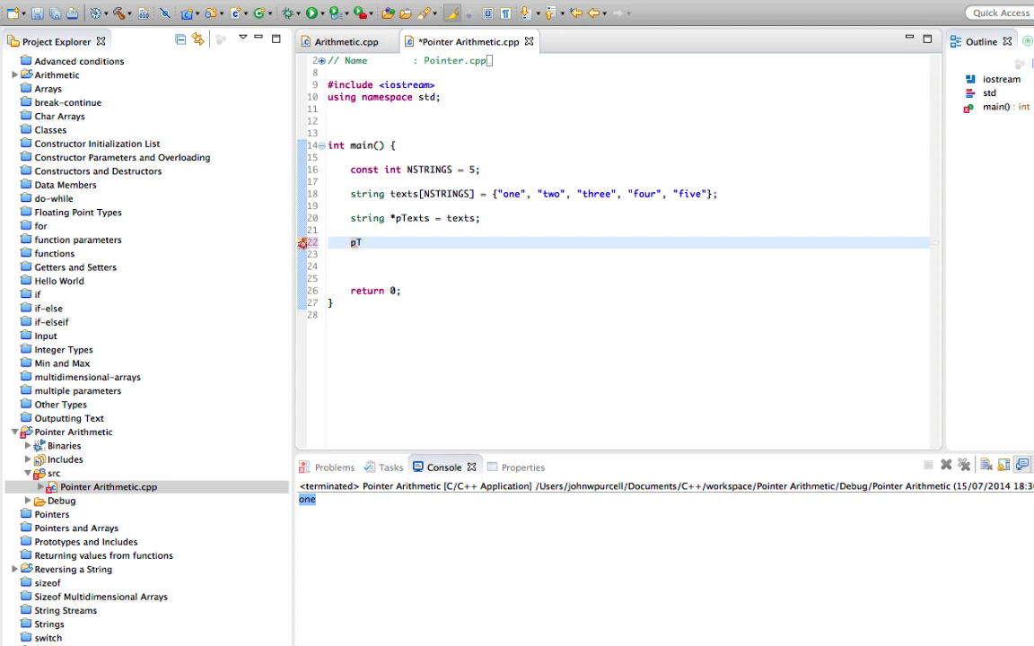
{"action": "type", "text": "exts"}
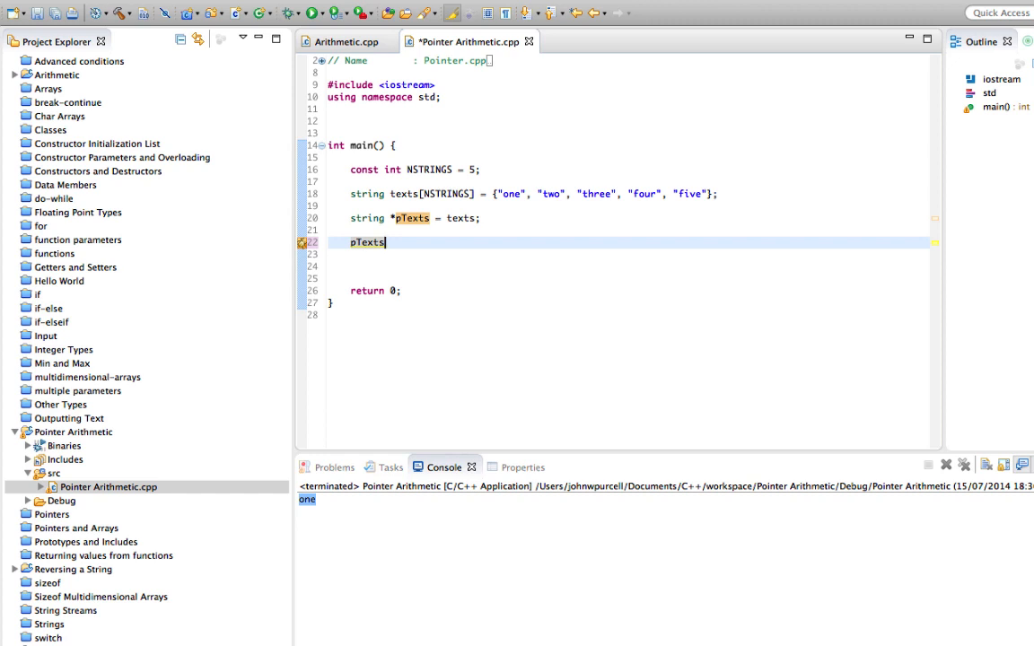
{"action": "type", "text": "\" \""}
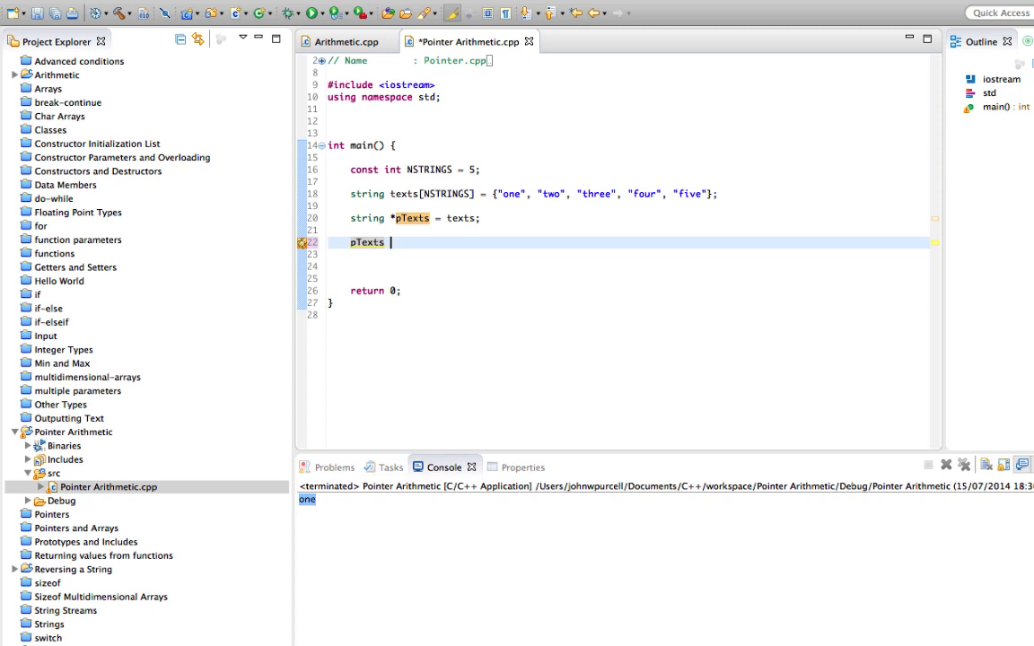
{"action": "type", "text": "= pTe"}
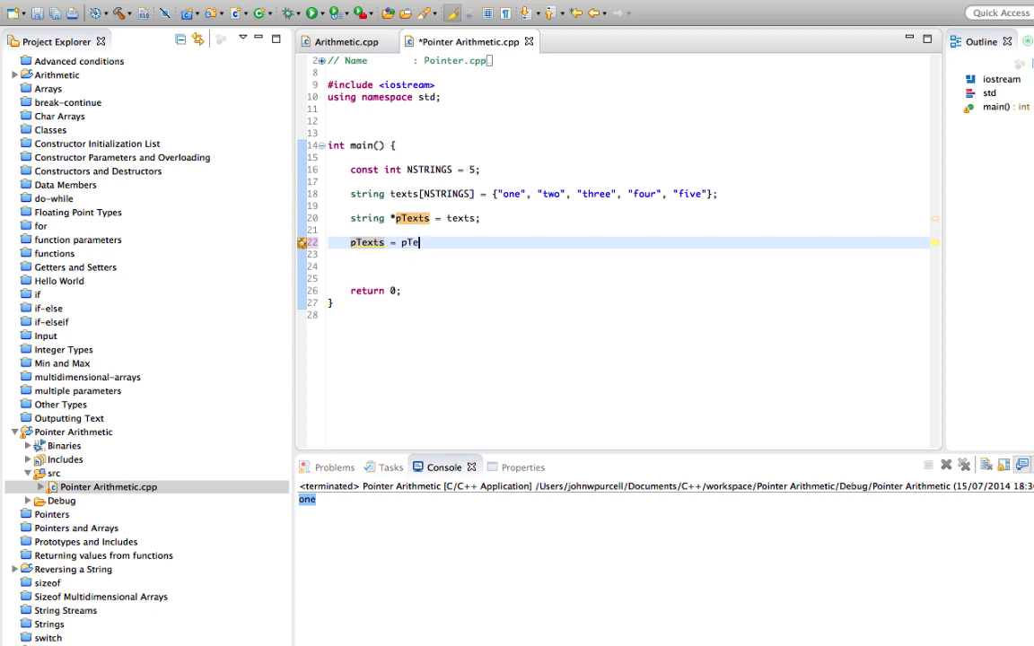
{"action": "type", "text": "xts + 1"}
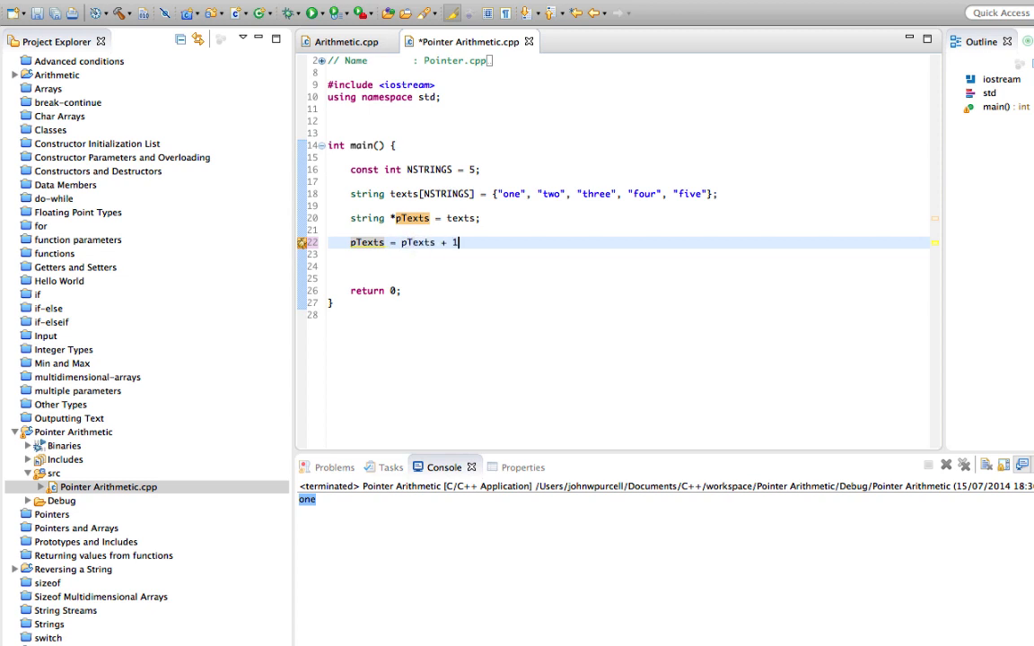
Step: Print the string pTexts now points to with cout << *pTexts << endl;
{"action": "type", "text": "cout << *"}
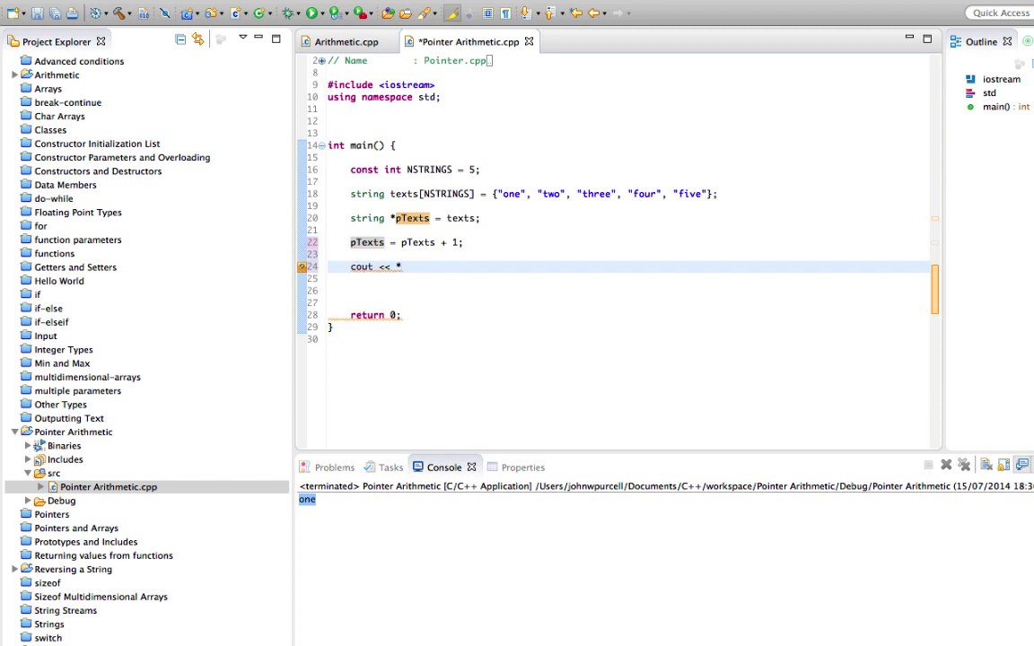
{"action": "type", "text": "pTexts"}
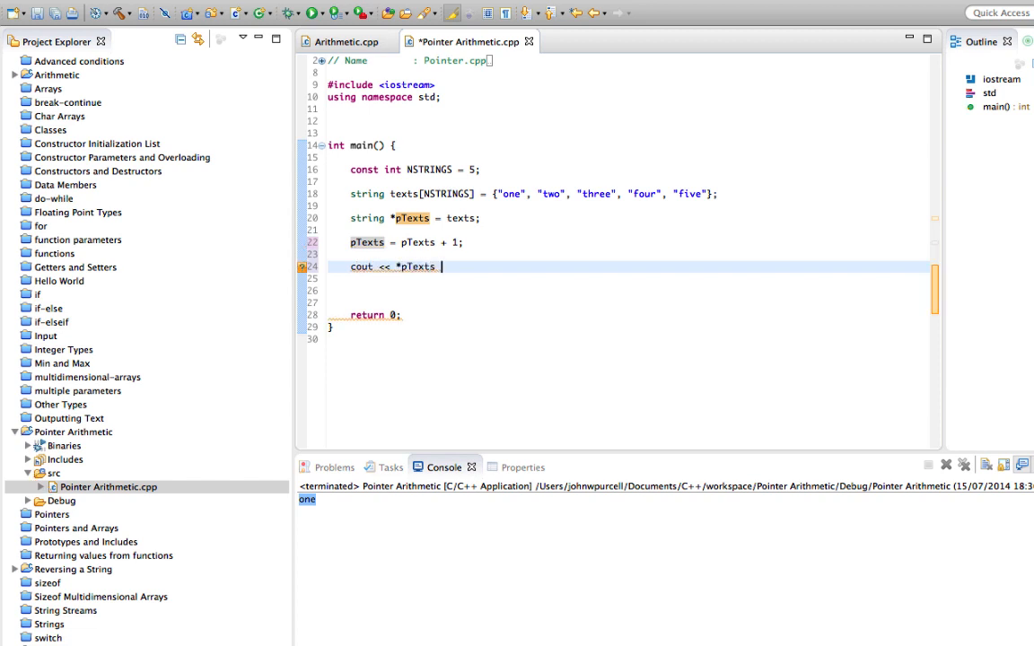
{"action": "type", "text": "<< endl"}
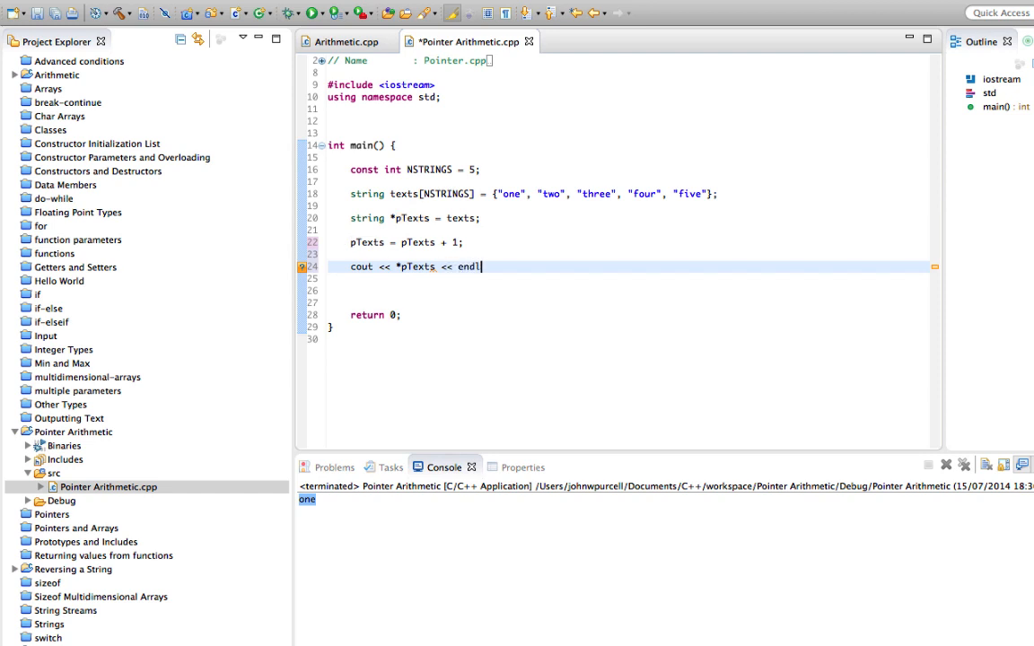
{"action": "type", "text": ";"}
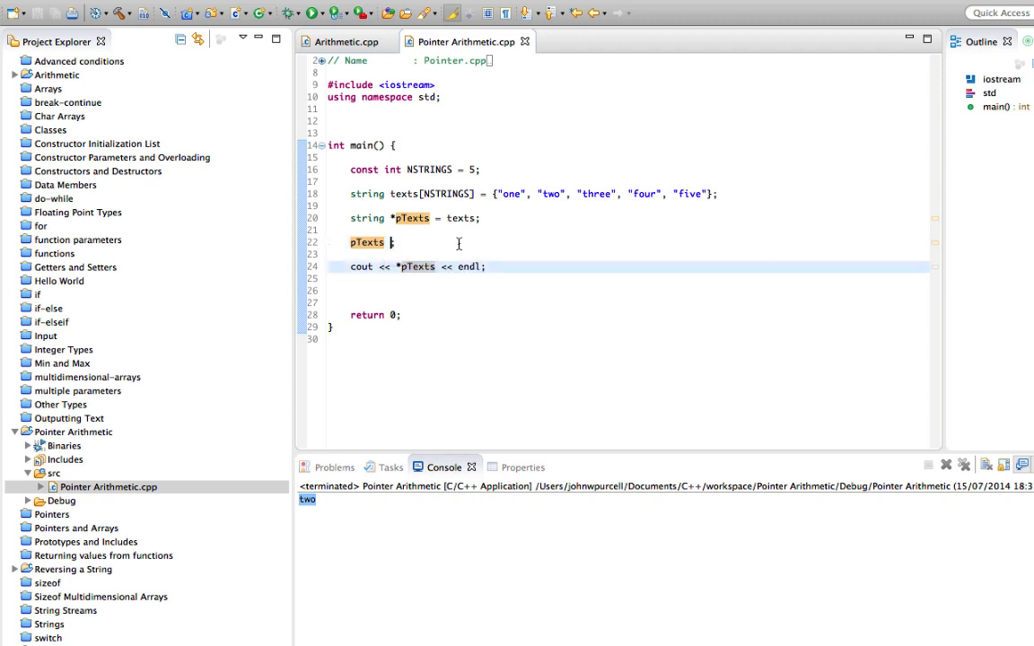
Step: Rewrite the increment as pTexts += 1, then try pTexts++
{"action": "type", "text": "+="}
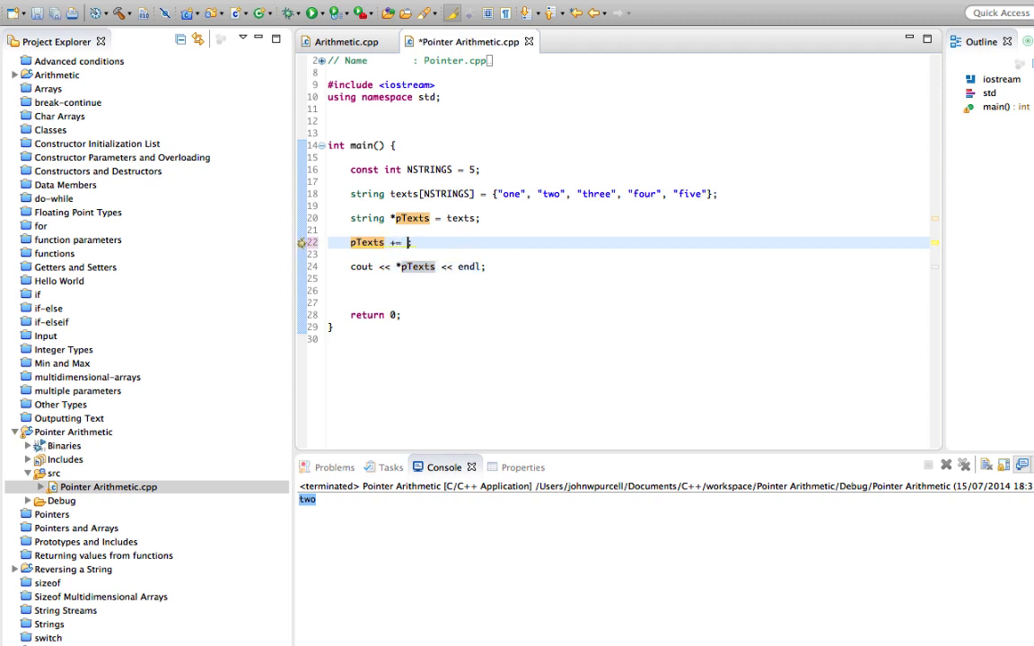
{"action": "type", "text": "1"}
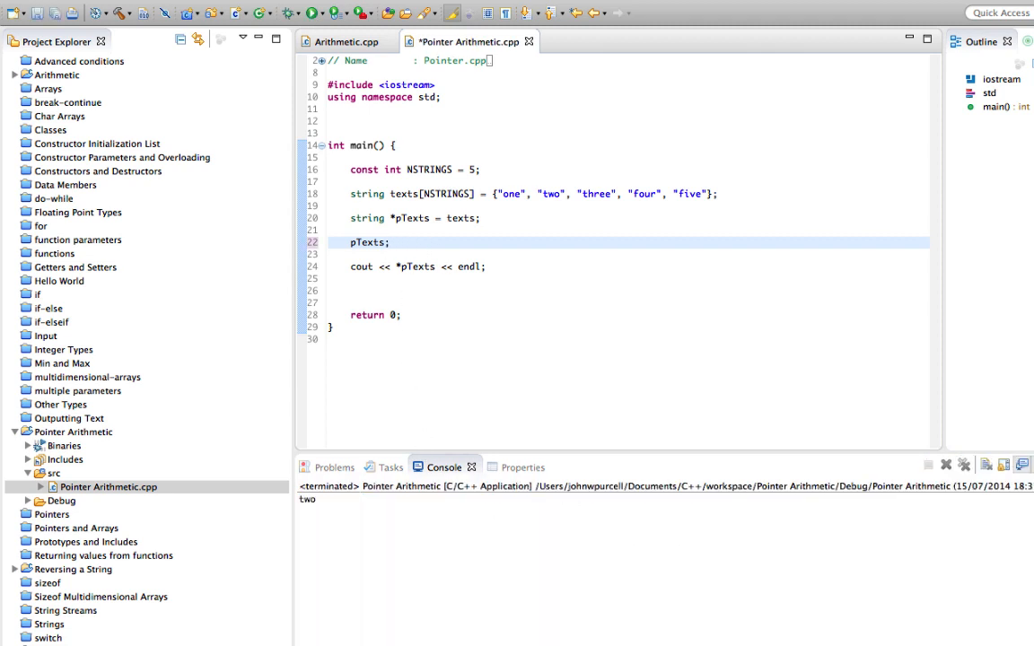
{"action": "type", "text": "++"}
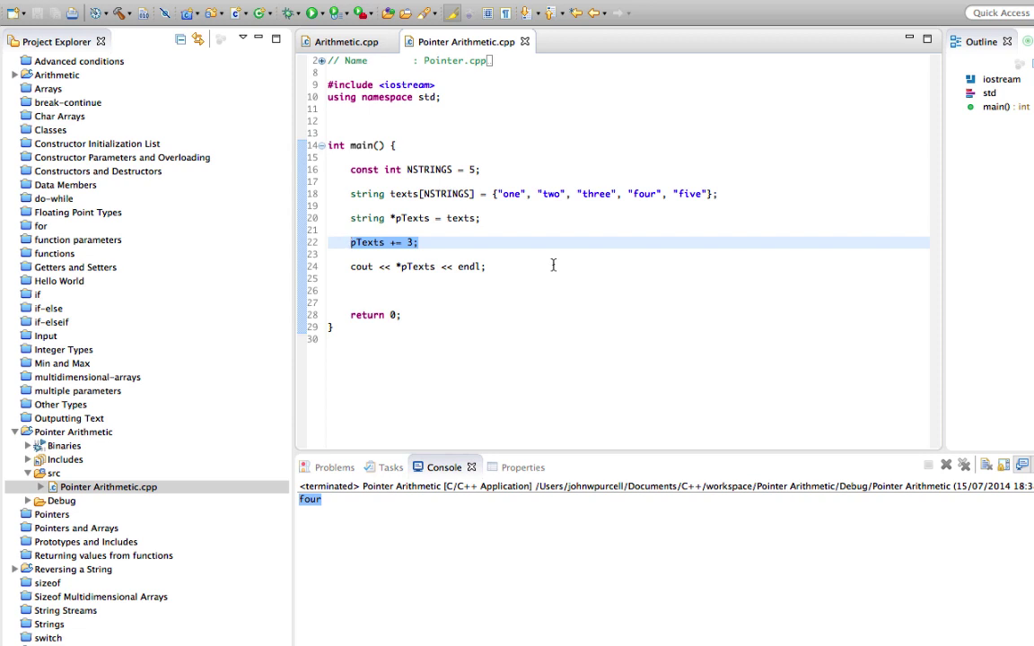
{"action": "mouse_move", "coordinate": [370, 219]}
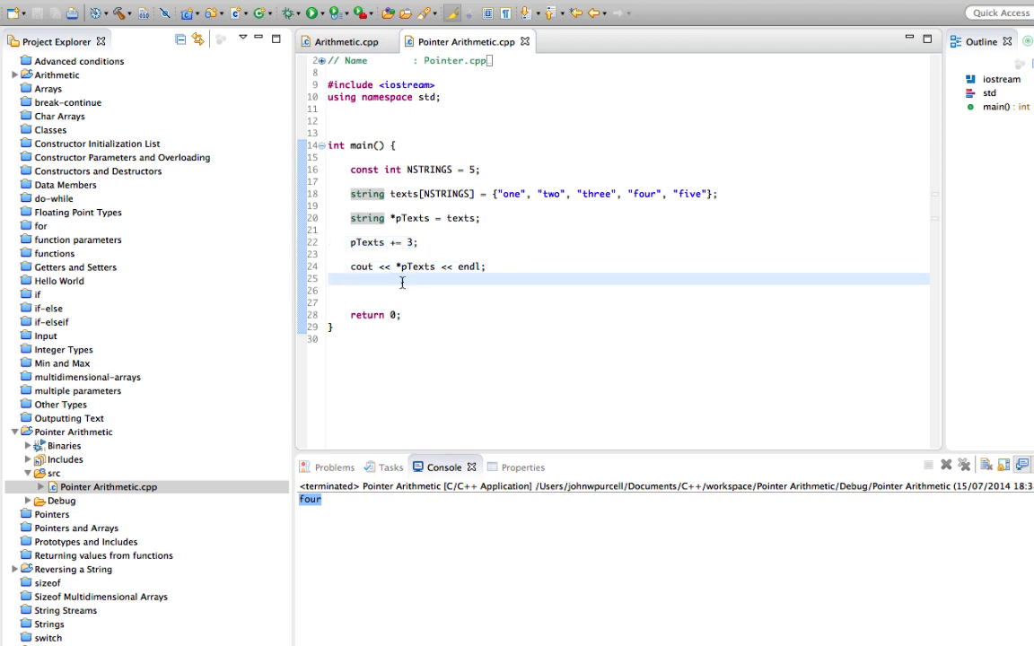
Step: Add pTexts -= 2; with another cout of *pTexts and run to print four then two
{"action": "key", "text": "Enter"}
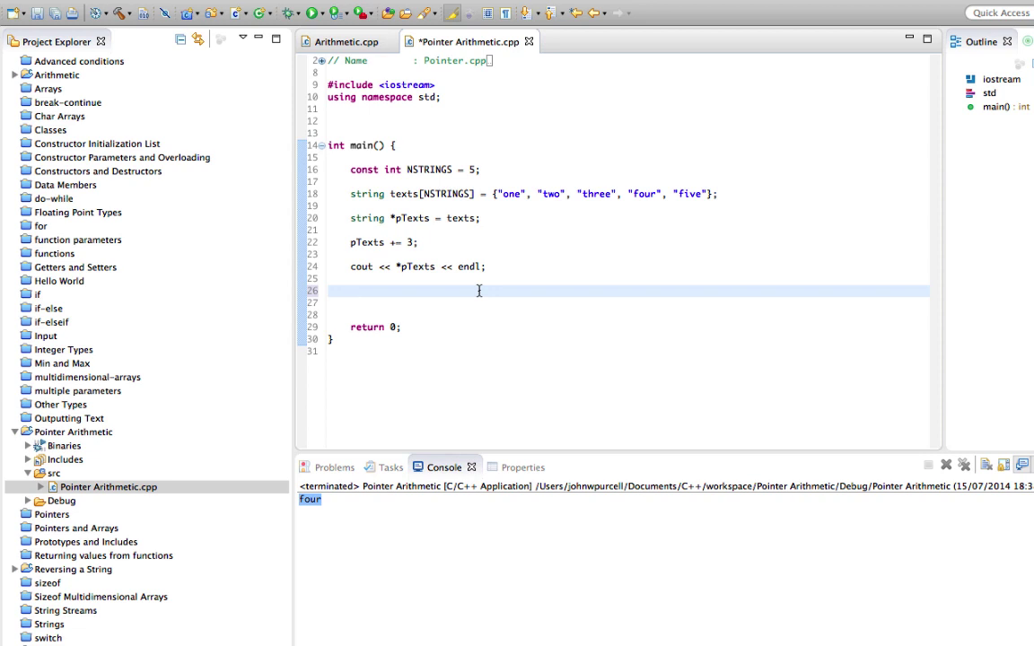
{"action": "type", "text": "pText"}
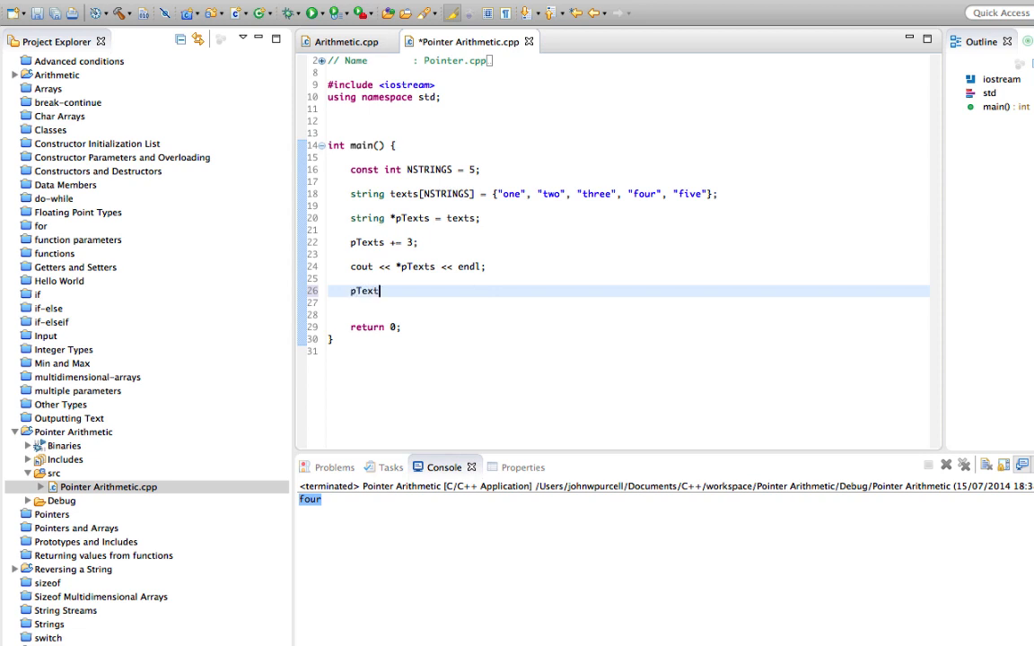
{"action": "type", "text": "s -"}
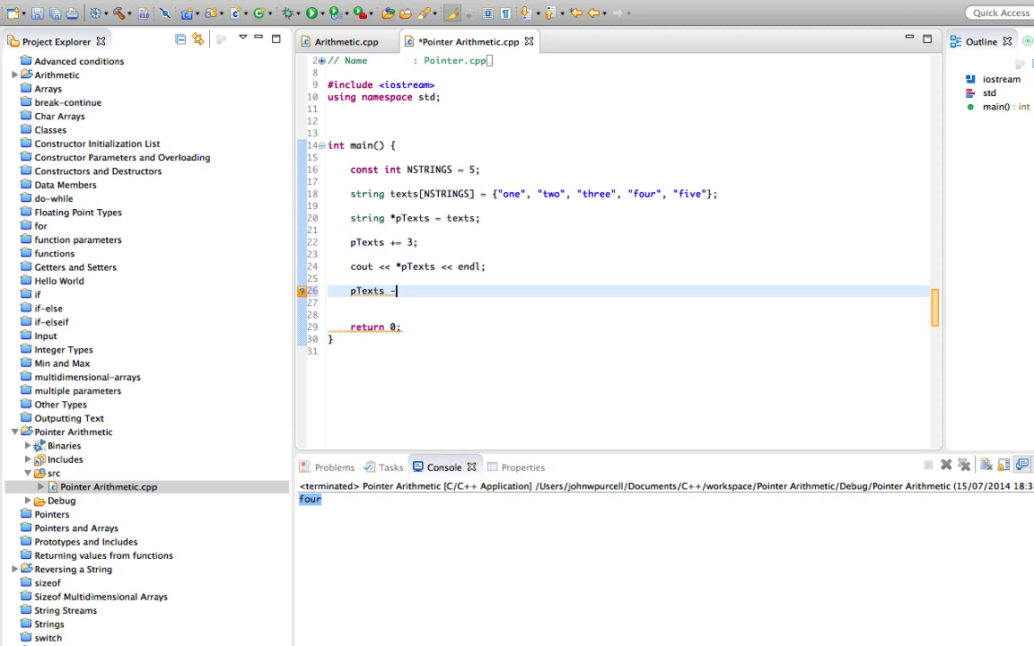
{"action": "type", "text": "= 2;"}
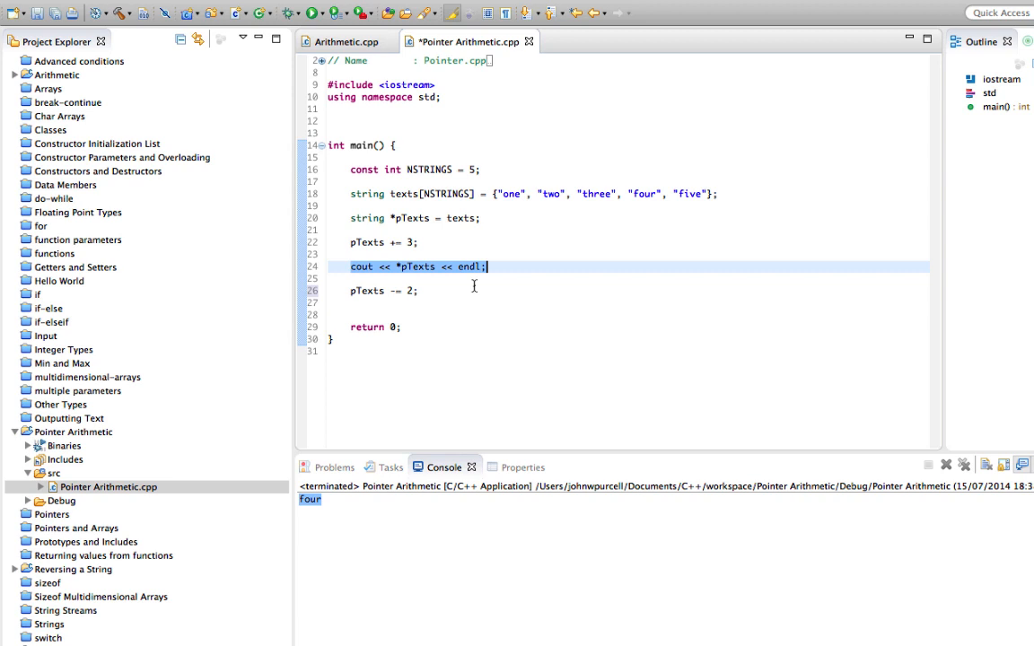
{"action": "type", "text": "cout << *pTexts << endl;"}
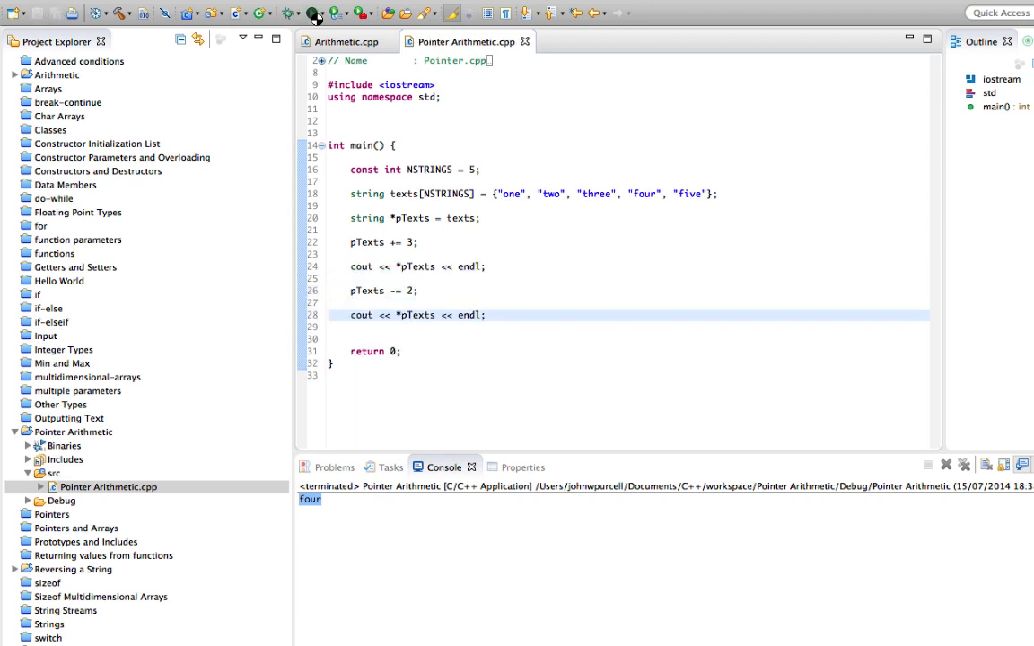
{"action": "left_click", "coordinate": [309, 17]}
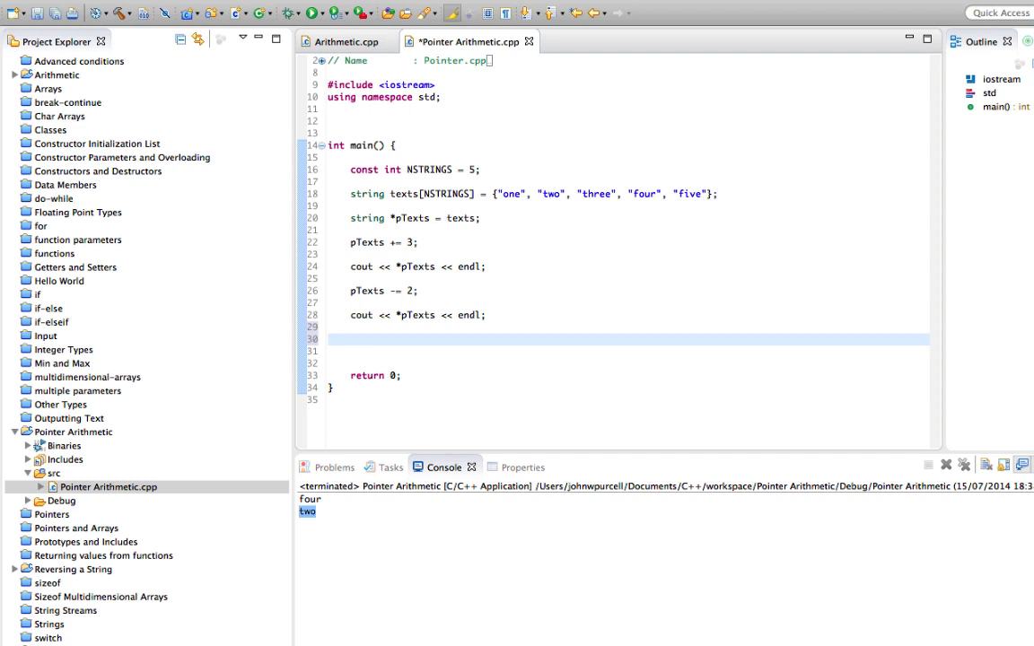
Step: Declare string *pEnd = texts[NSTRINGS-1]; with a blank line below
{"action": "type", "text": "string *"}
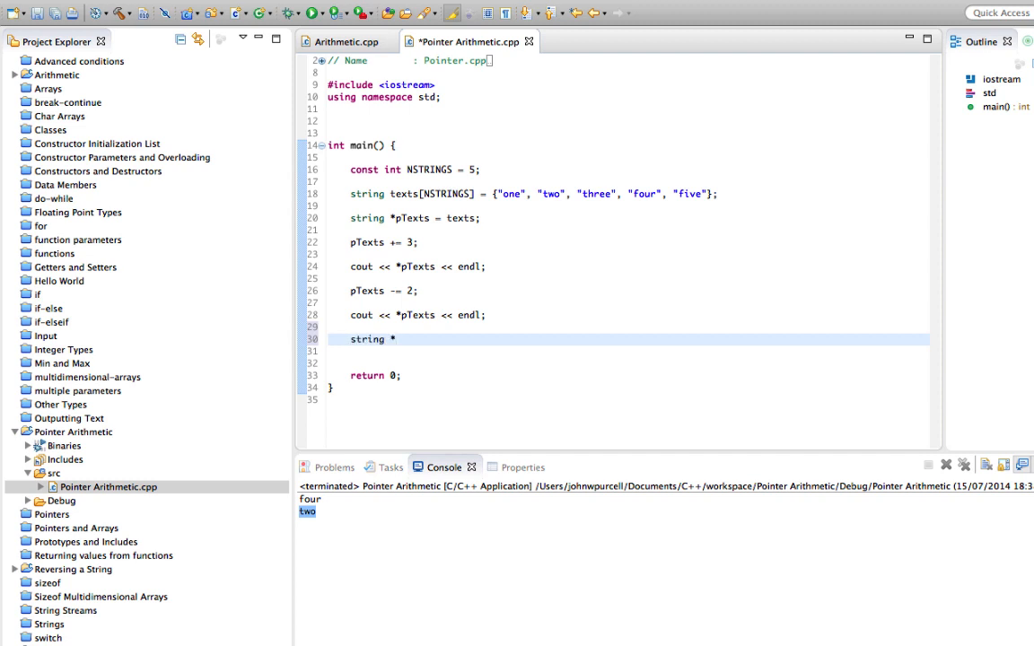
{"action": "type", "text": "pEnd ="}
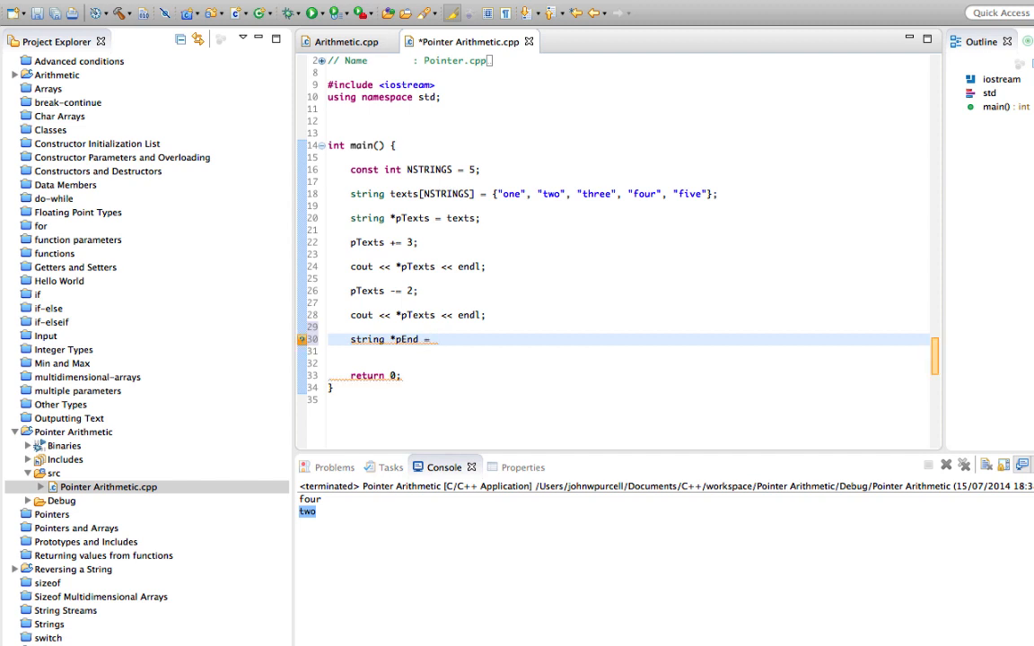
{"action": "type", "text": "texts[]"}
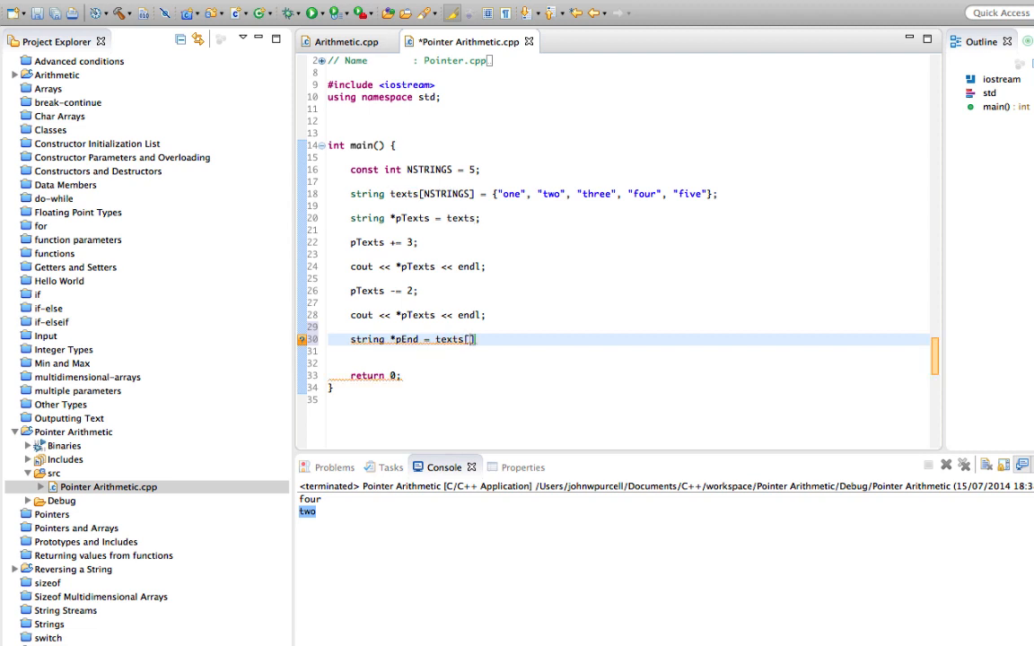
{"action": "type", "text": "NSTRINGS-"}
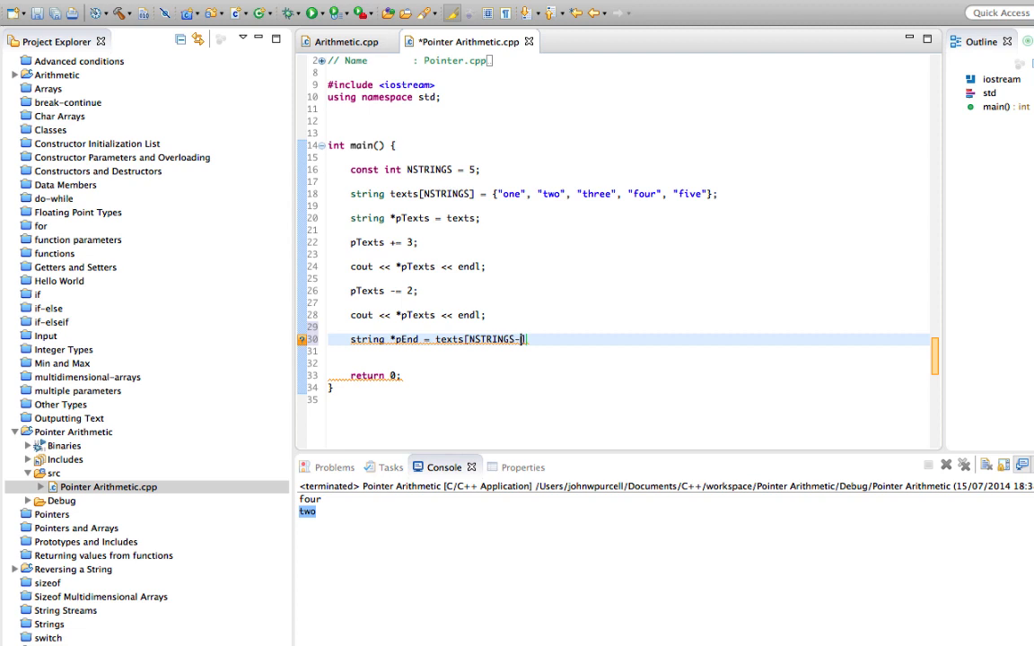
{"action": "type", "text": "1"}
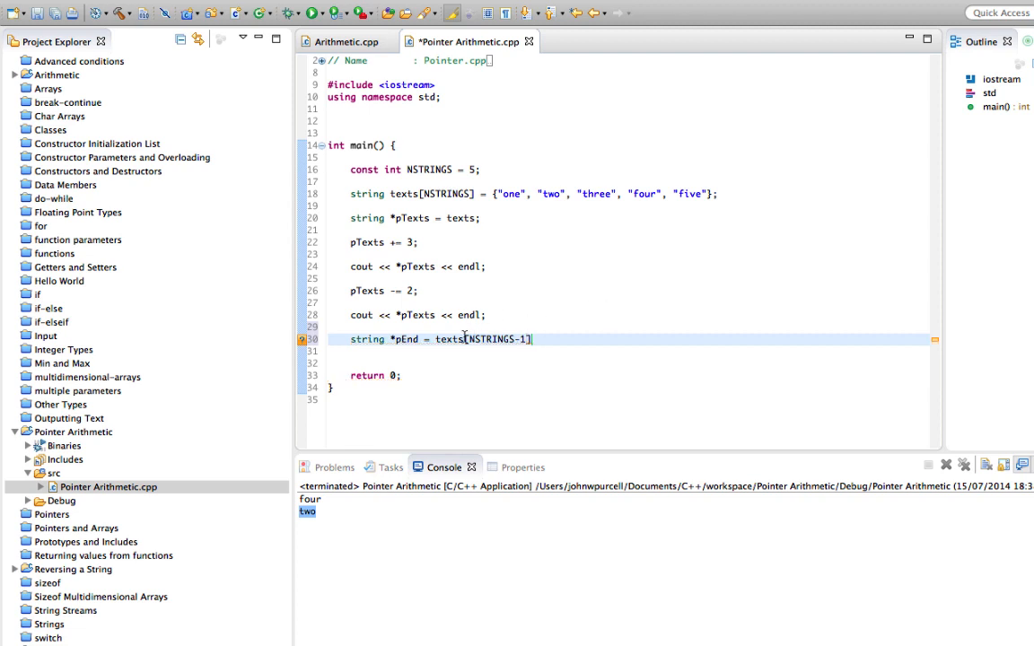
{"action": "mouse_move", "coordinate": [528, 250]}
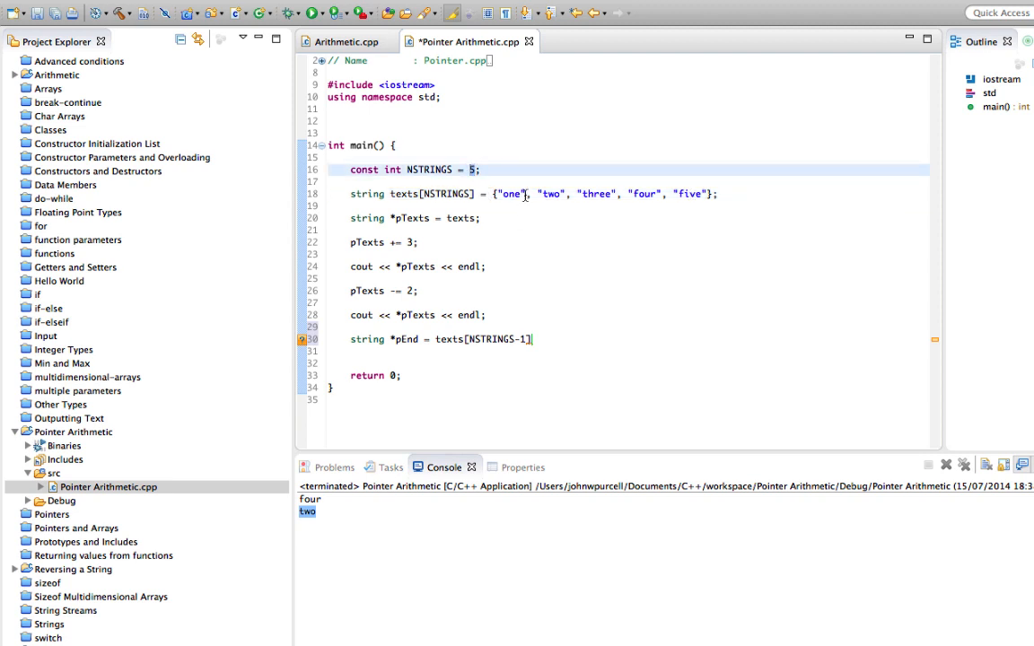
{"action": "left_click", "coordinate": [603, 194]}
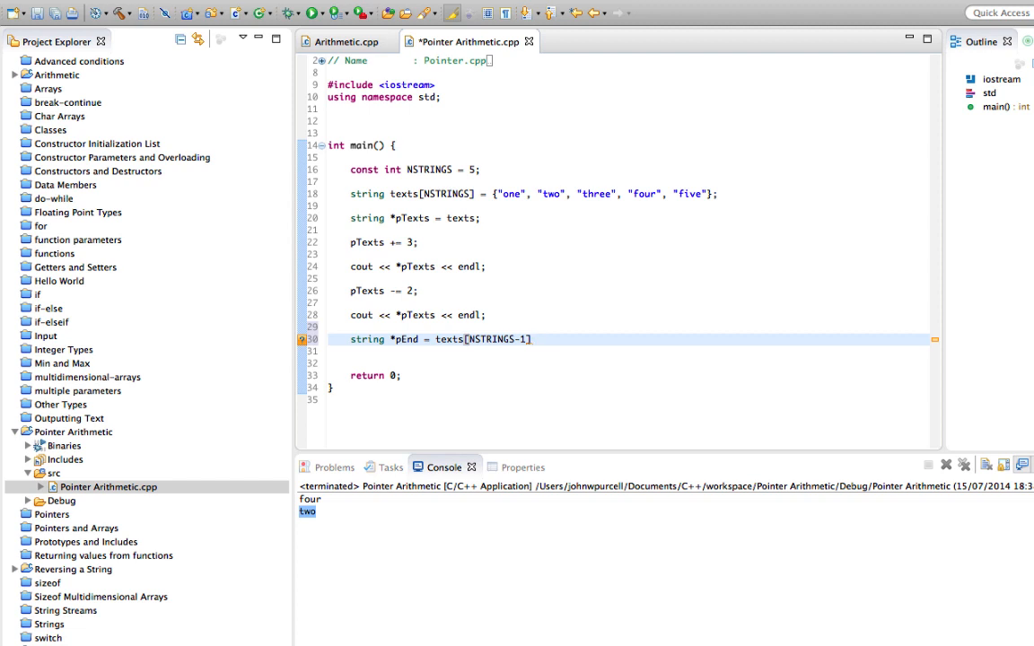
{"action": "mouse_move", "coordinate": [413, 399]}
{"action": "type", "text": ";"}
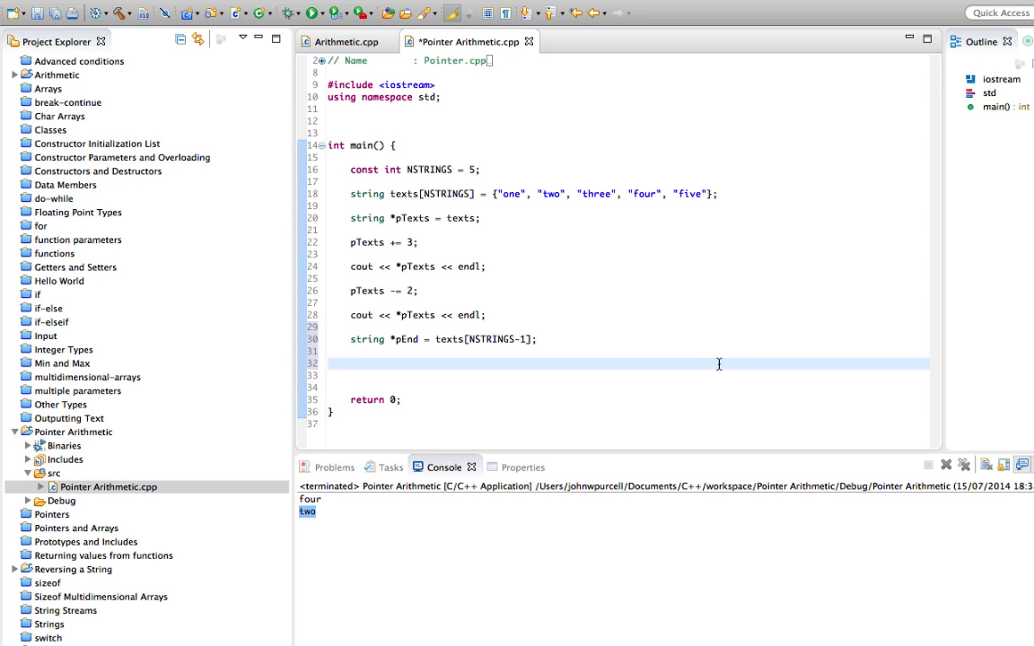
{"action": "mouse_move", "coordinate": [593, 341]}
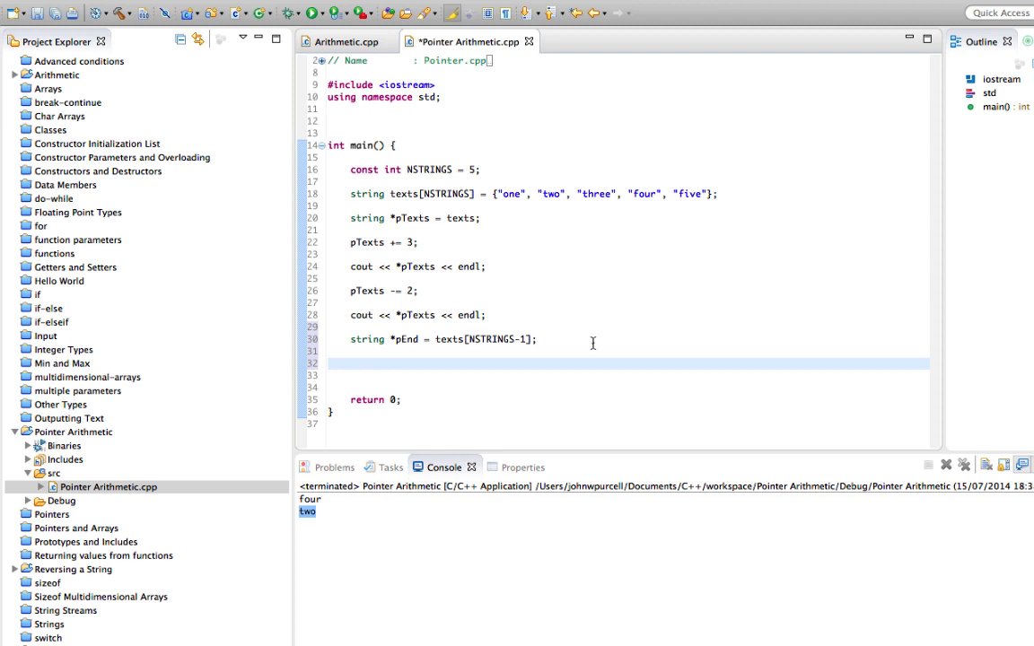
Step: Write a while loop conditioned on pTexts != pEnd
{"action": "type", "text": "while("}
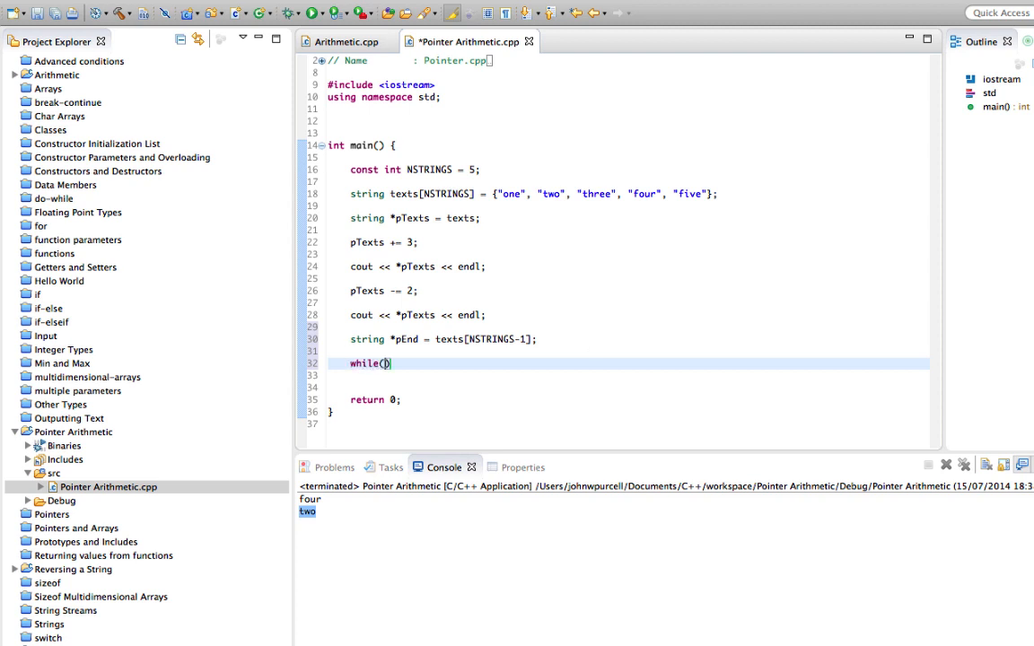
{"action": "type", "text": "p"}
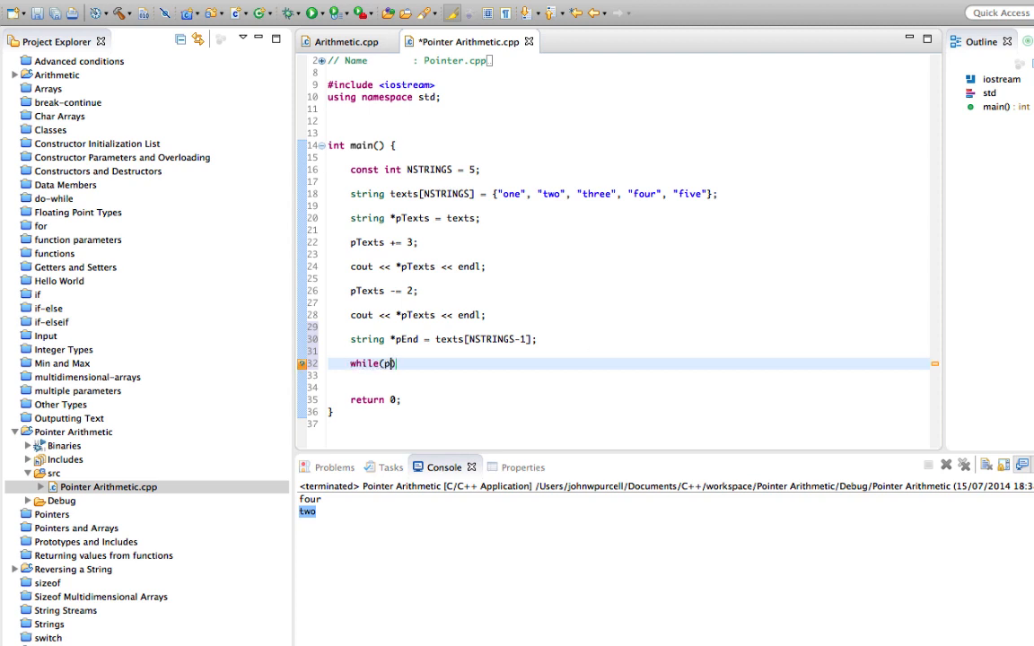
{"action": "type", "text": "Texts"}
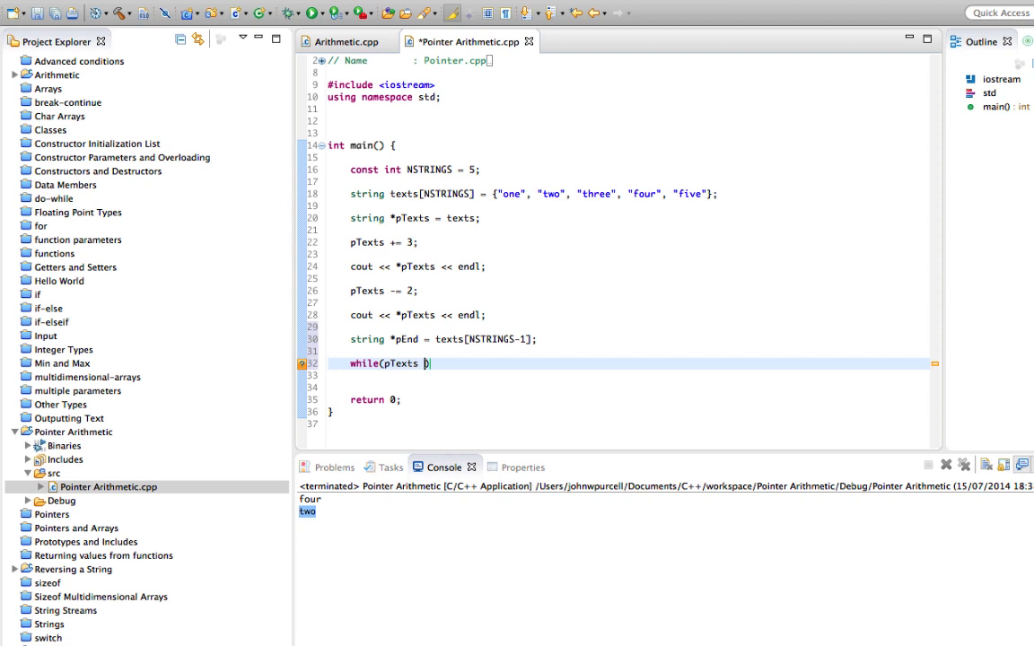
{"action": "type", "text": "!= pEnd)"}
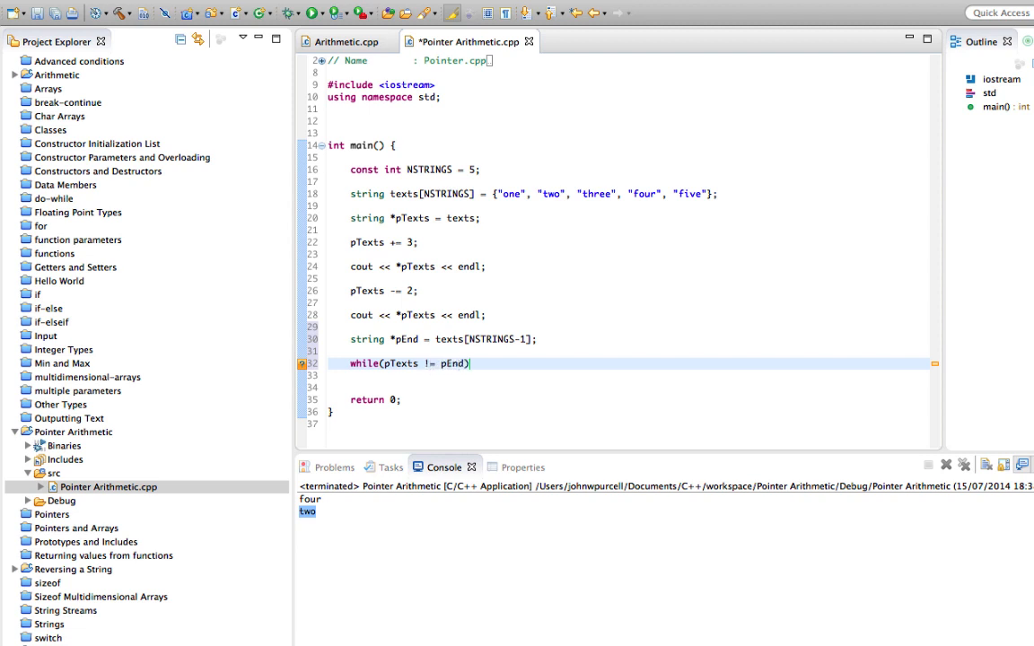
{"action": "type", "text": "{"}
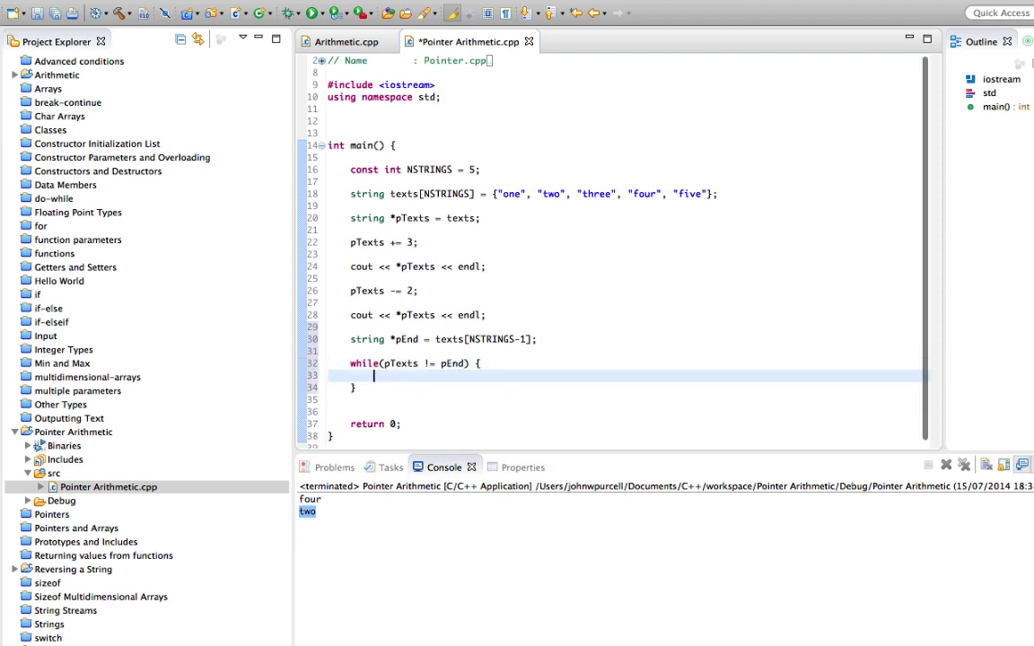
Step: Inside the loop print *pTexts with endl and advance pTexts++
{"action": "type", "text": "cout"}
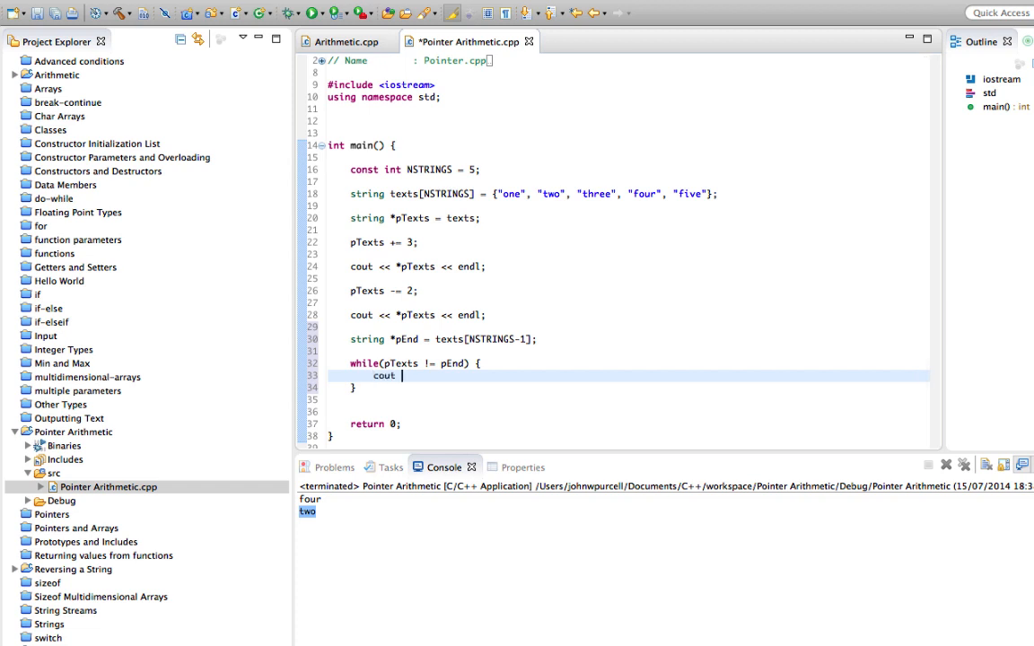
{"action": "type", "text": "<<"}
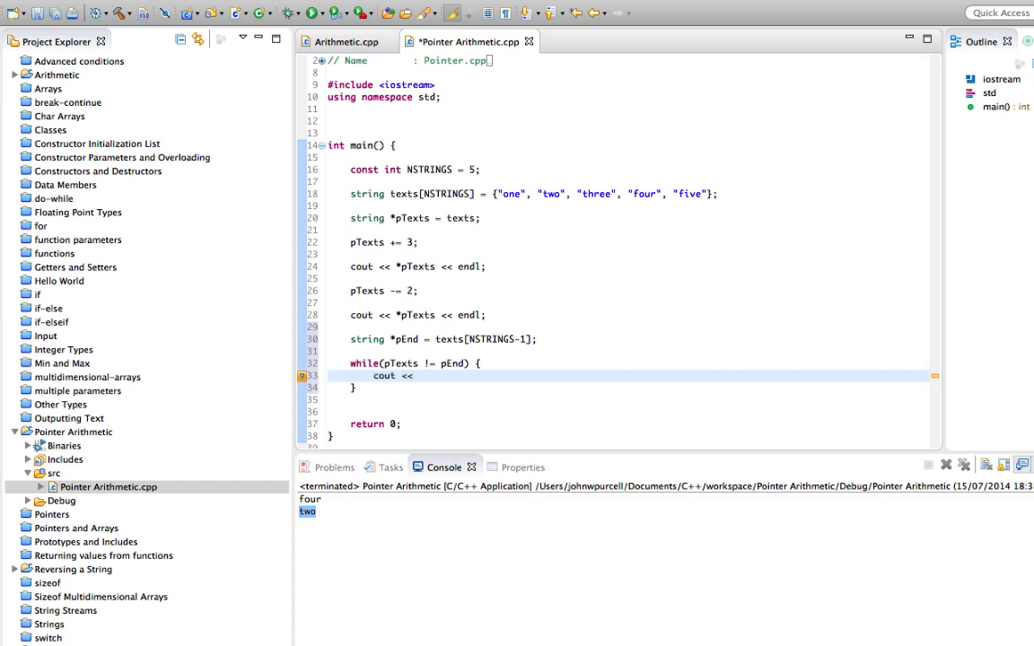
{"action": "type", "text": "*pT"}
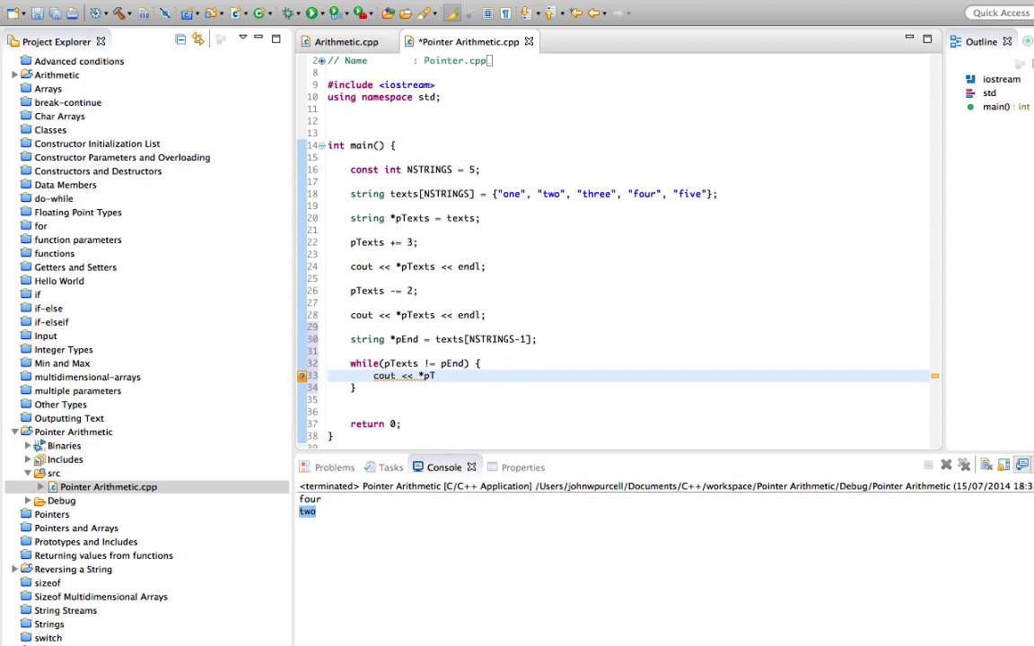
{"action": "type", "text": "exts <<"}
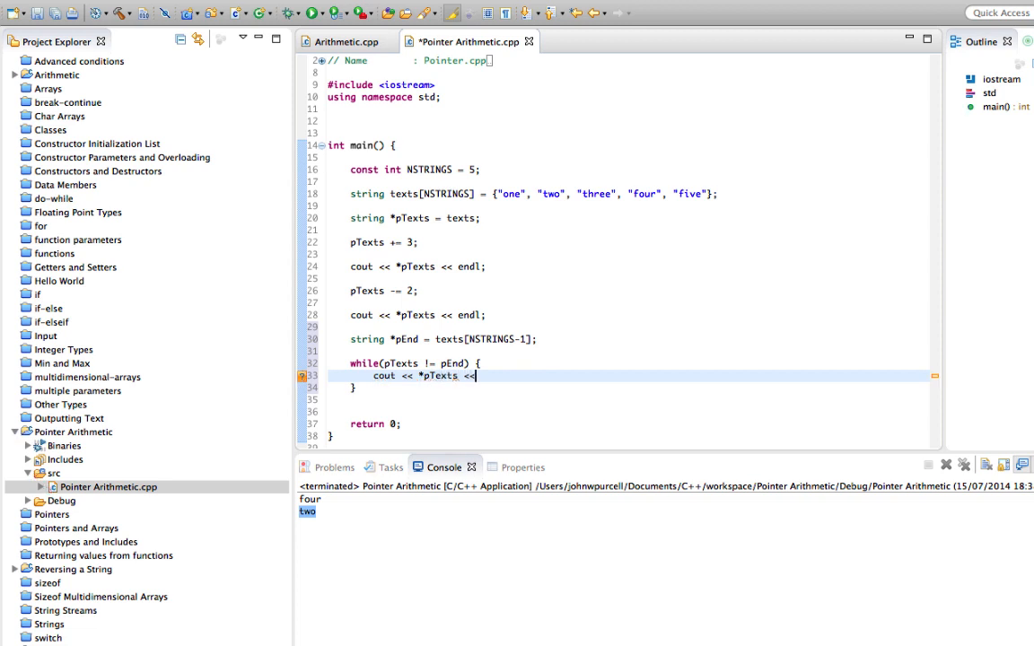
{"action": "type", "text": "endl;"}
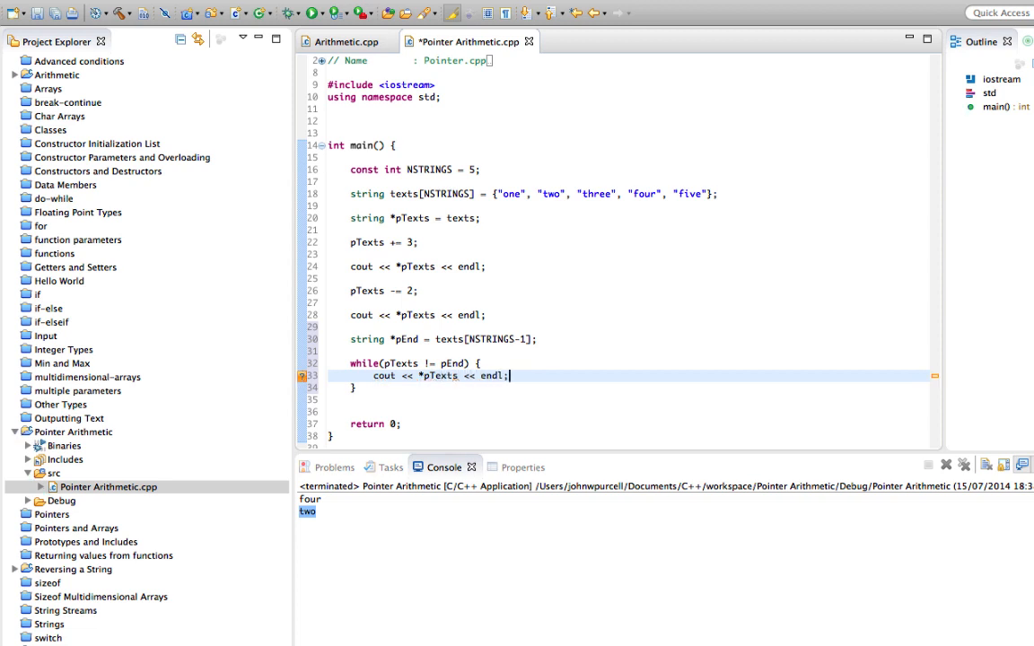
{"action": "type", "text": "pTe"}
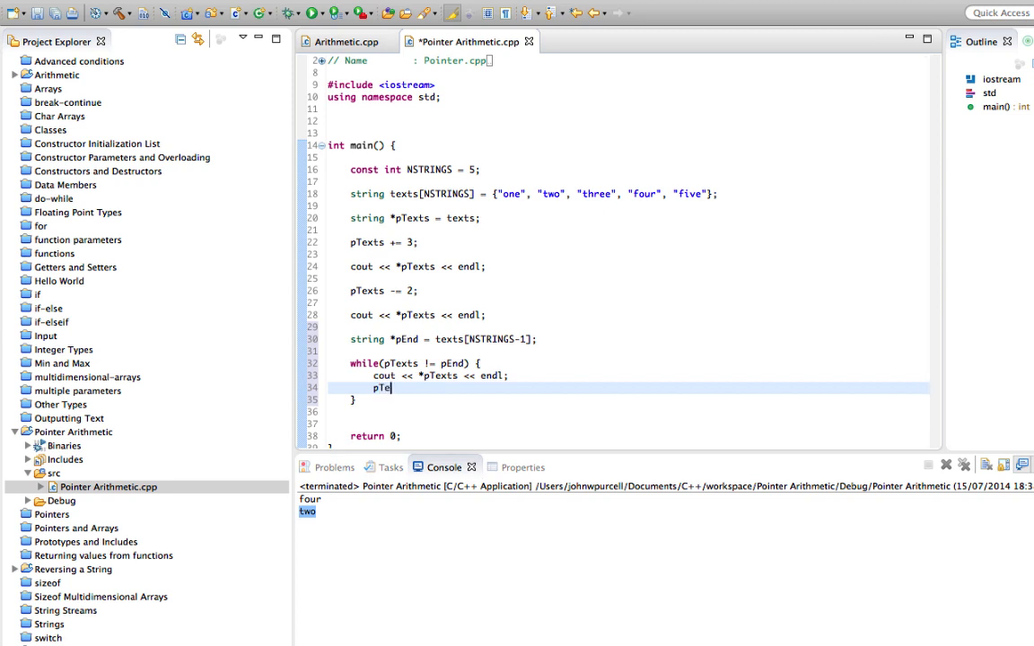
{"action": "type", "text": "xts++;"}
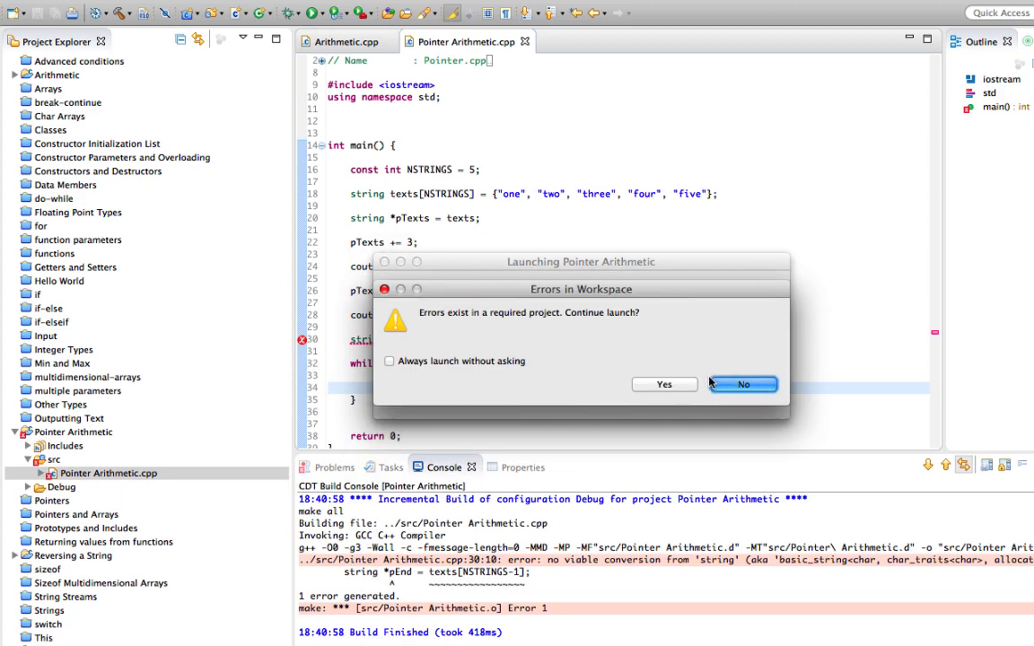
Step: Cancel the failed launch, make pEnd take &texts[NSTRINGS-1], and run again
{"action": "left_click", "coordinate": [743, 384]}
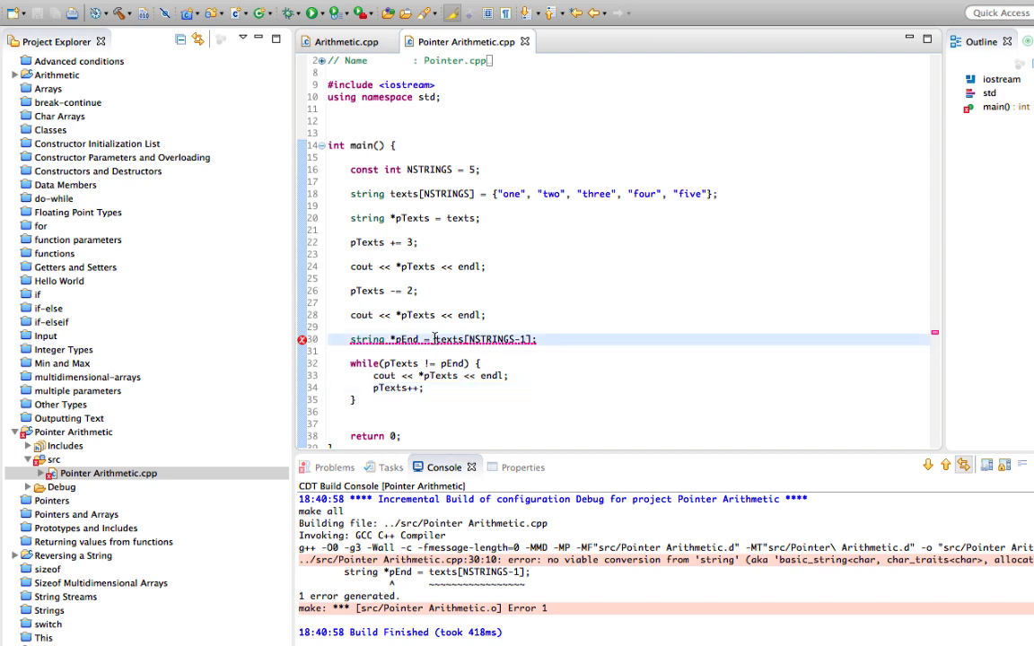
{"action": "mouse_move", "coordinate": [435, 340]}
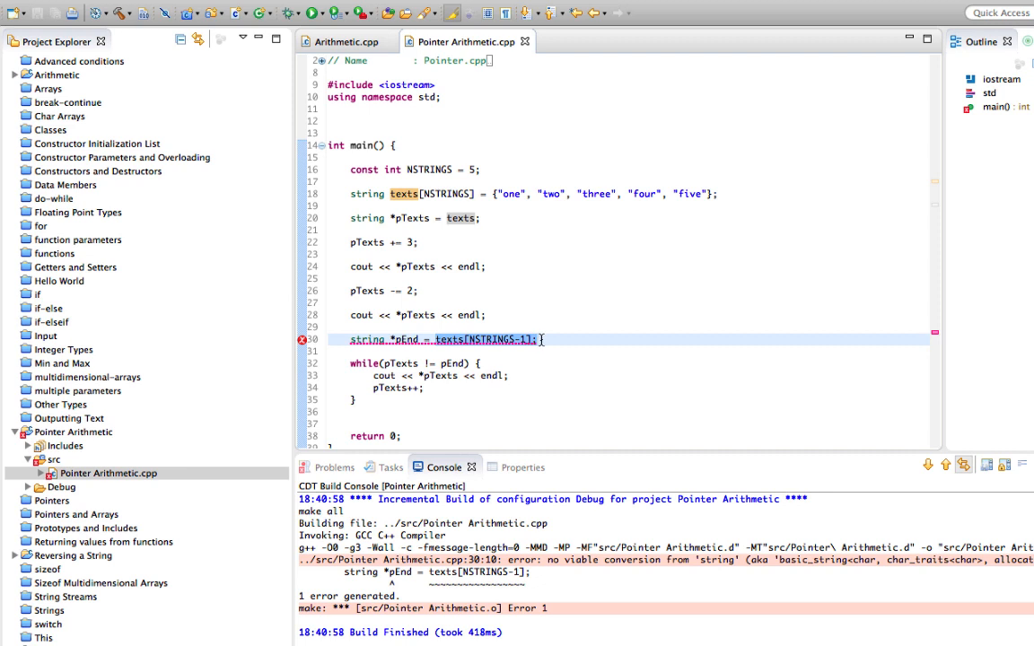
{"action": "mouse_move", "coordinate": [435, 339]}
{"action": "type", "text": "&"}
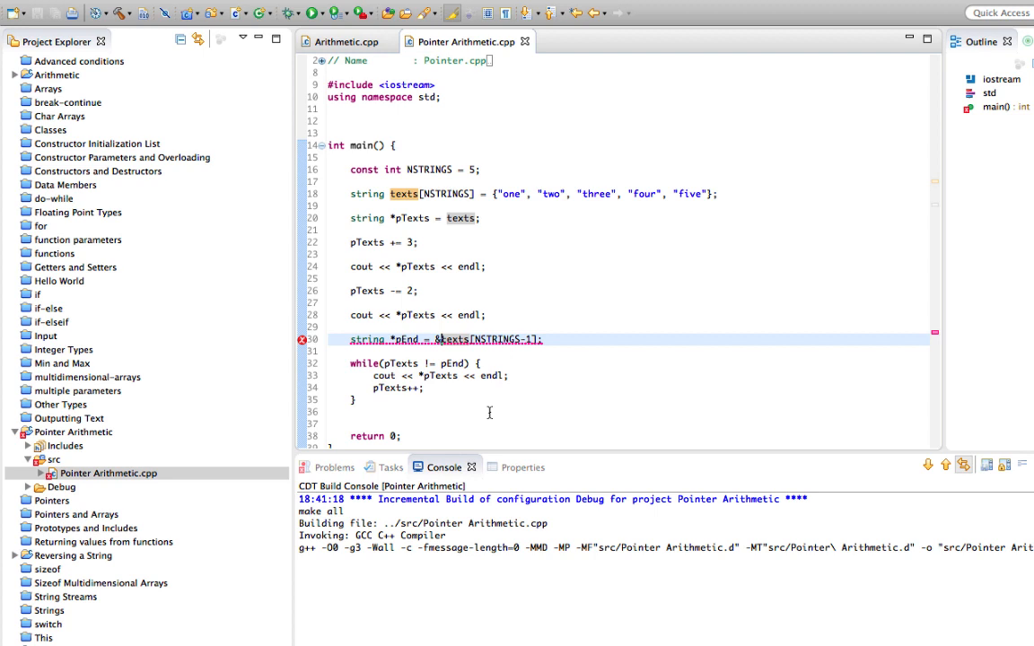
{"action": "left_click", "coordinate": [309, 14]}
{"action": "type", "text": "pT"}
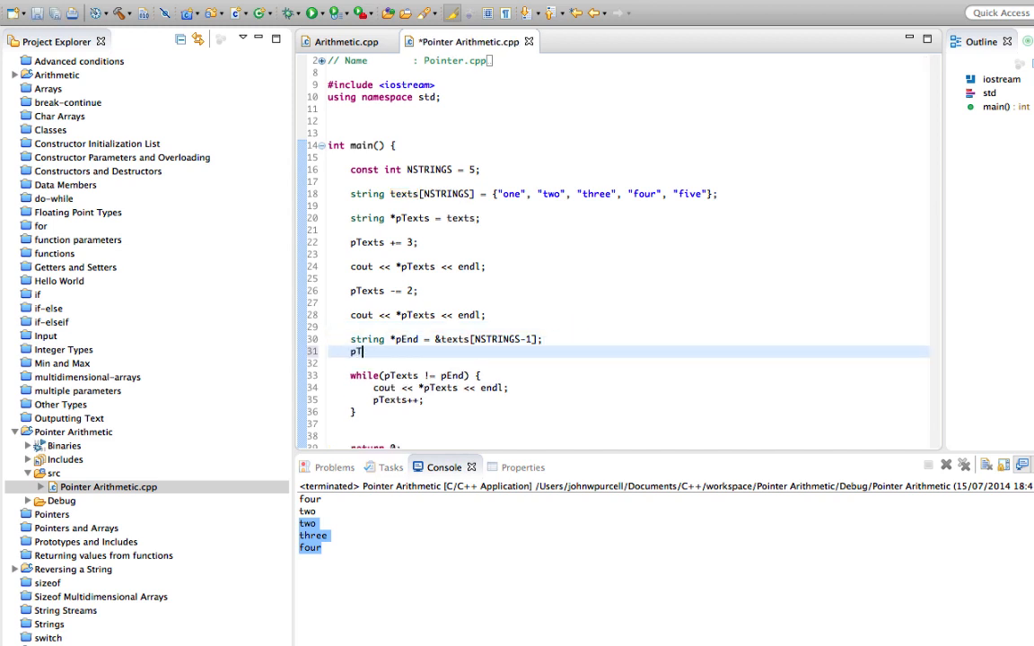
Step: Finish pTexts = &texts[0]; and review the loop condition pTexts != pEnd
{"action": "type", "text": "exts ="}
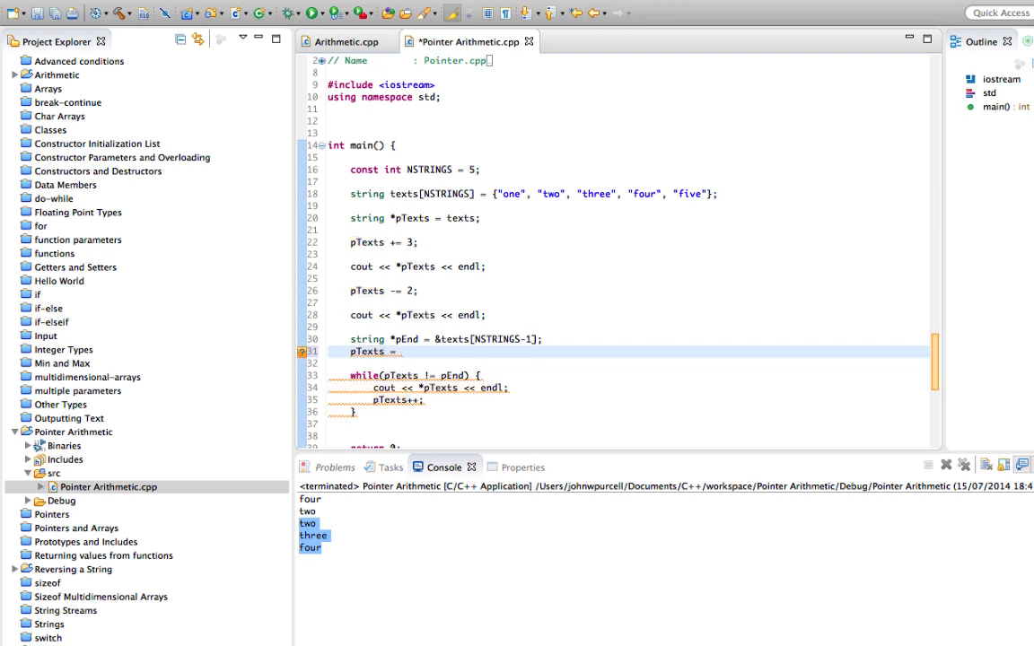
{"action": "left_click", "coordinate": [546, 339]}
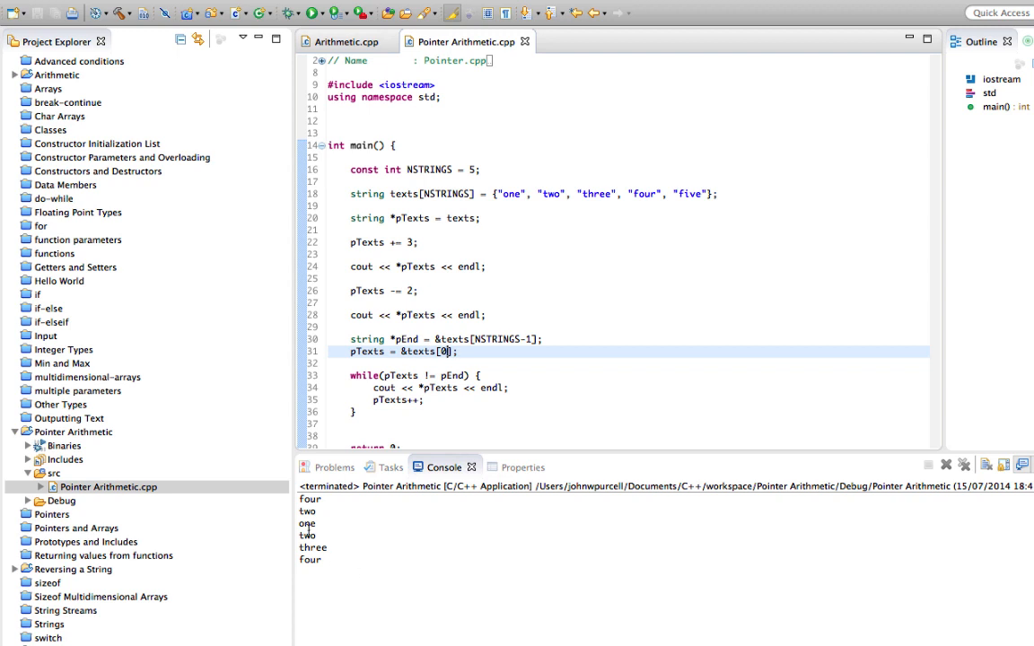
{"action": "left_click_drag", "start_coordinate": [302, 524], "coordinate": [329, 560]}
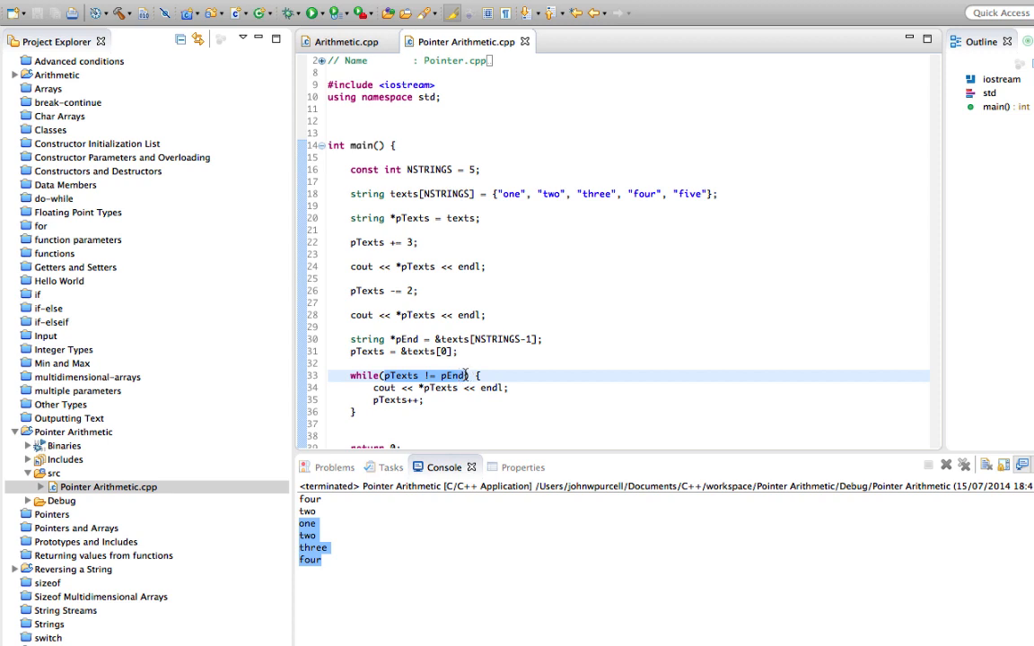
{"action": "mouse_move", "coordinate": [522, 375]}
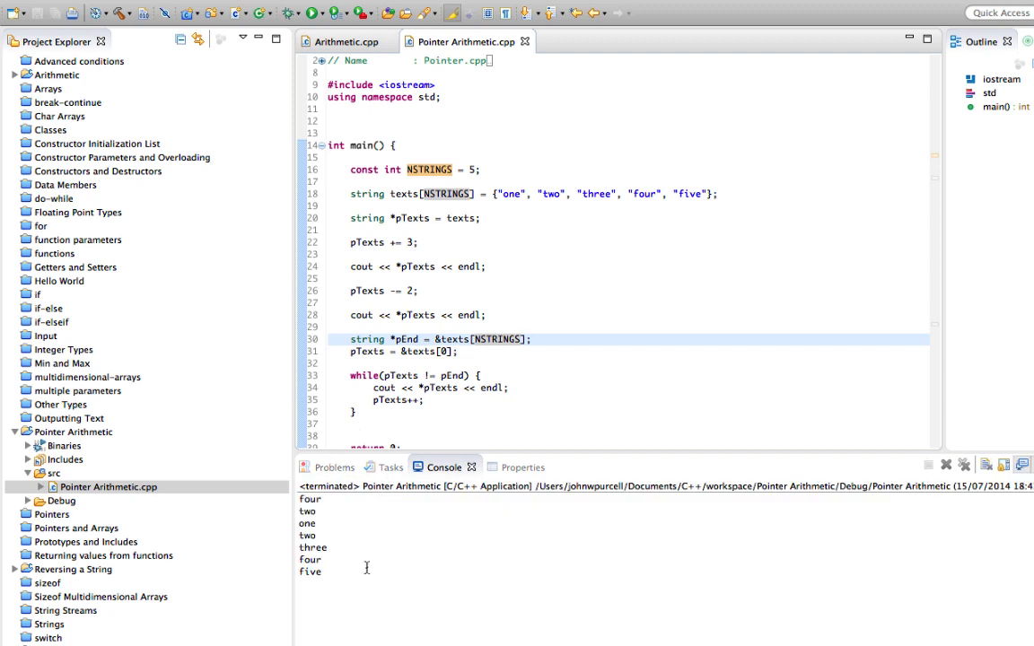
{"action": "left_click_drag", "start_coordinate": [298, 524], "coordinate": [320, 571]}
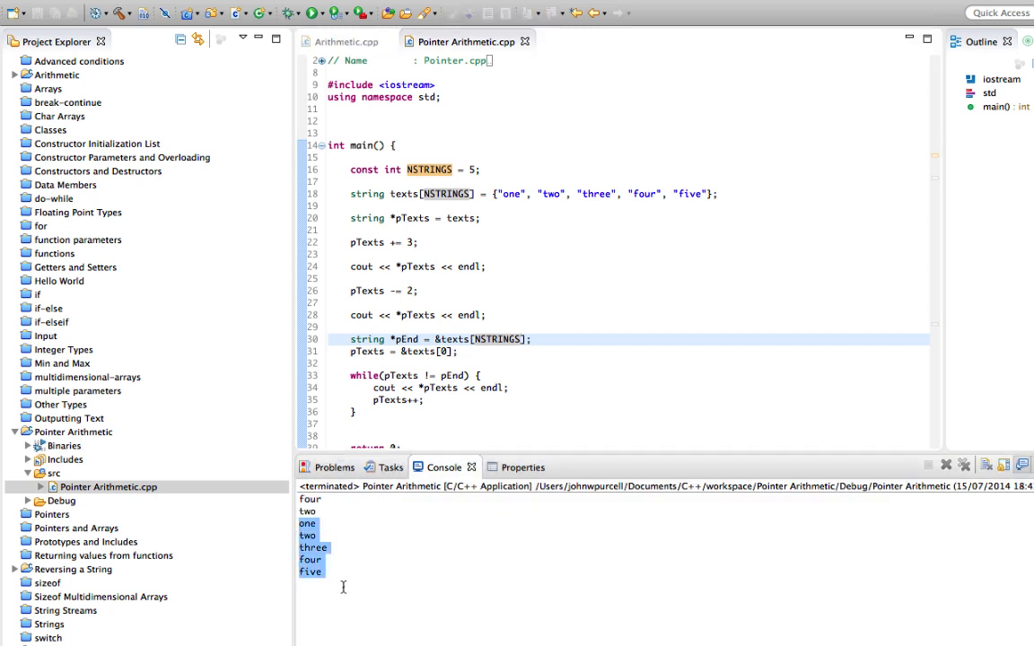
{"action": "left_click", "coordinate": [460, 351]}
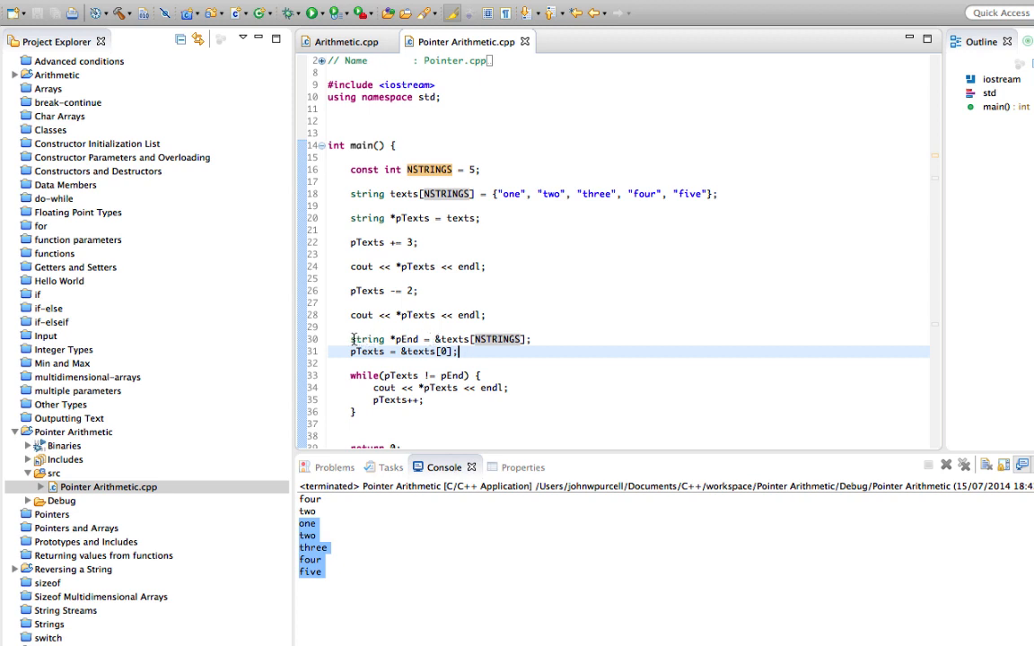
{"action": "left_click", "coordinate": [538, 340]}
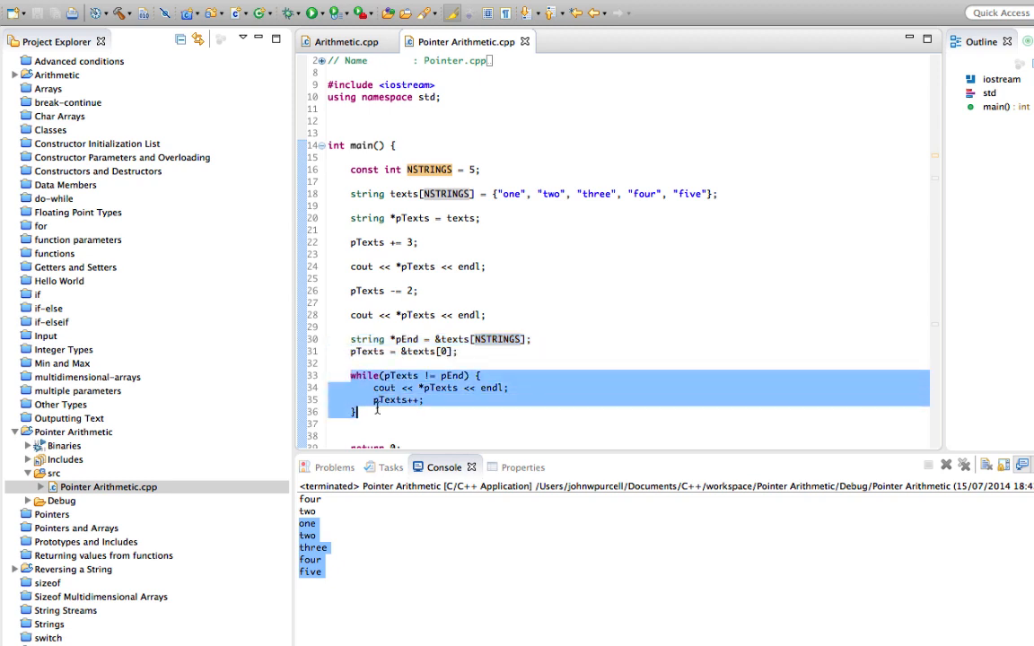
{"action": "mouse_move", "coordinate": [484, 372]}
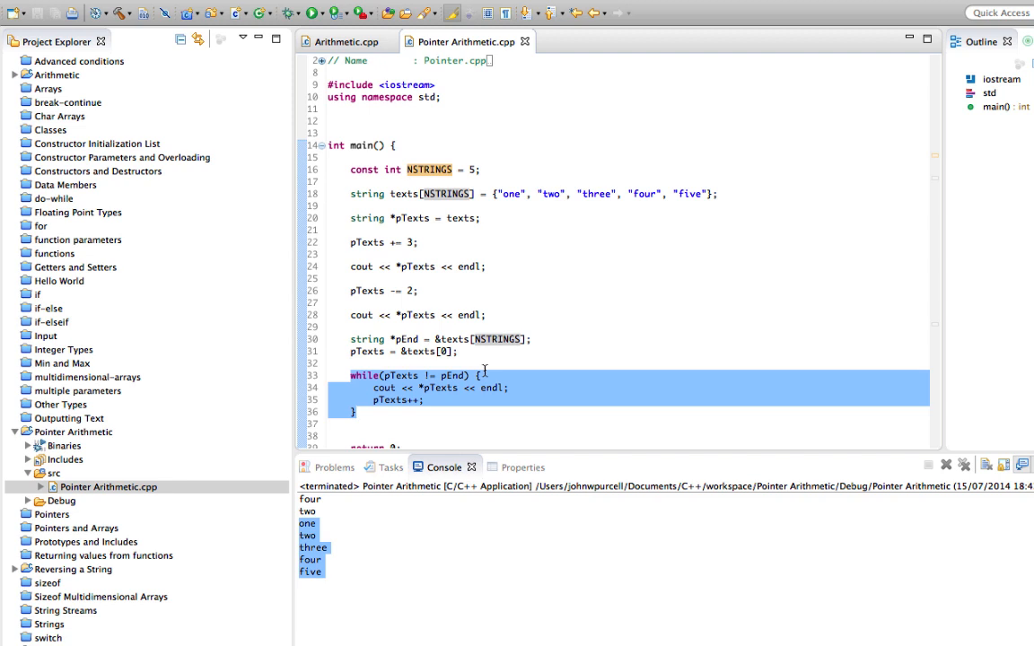
{"action": "mouse_move", "coordinate": [496, 343]}
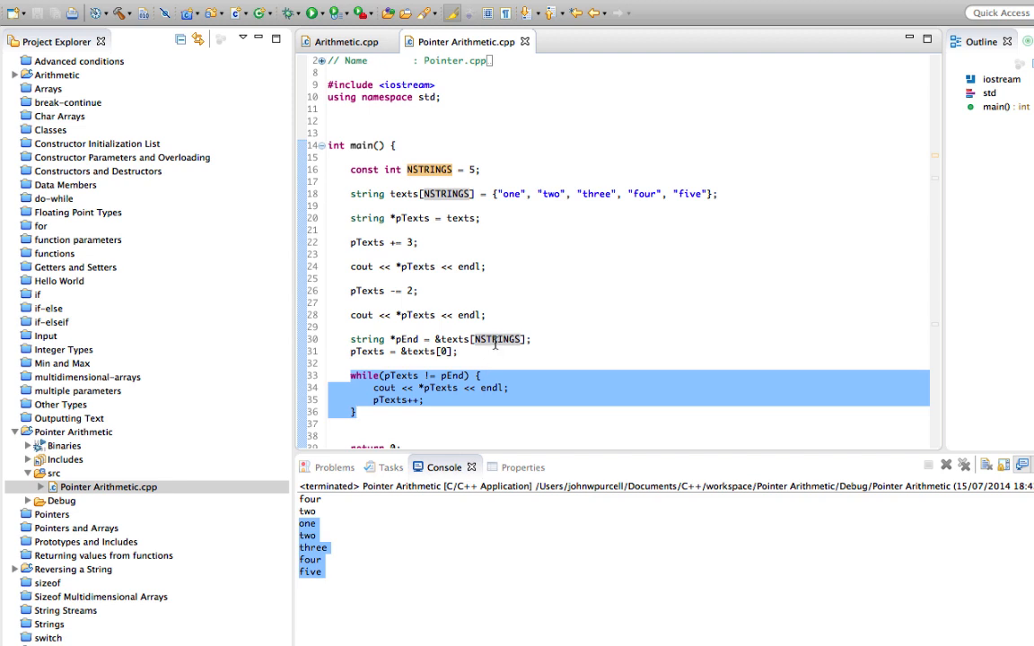
Step: Add blank lines after the while loop's closing brace for new code
{"action": "left_click", "coordinate": [558, 344]}
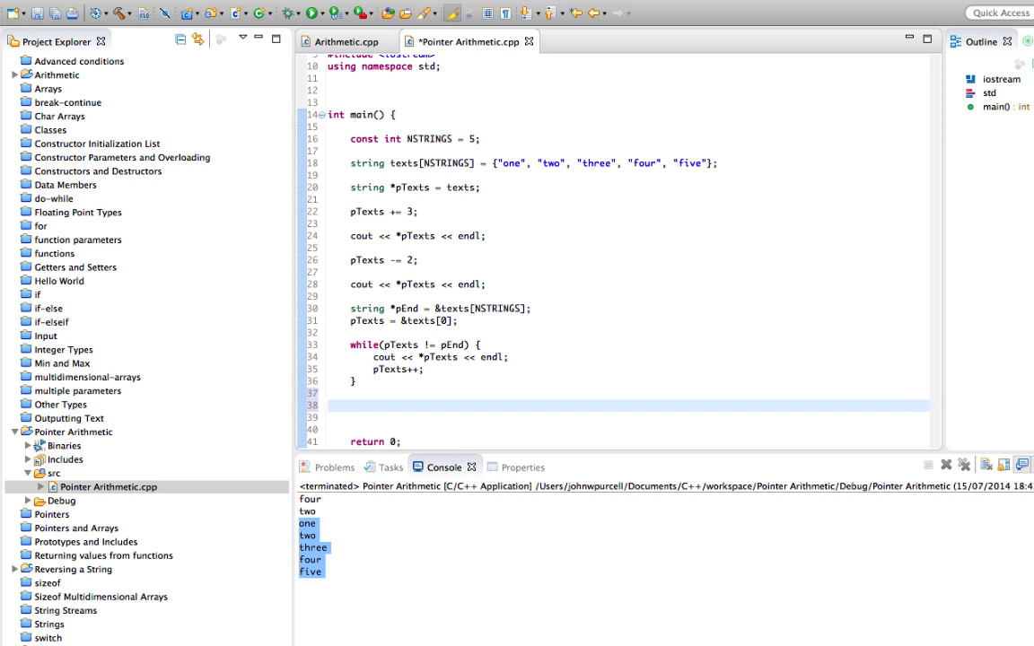
Step: Add a comment, reset pTexts to &texts[0], and write the subtraction pEnd - pTexts
{"action": "left_click", "coordinate": [356, 405]}
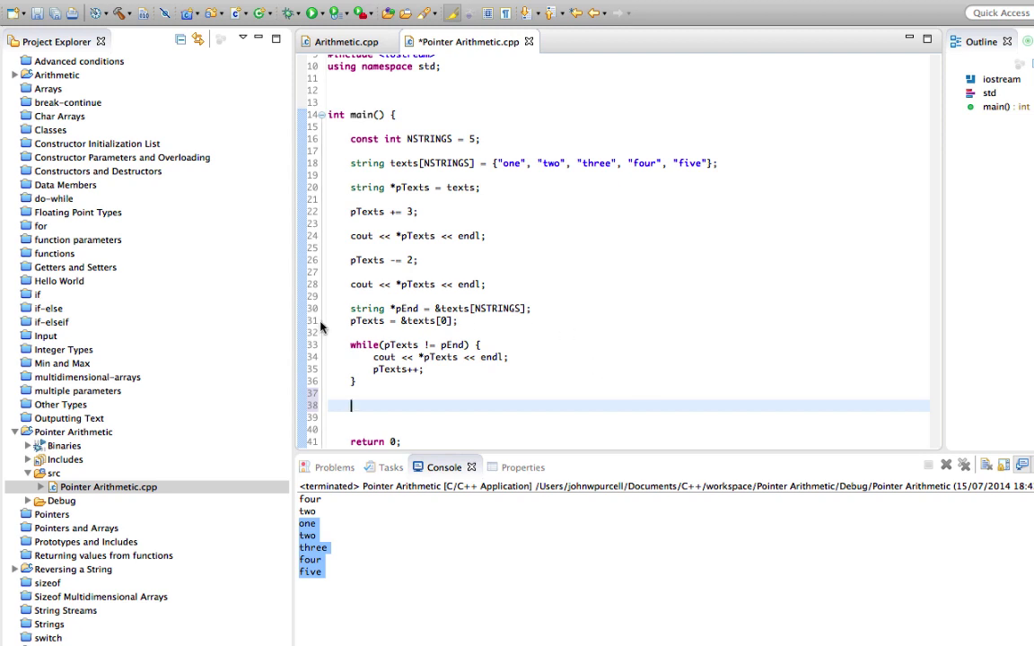
{"action": "left_click", "coordinate": [465, 320]}
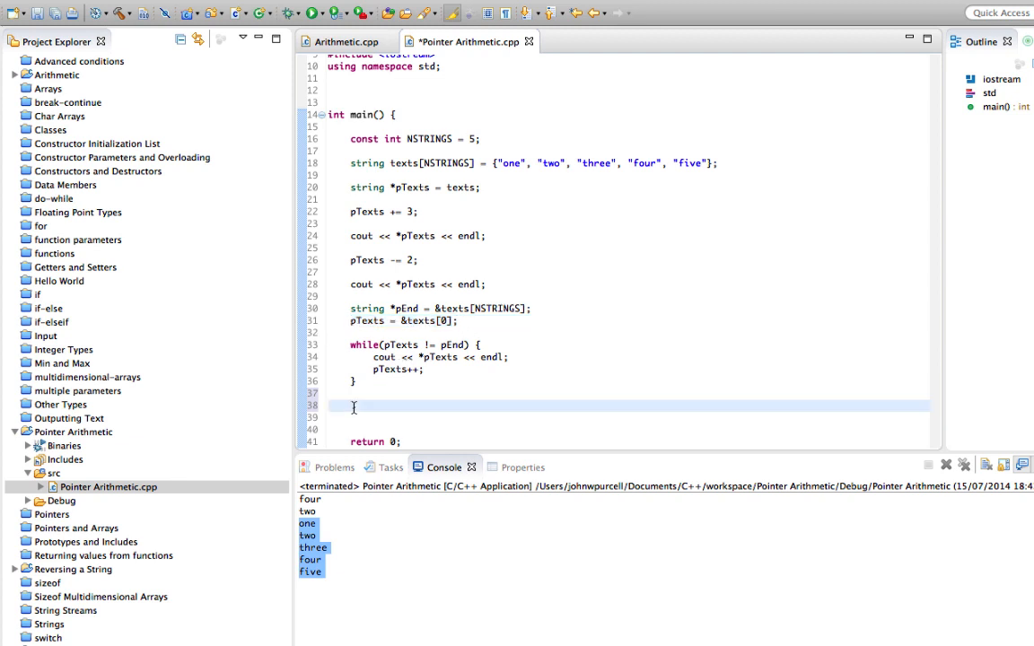
{"action": "type", "text": "// Set pTexts back to start."}
{"action": "type", "text": "pTexts = &texts[0];"}
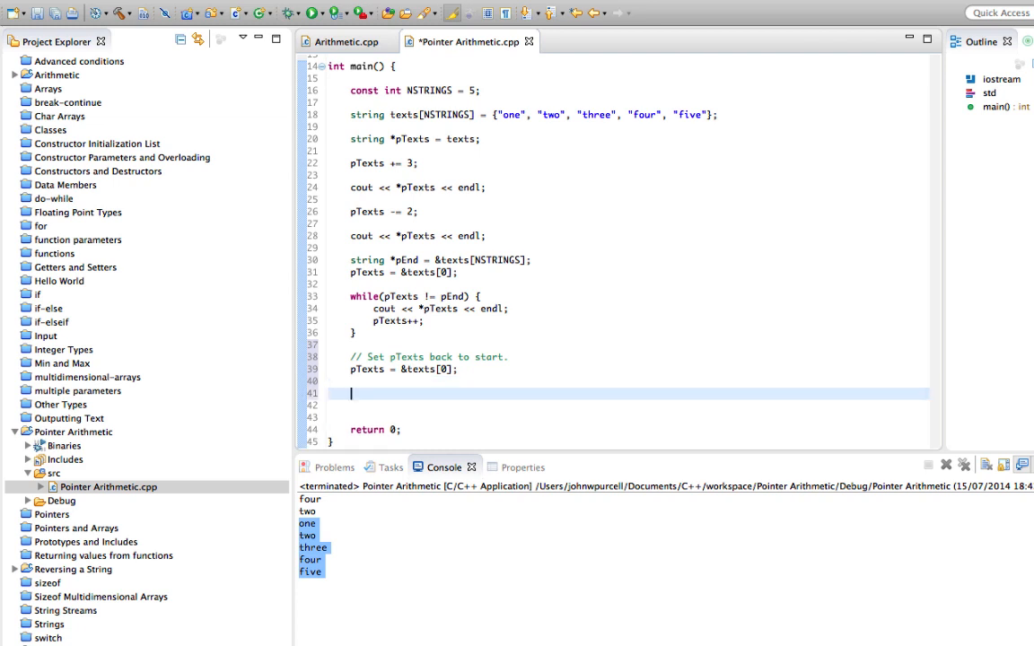
{"action": "type", "text": "pEnd"}
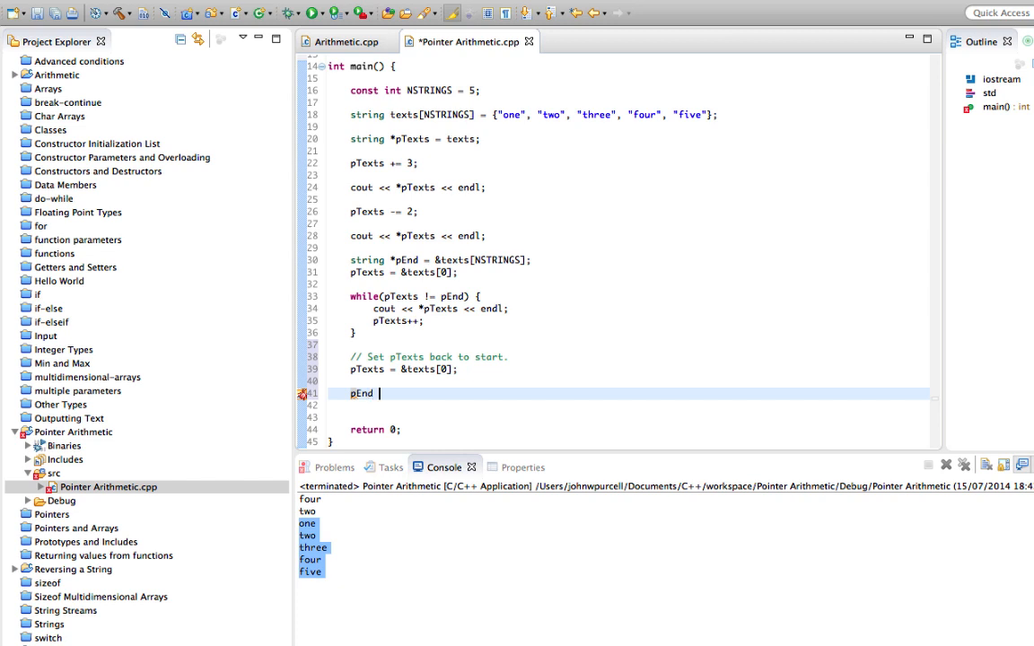
{"action": "type", "text": "- pTe"}
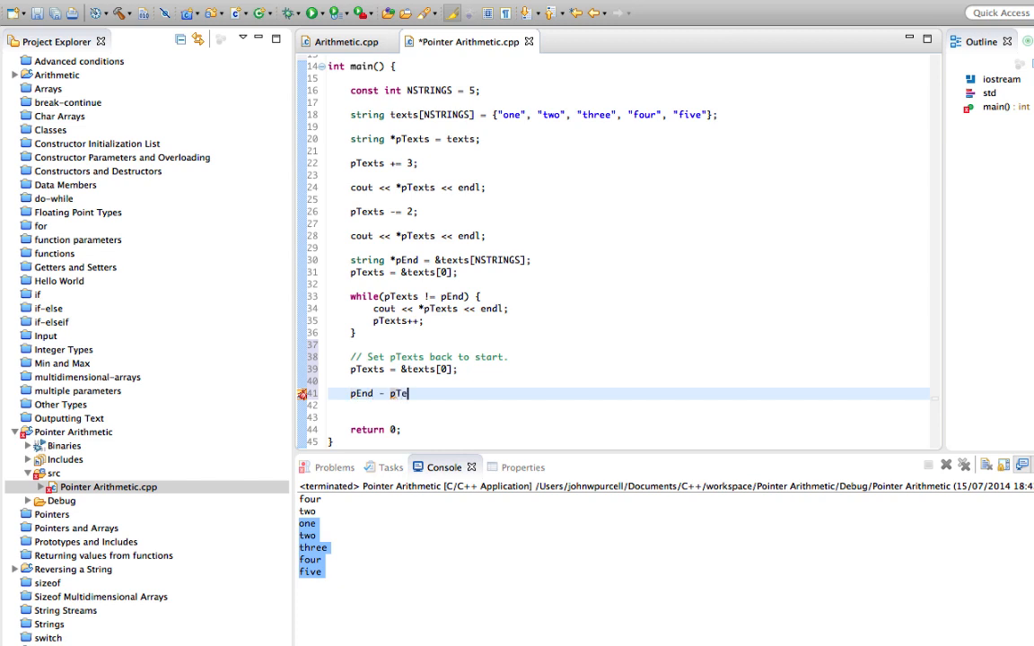
{"action": "type", "text": "xts"}
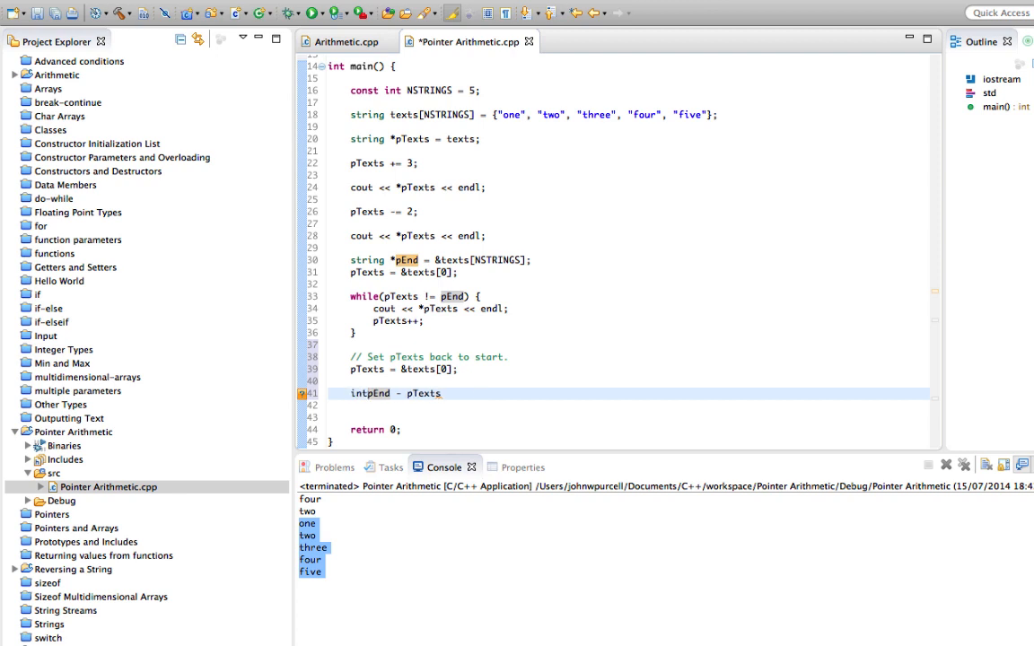
Step: Name the result int elements and start a cout line printing it
{"action": "type", "text": "elements ="}
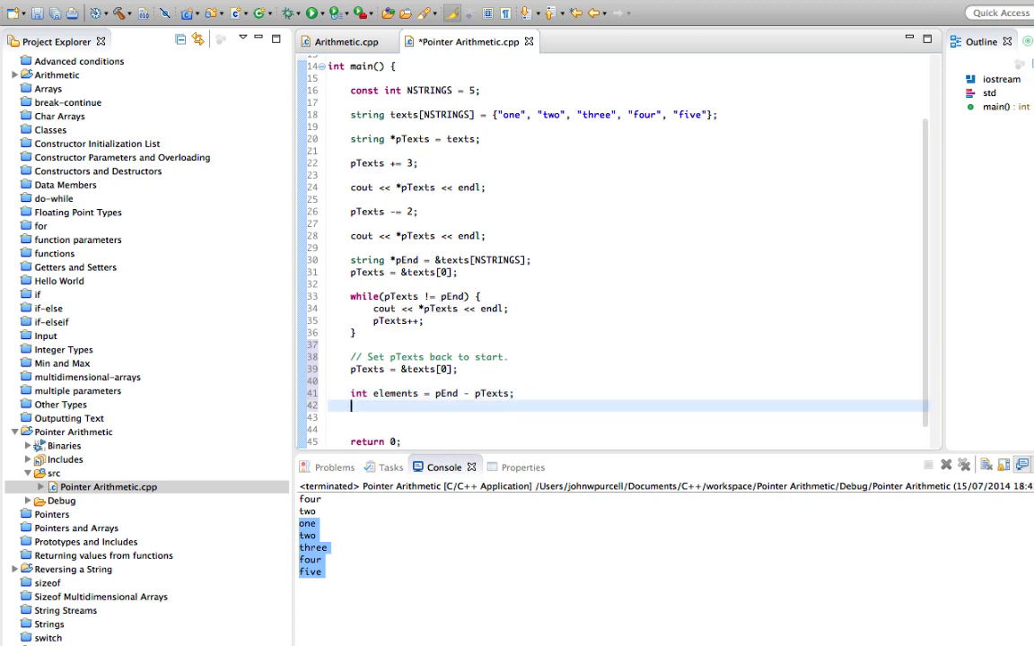
{"action": "type", "text": "cout <<"}
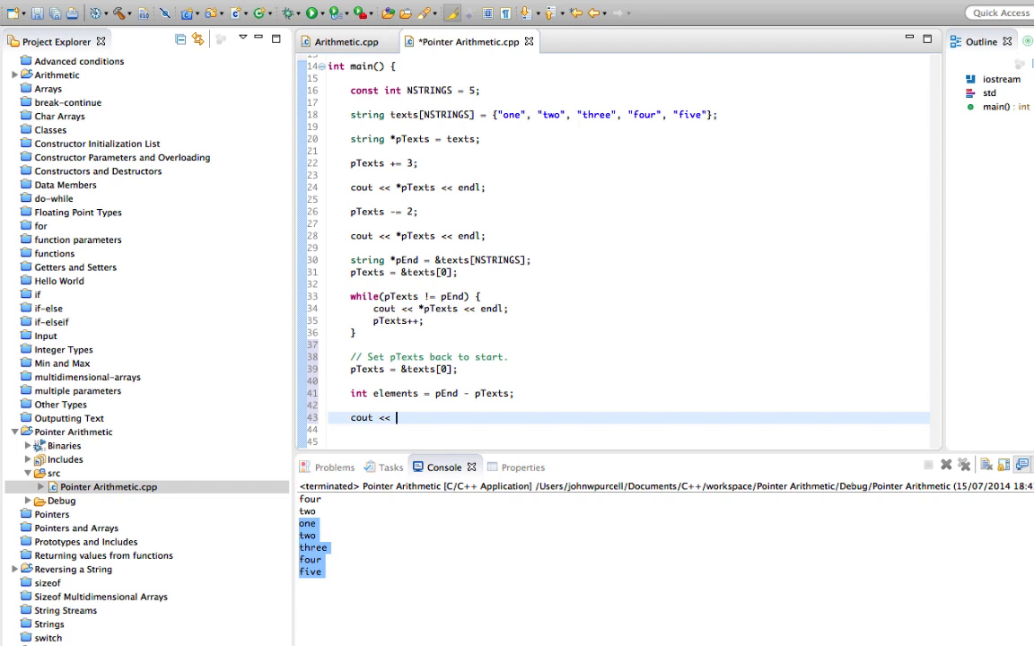
{"action": "type", "text": "element << endl;"}
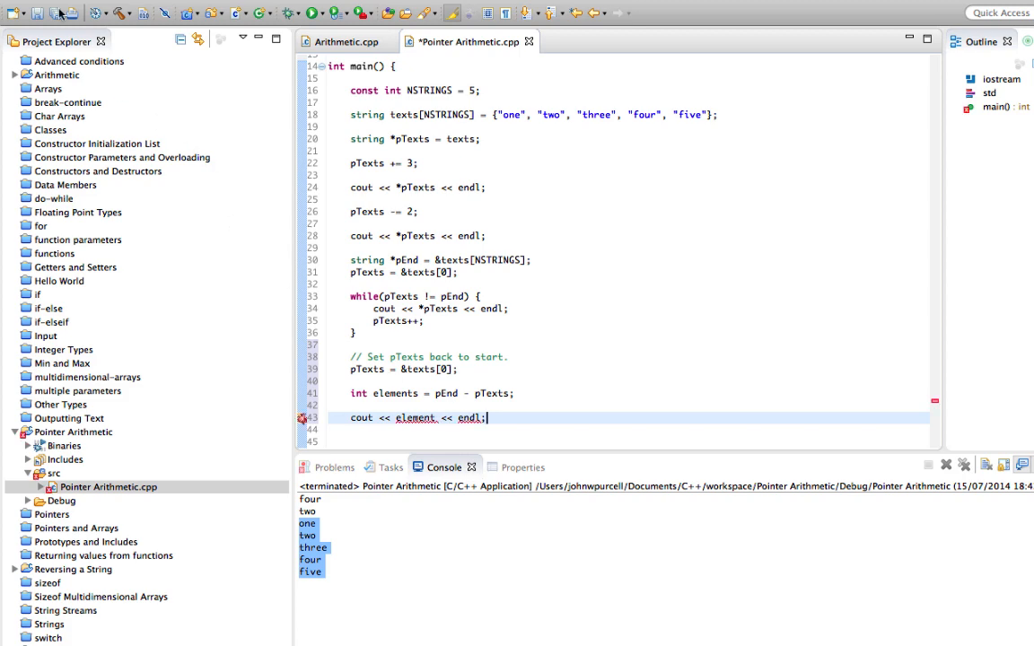
Step: Run the program and cancel the launch when build errors appear
{"action": "left_click", "coordinate": [312, 16]}
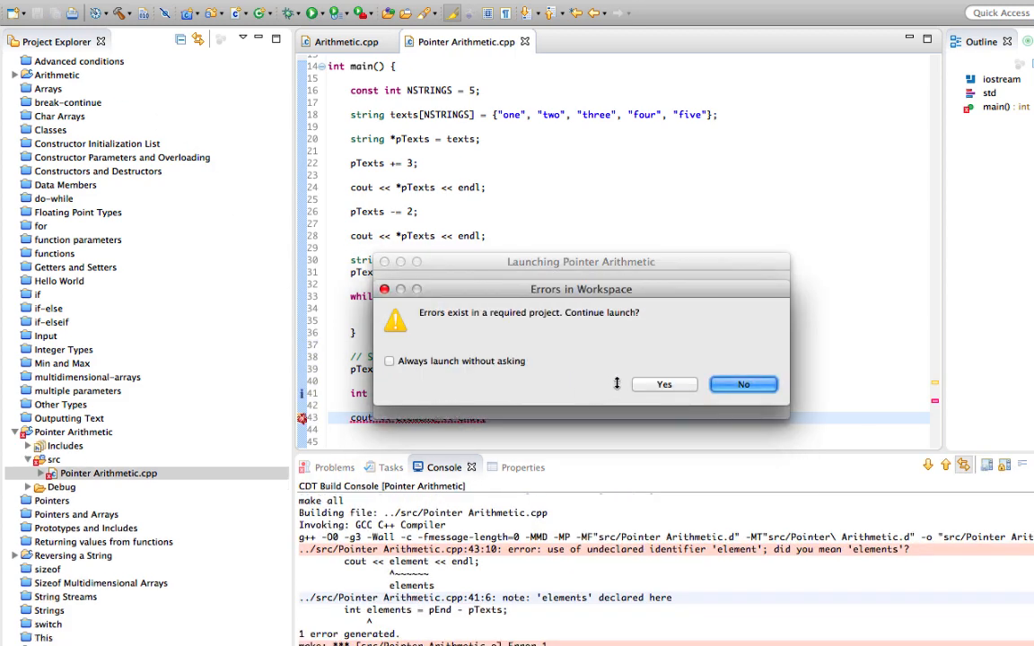
{"action": "left_click", "coordinate": [744, 384]}
{"action": "type", "text": "s"}
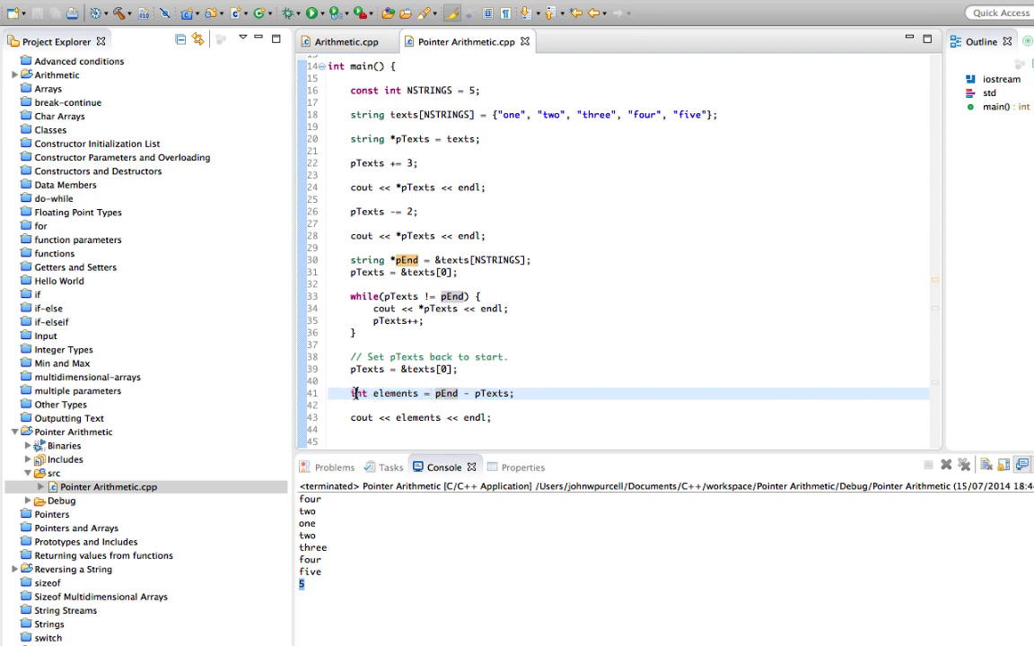
Step: Make elements a long with a (long) cast of pEnd - pTexts and rerun, still printing 5
{"action": "type", "text": "long"}
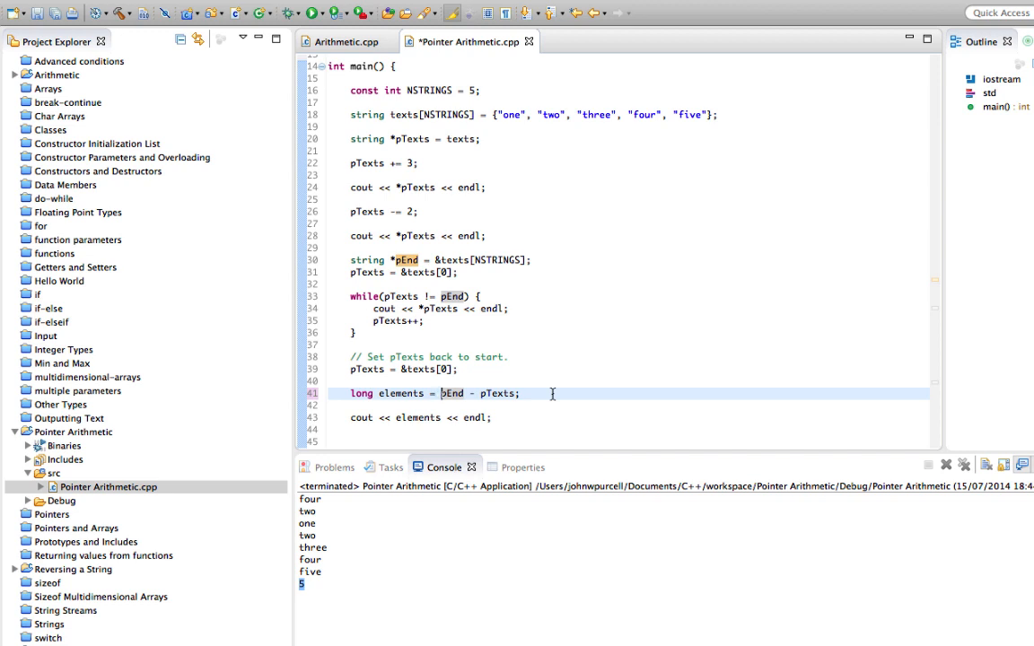
{"action": "type", "text": "(long)("}
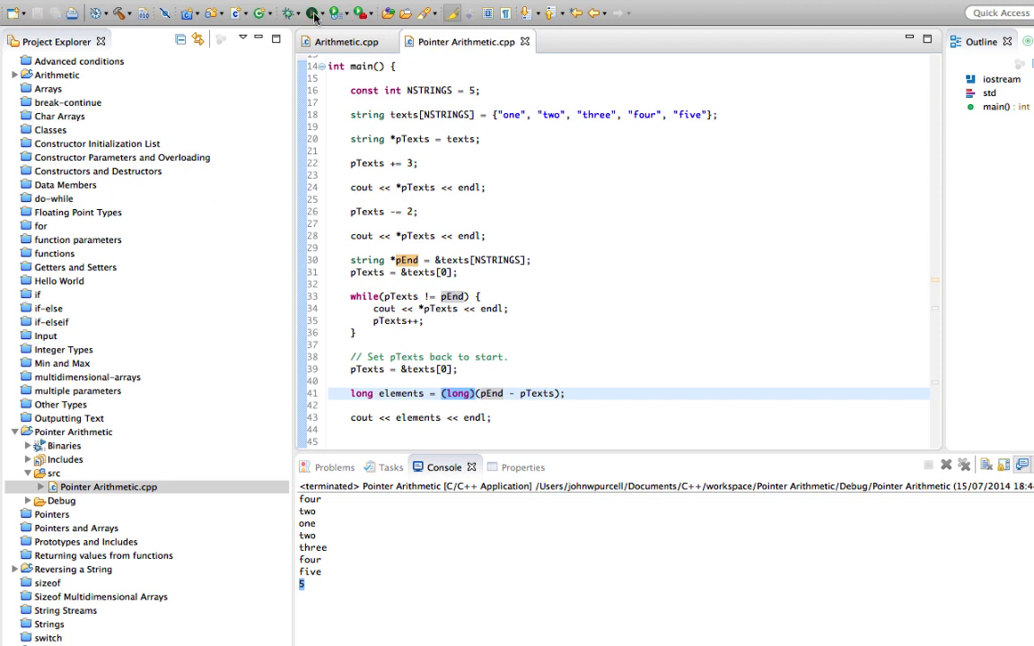
{"action": "left_click", "coordinate": [312, 14]}
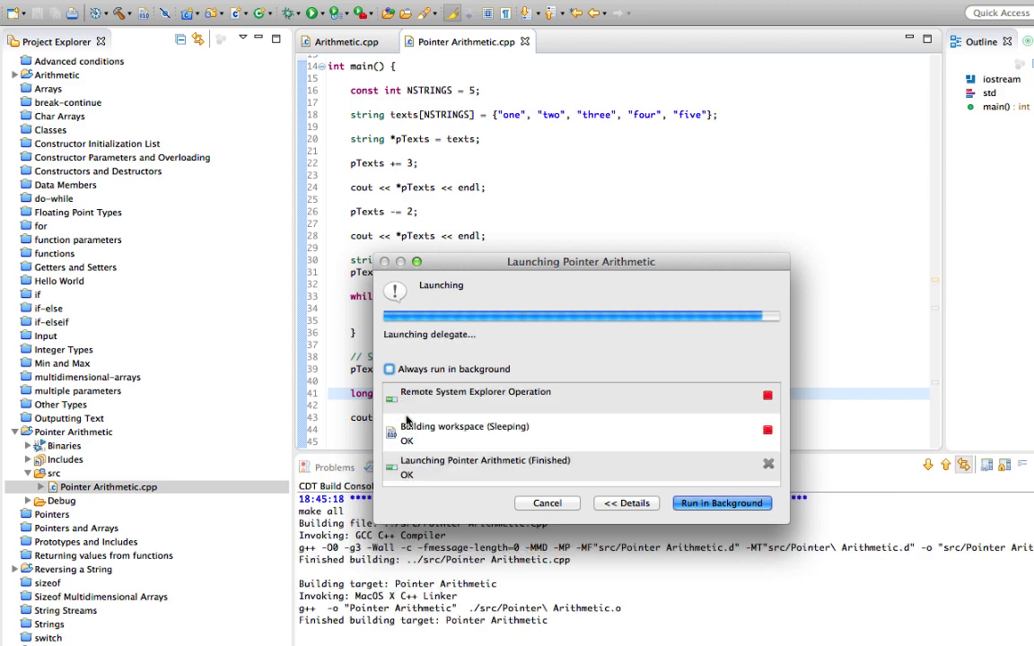
{"action": "left_click", "coordinate": [721, 503]}
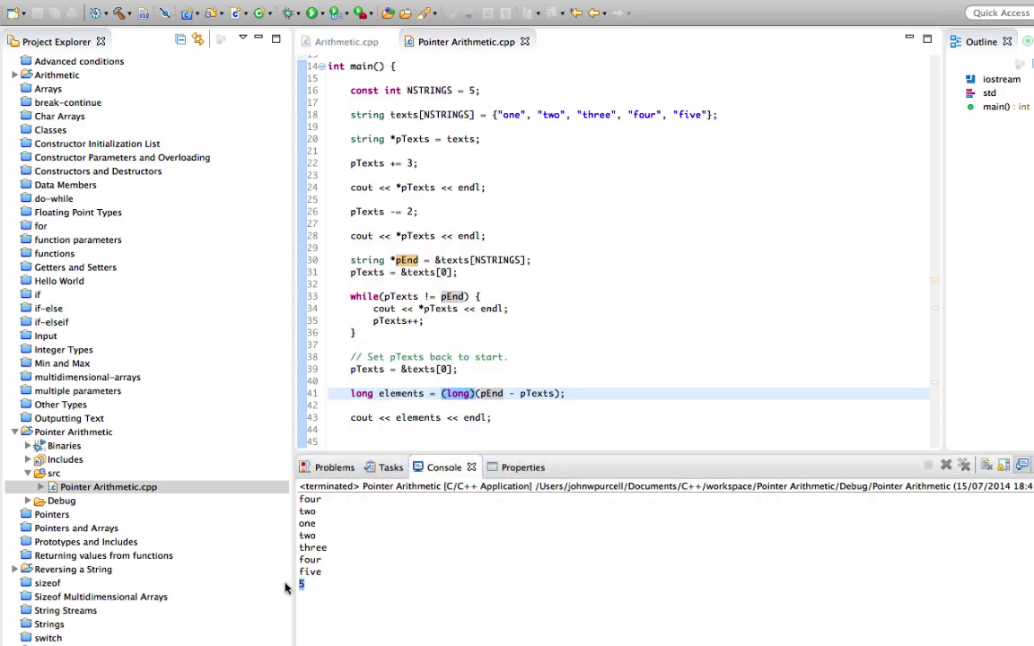
{"action": "mouse_move", "coordinate": [562, 133]}
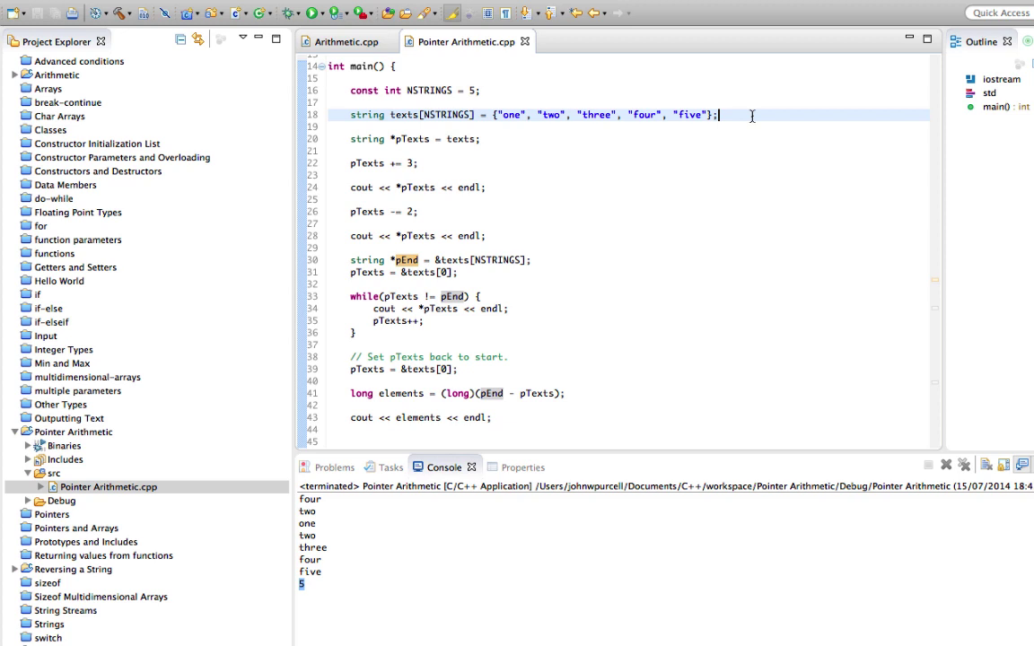
{"action": "mouse_move", "coordinate": [495, 115]}
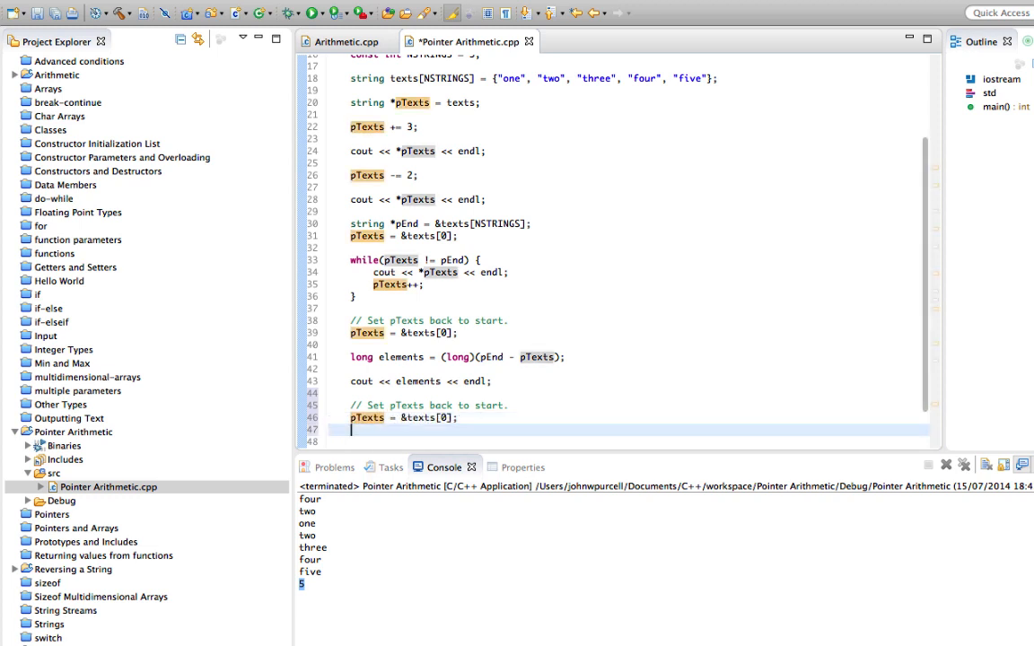
Step: Add pTexts += NSTRINGS/2; to move the pointer to the array middle
{"action": "type", "text": "pTexts +="}
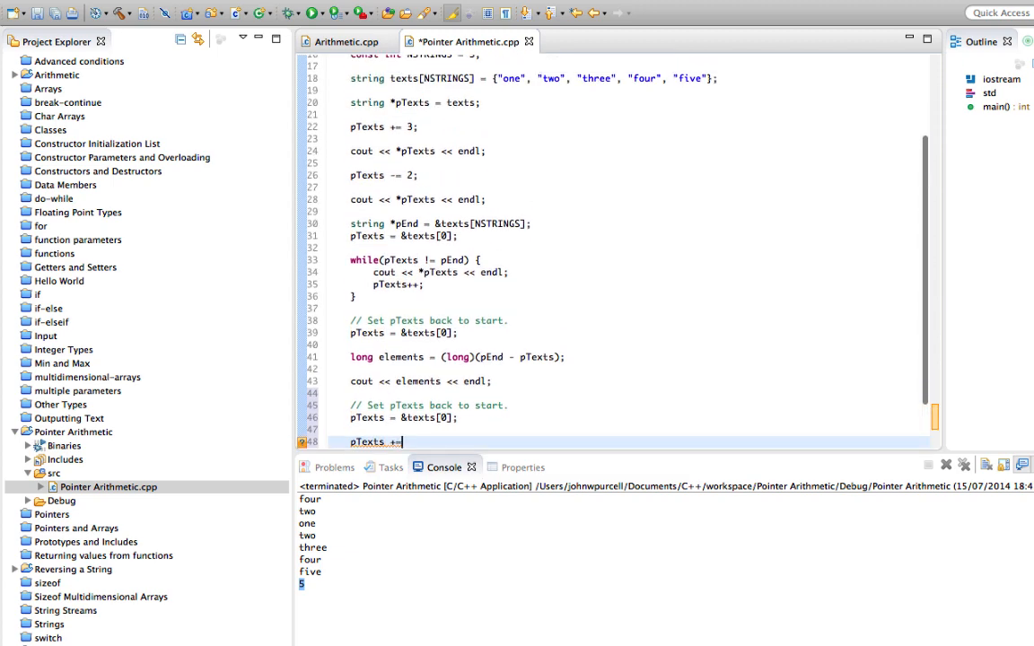
{"action": "scroll", "scroll_direction": "down", "scroll_amount": 3}
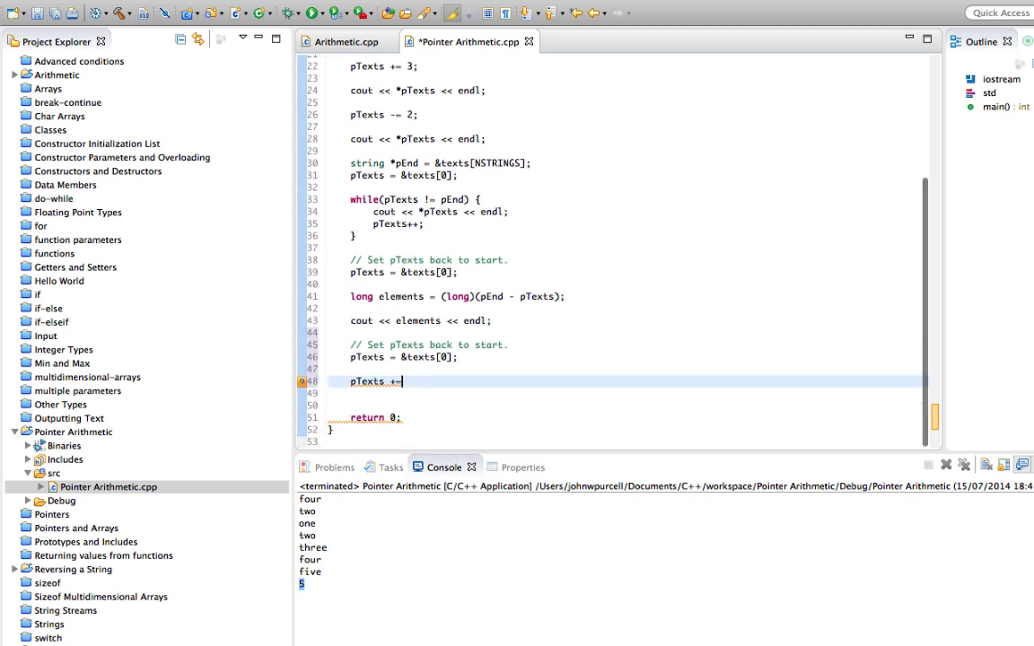
{"action": "type", "text": "NSTRINGS"}
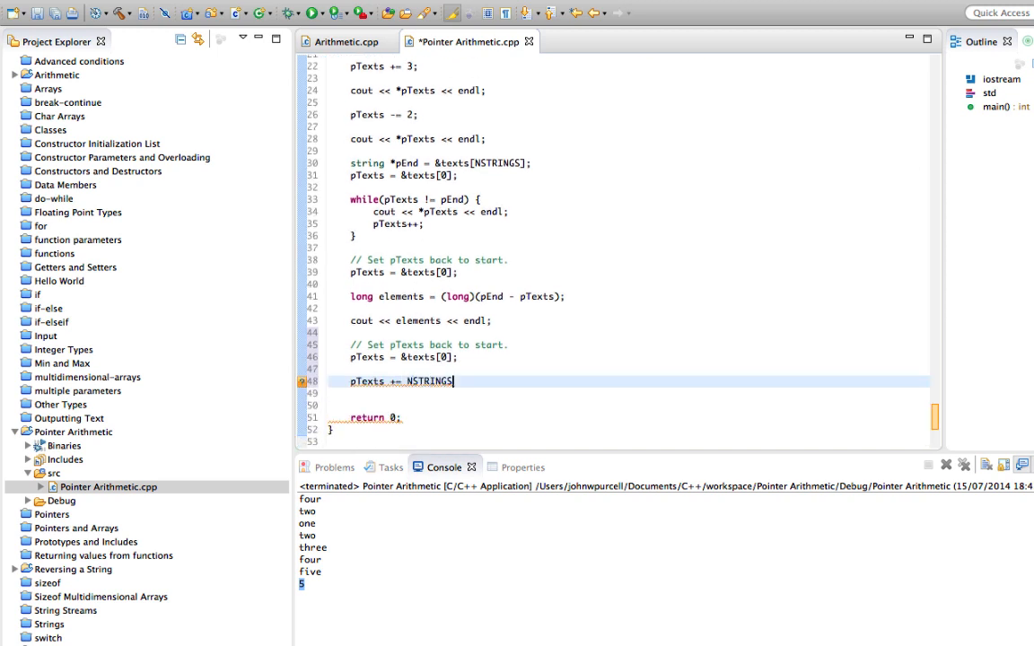
{"action": "type", "text": "/2;"}
{"action": "left_click", "coordinate": [628, 393]}
{"action": "type", "text": "c"}
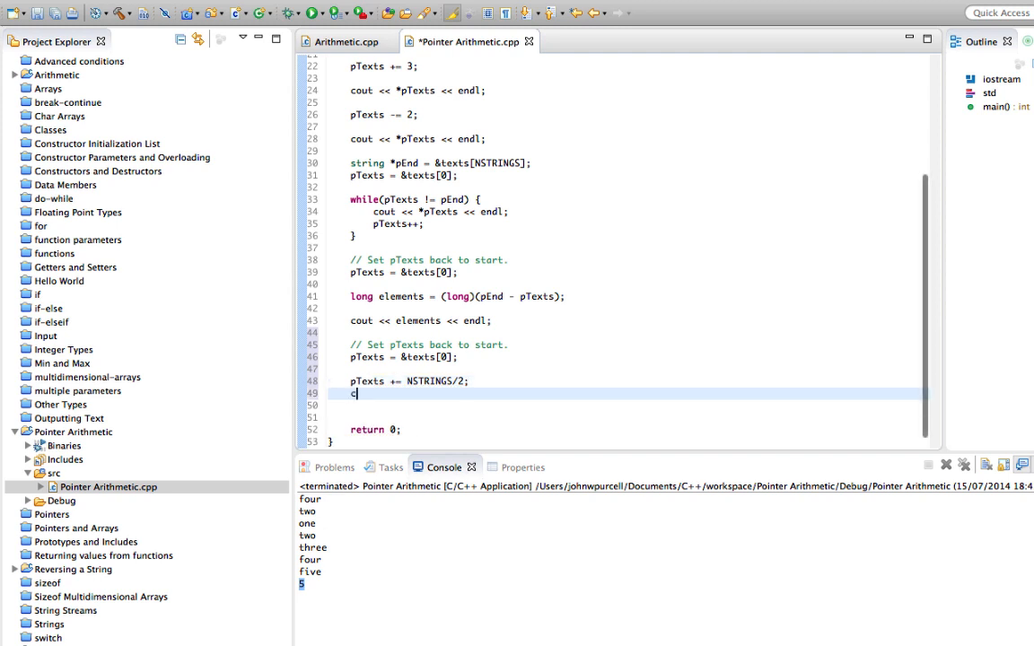
Step: Add a cout line printing *pTexts on a new line
{"action": "key", "text": "Backspace"}
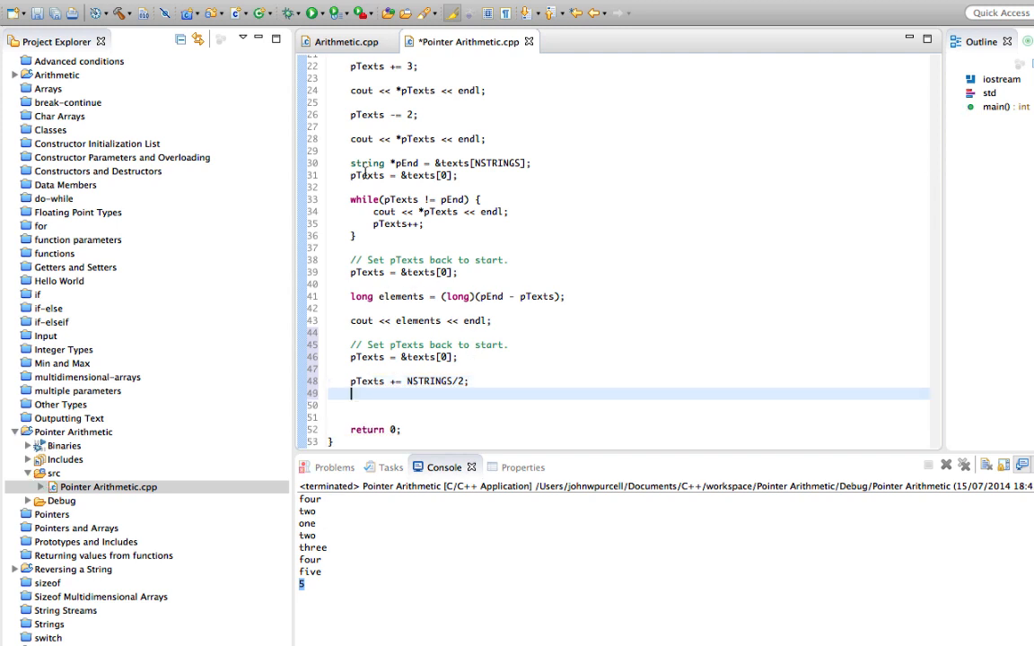
{"action": "type", "text": "cout"}
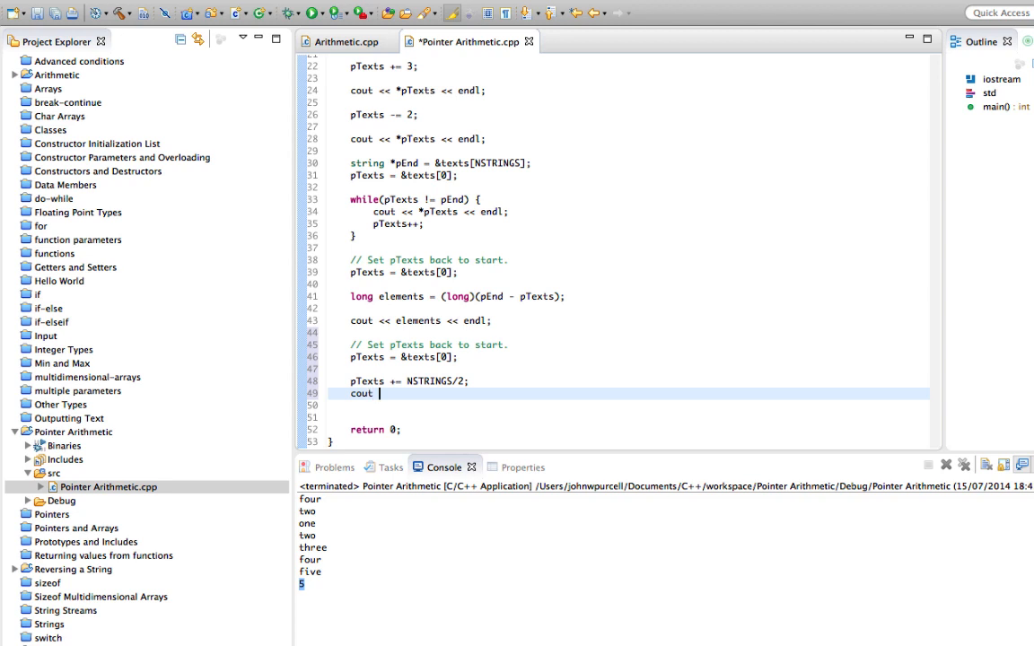
{"action": "type", "text": "<< pTexts << endl;"}
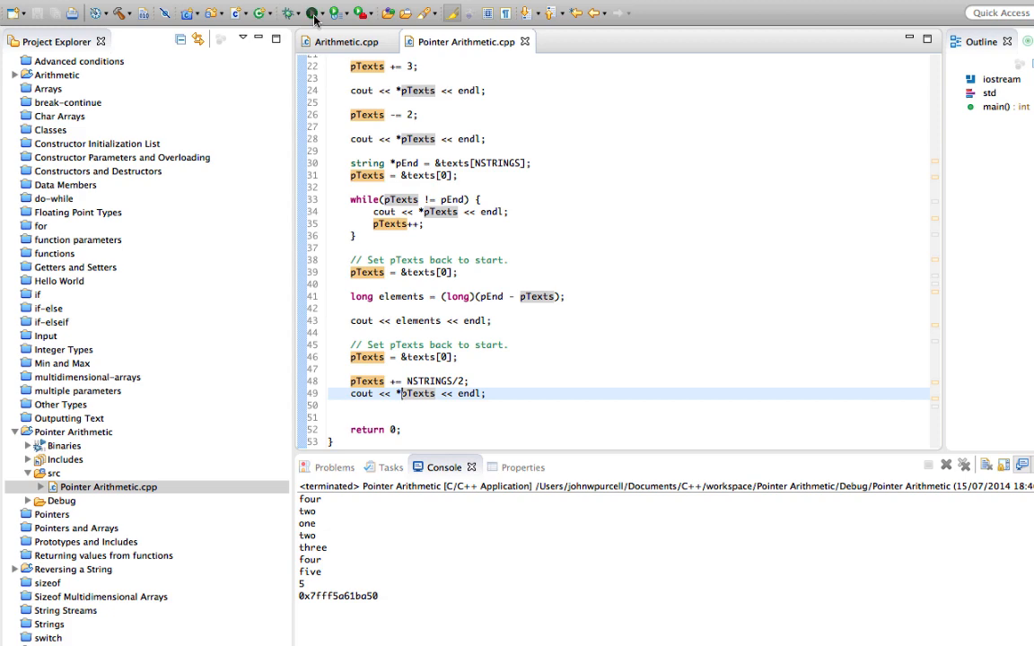
Step: Run the program so the console ends with three, the middle string
{"action": "left_click", "coordinate": [312, 13]}
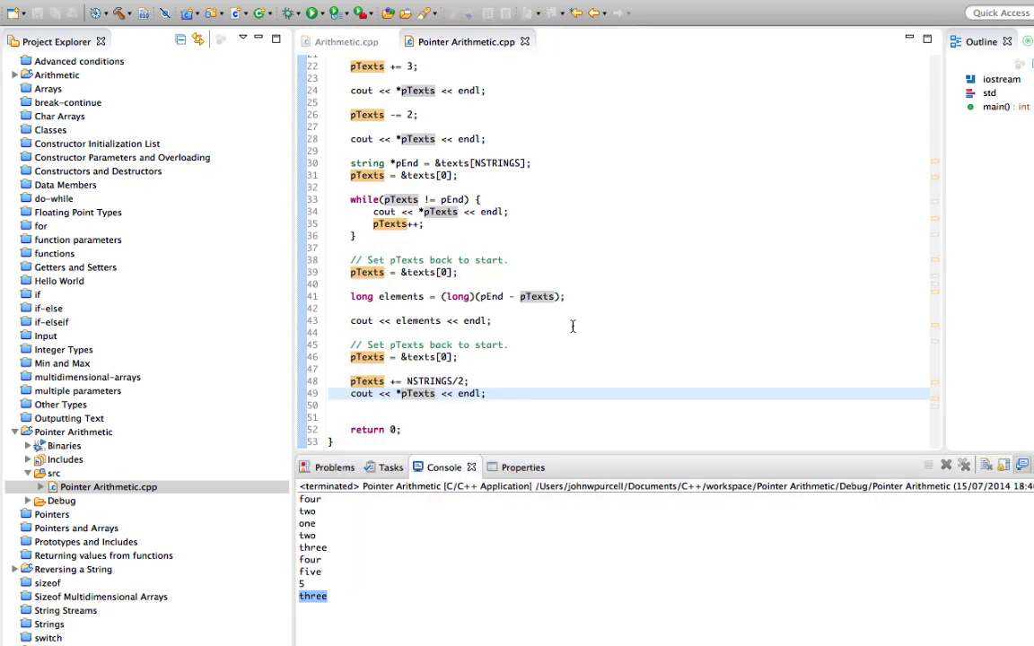
{"action": "scroll", "scroll_direction": "down", "scroll_amount": 3}
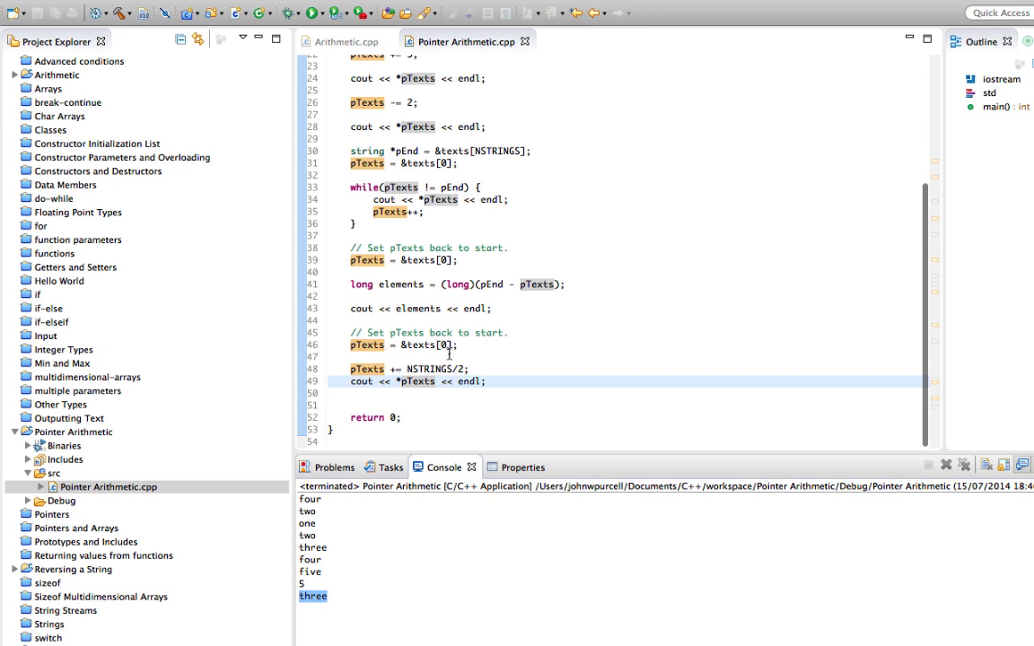
{"action": "mouse_move", "coordinate": [427, 370]}
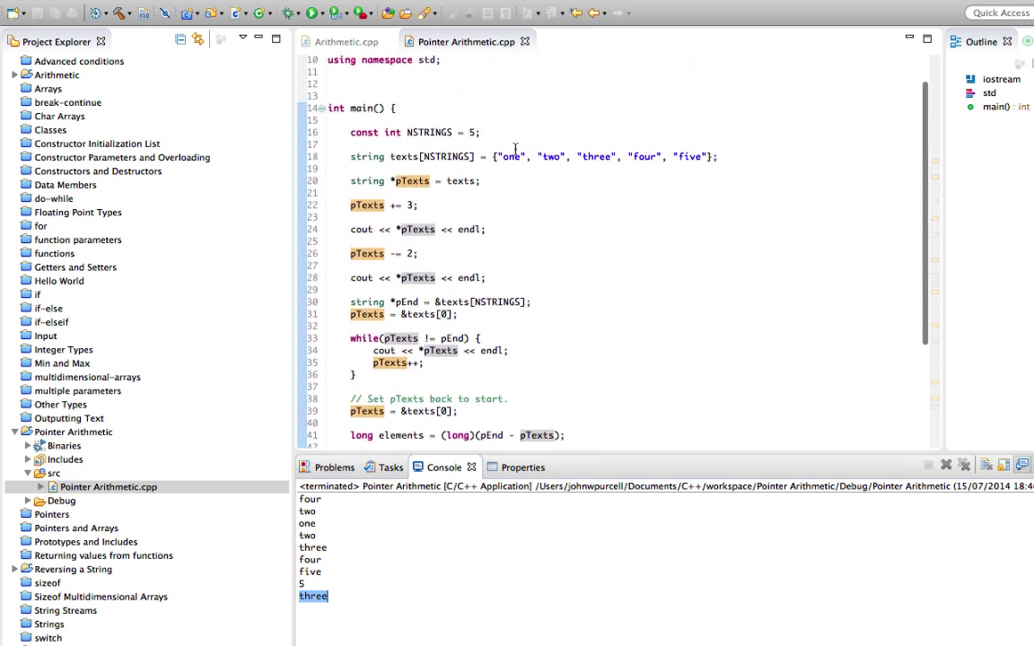
{"action": "double_click", "coordinate": [433, 133]}
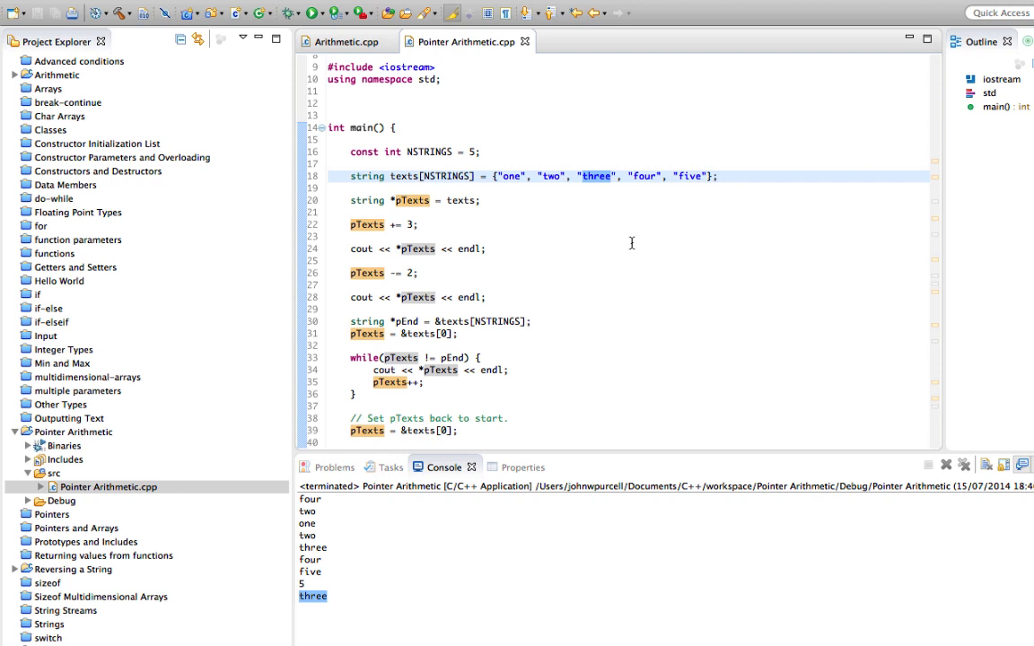
{"action": "scroll", "scroll_direction": "down", "scroll_amount": 3}
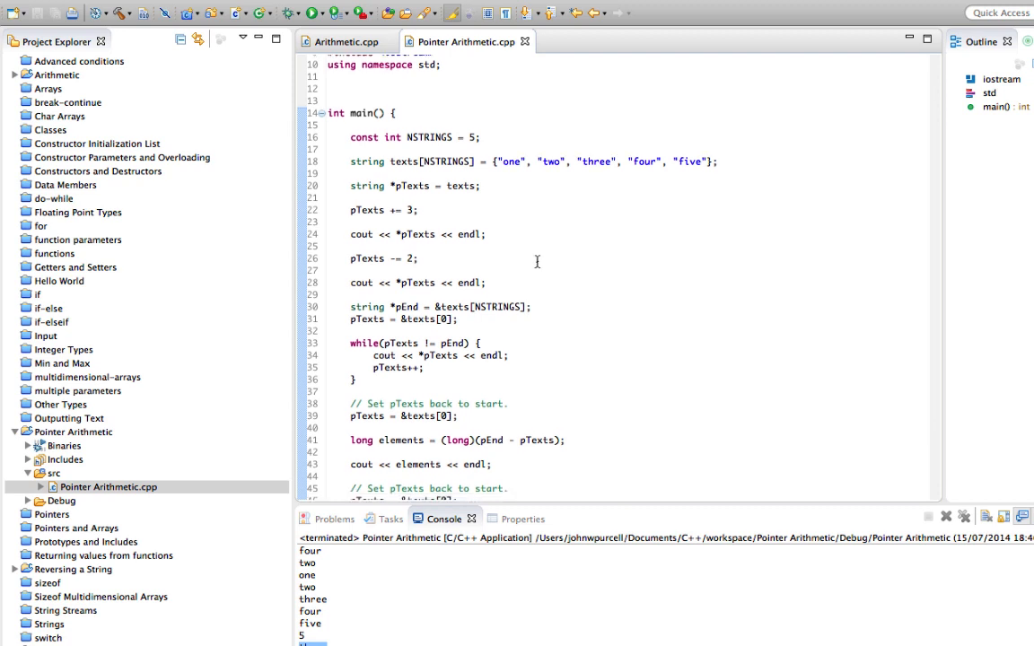
{"action": "mouse_move", "coordinate": [634, 234]}
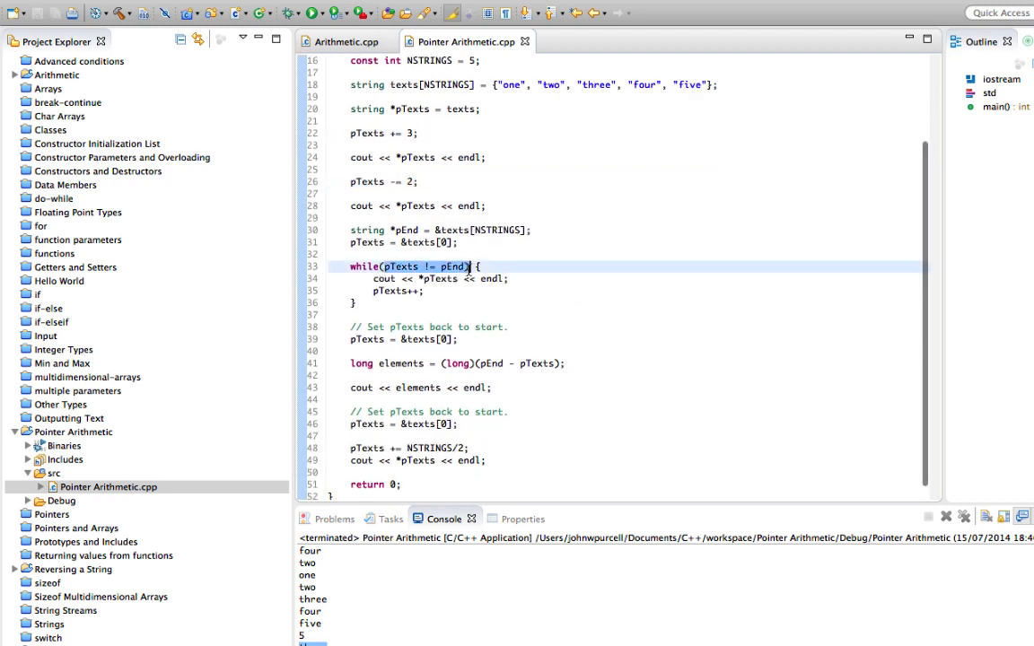
{"action": "scroll", "scroll_direction": "down", "scroll_amount": 3}
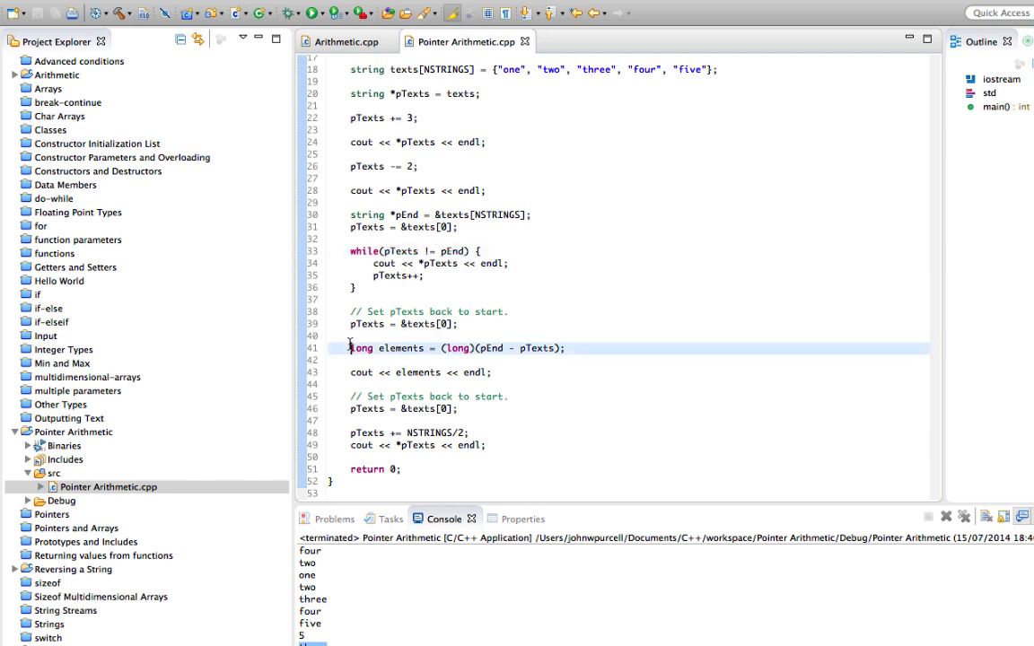
{"action": "double_click", "coordinate": [403, 348]}
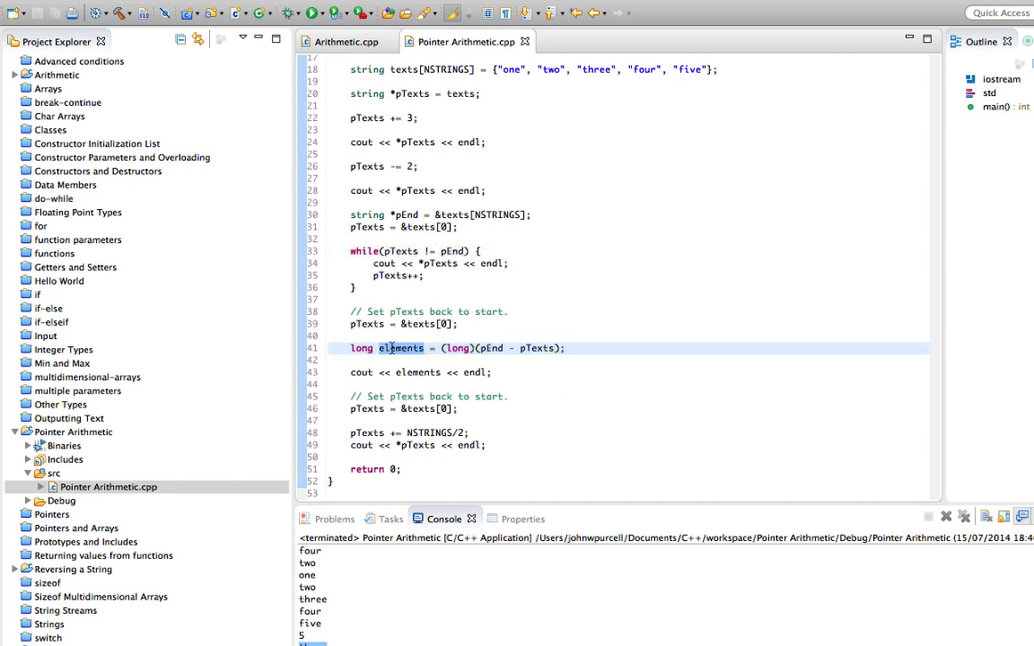
{"action": "scroll", "scroll_direction": "up", "scroll_amount": 3}
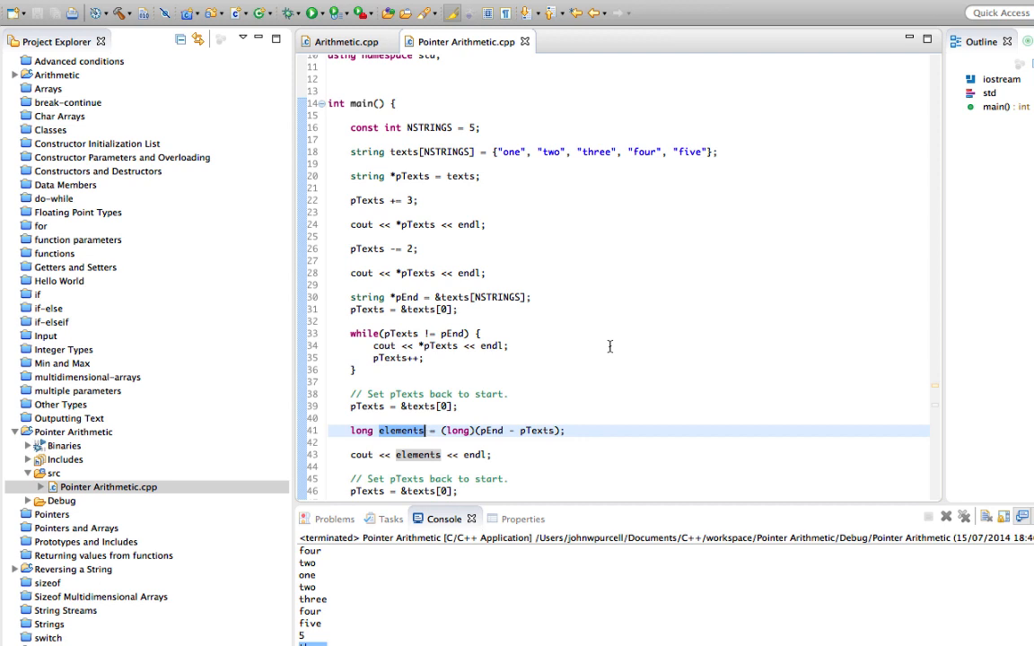
{"action": "scroll", "scroll_direction": "down", "scroll_amount": 3}
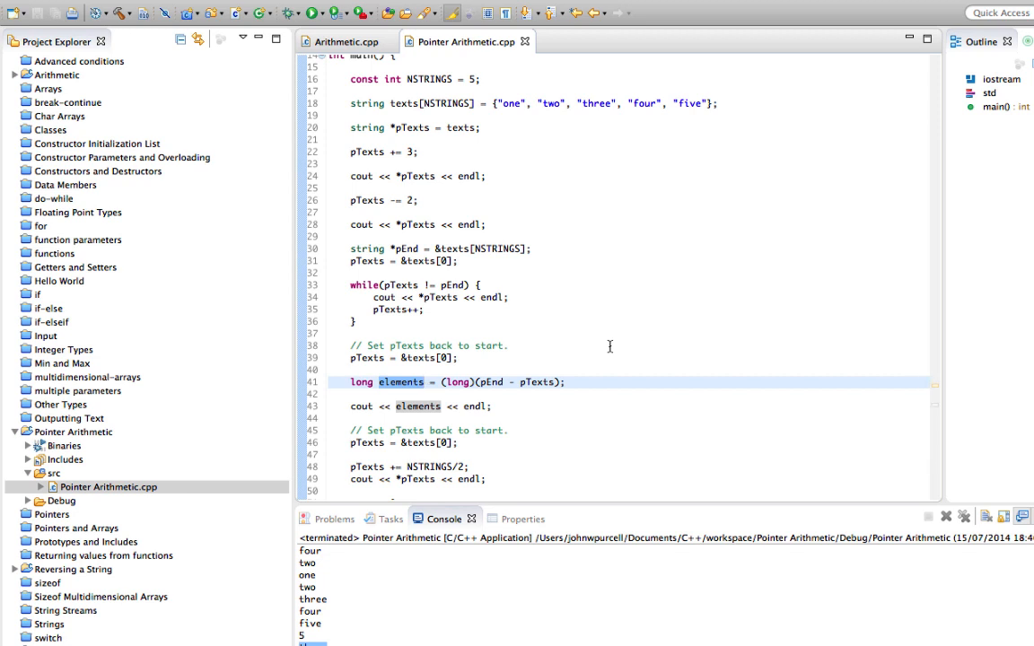
{"action": "scroll", "scroll_direction": "down", "scroll_amount": 3}
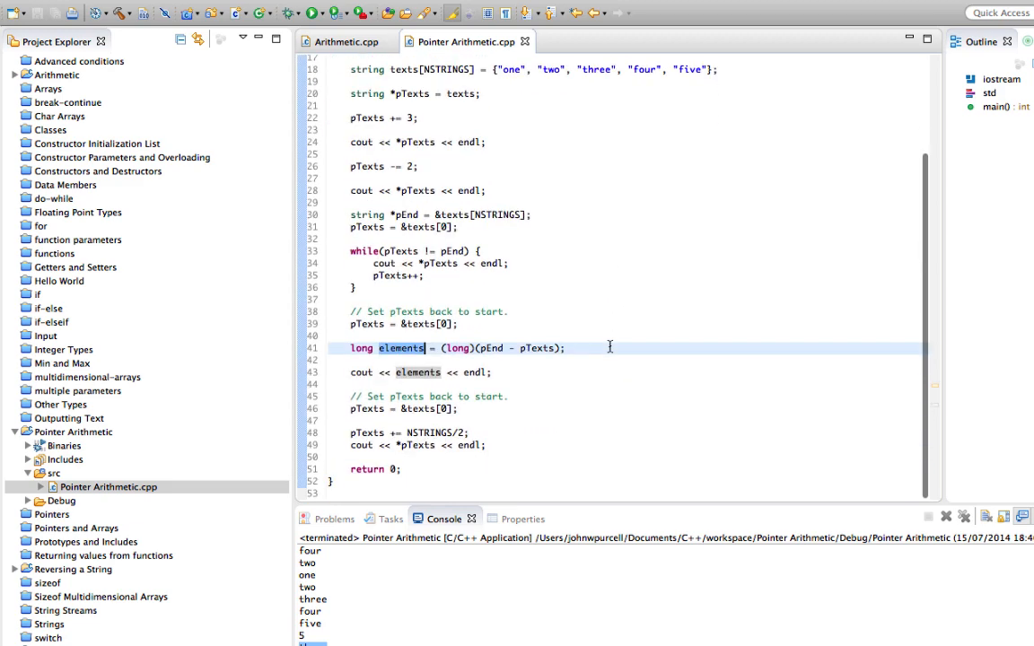
{"action": "mouse_move", "coordinate": [499, 215]}
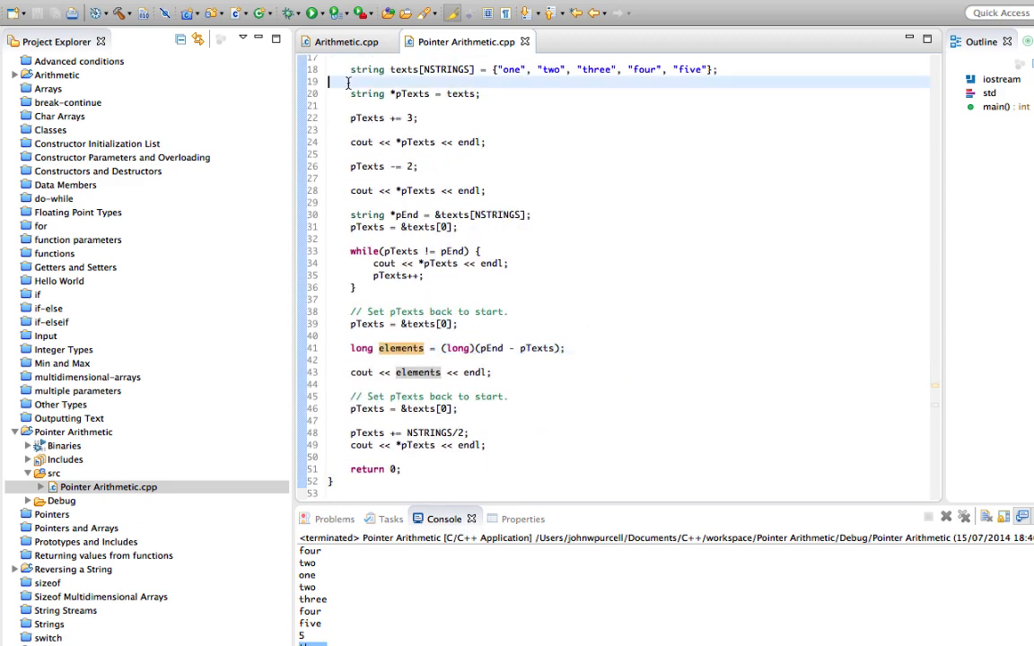
{"action": "left_click_drag", "start_coordinate": [350, 68], "coordinate": [484, 445]}
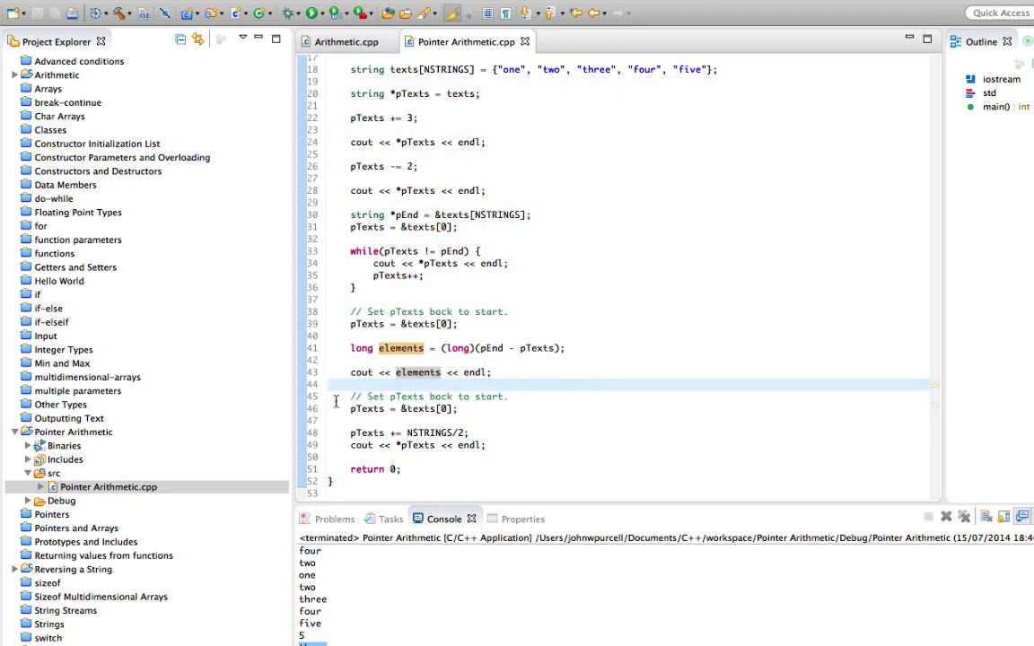
{"action": "mouse_move", "coordinate": [601, 397]}
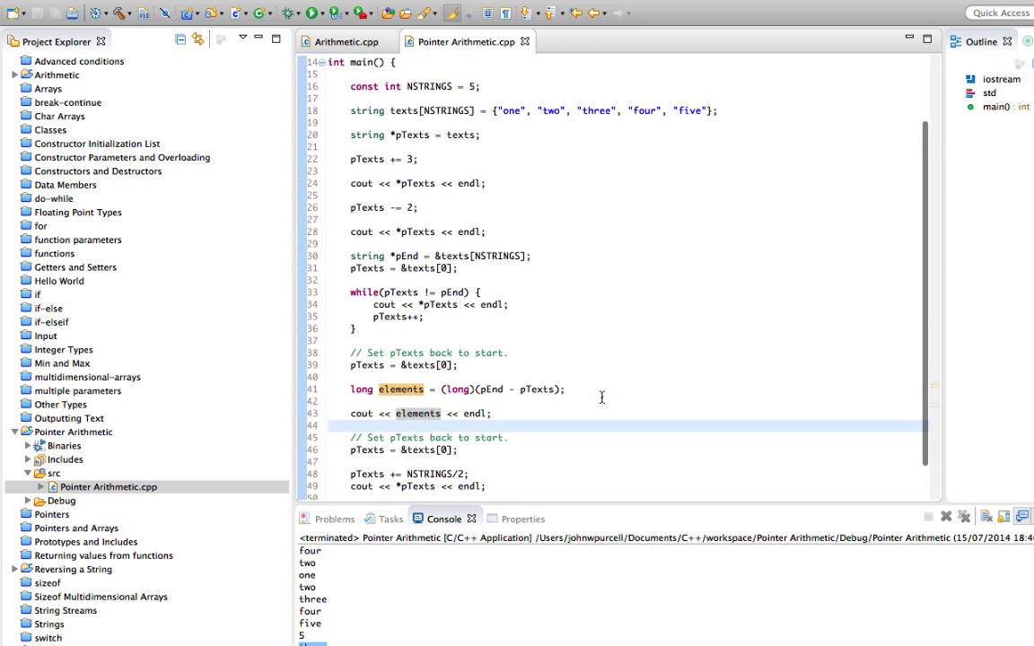
{"action": "scroll", "scroll_direction": "down", "scroll_amount": 3}
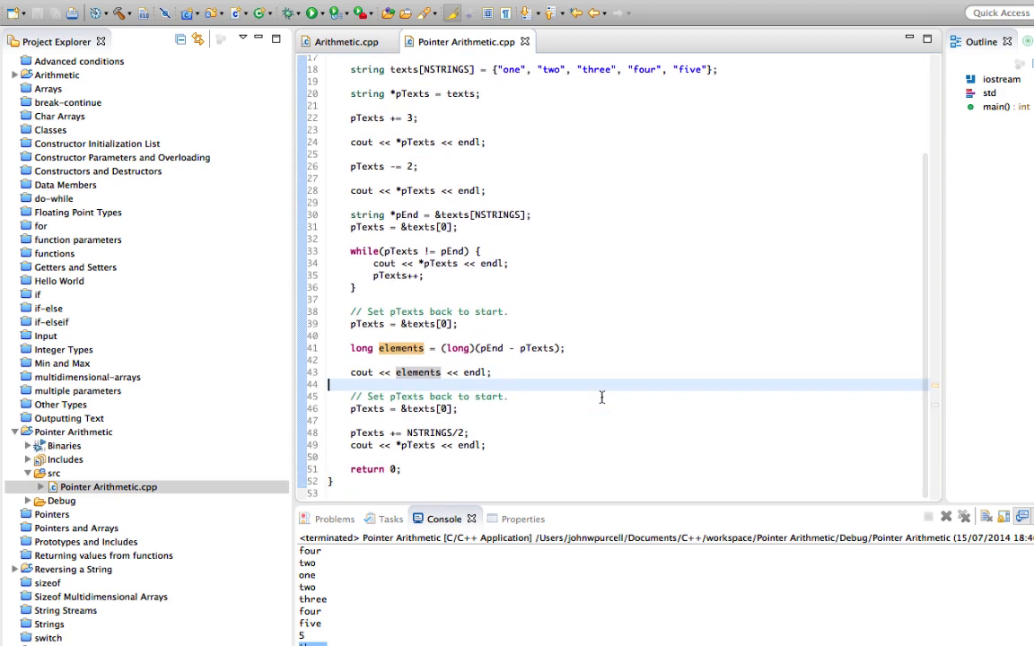